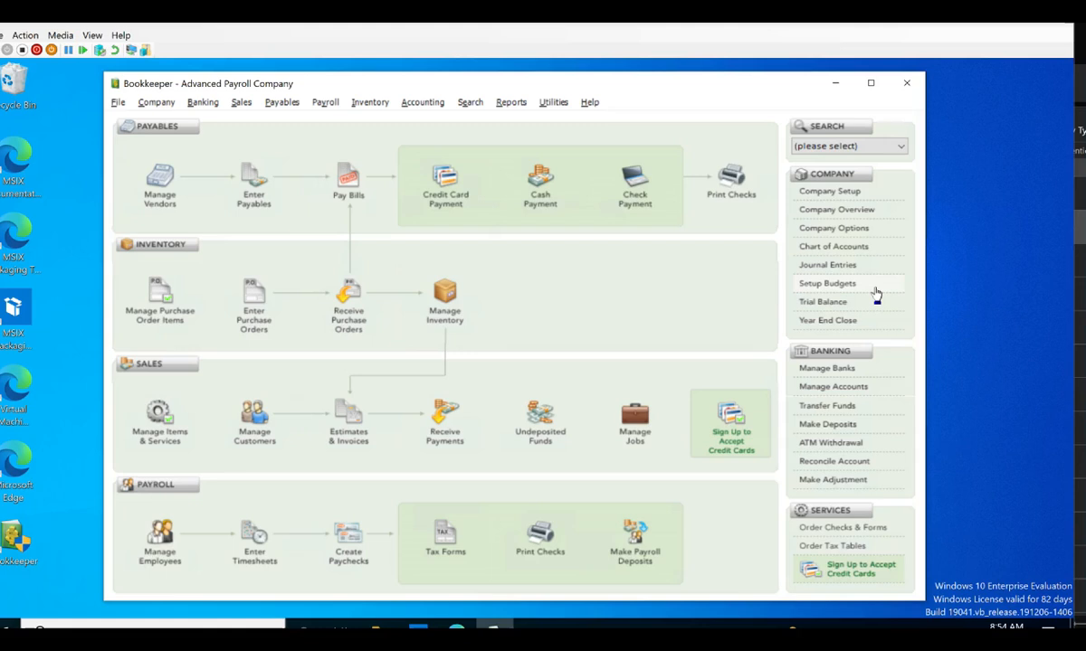
mouse_move(710, 285)
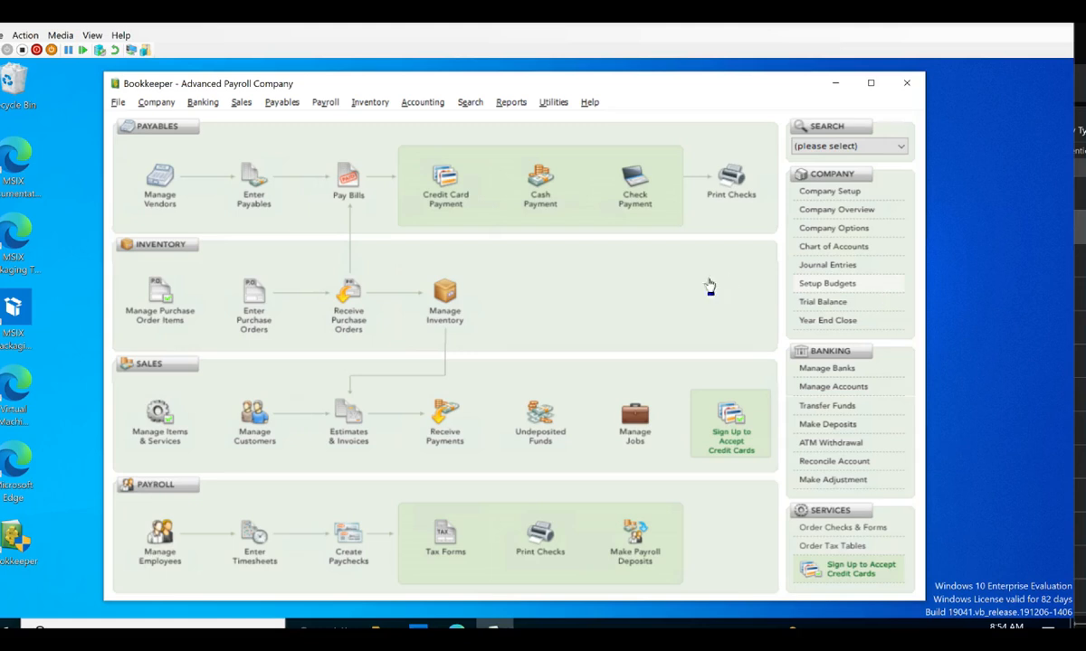
mouse_move(636, 287)
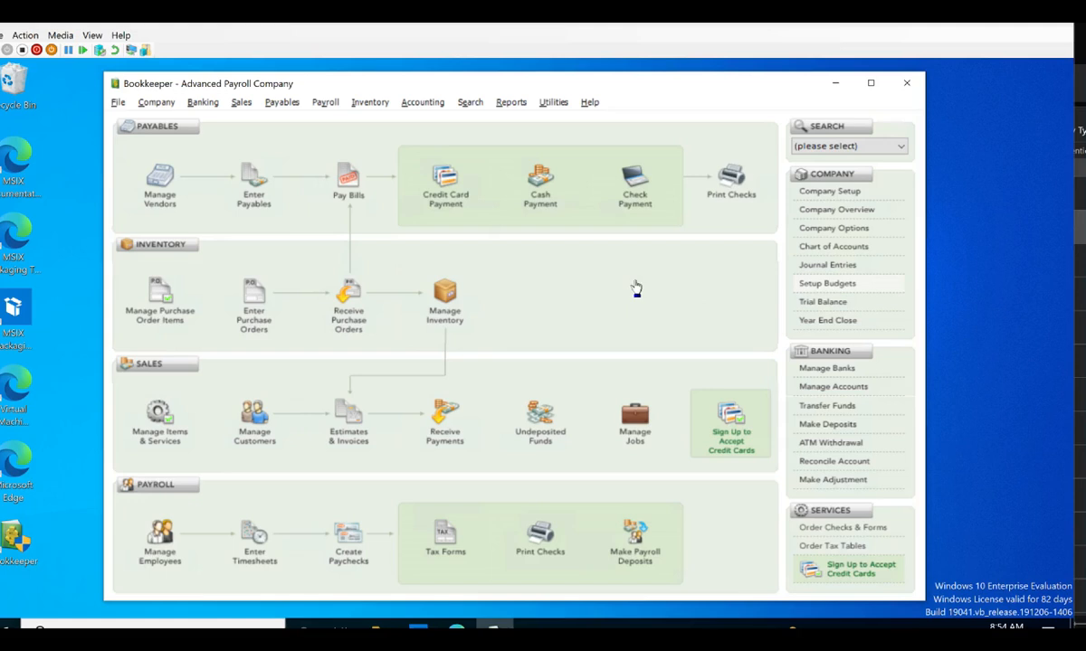
mouse_move(586, 222)
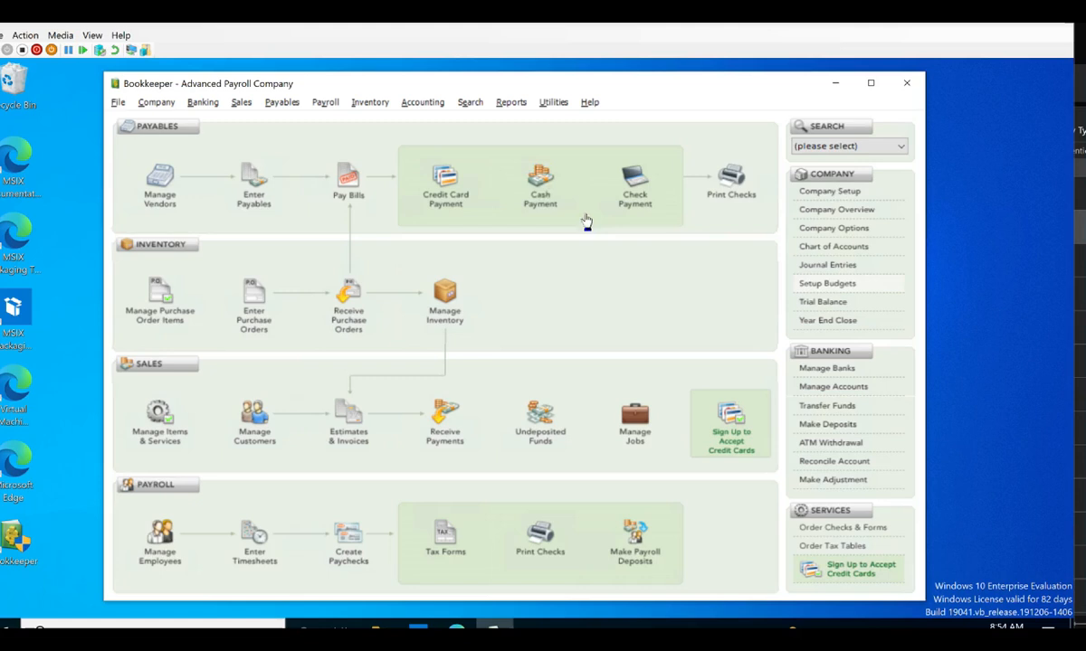
mouse_move(484, 95)
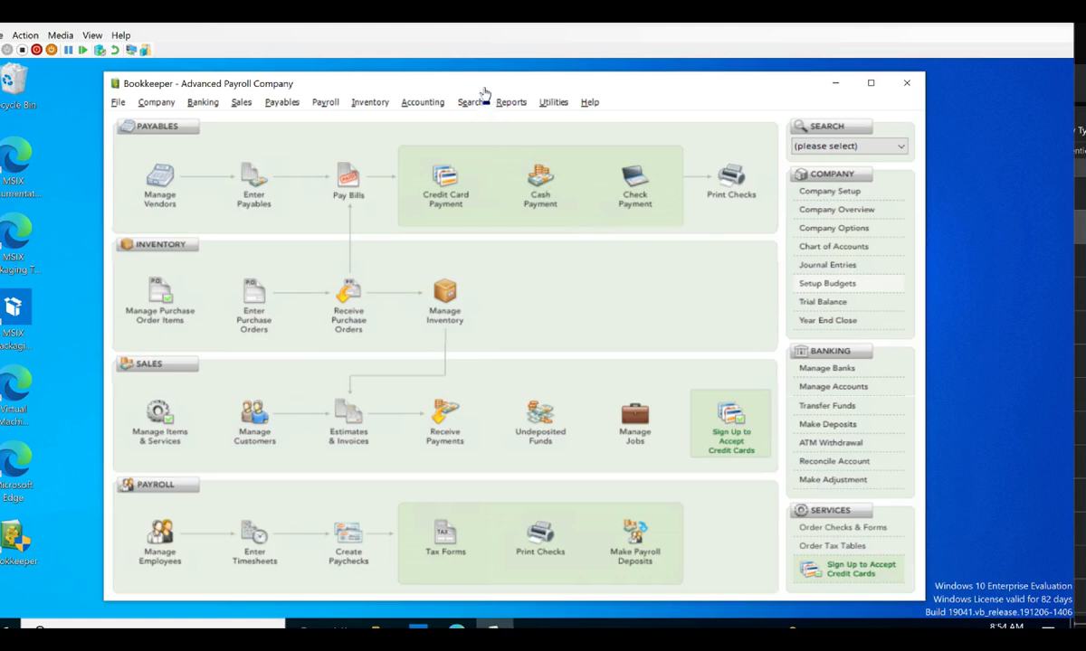
mouse_move(938, 296)
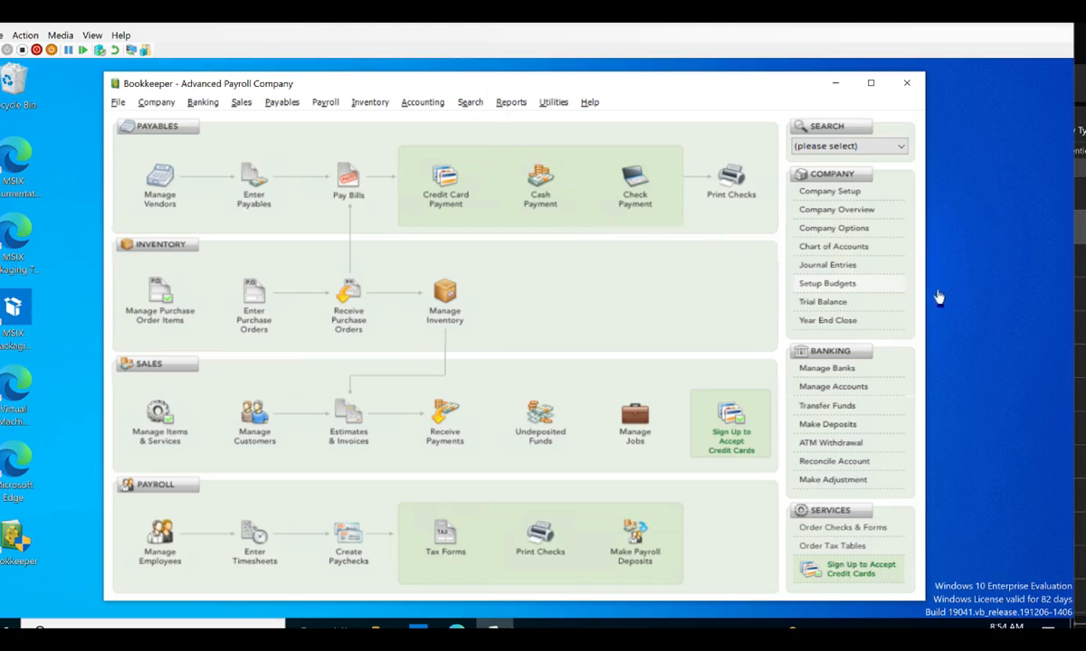
mouse_move(769, 99)
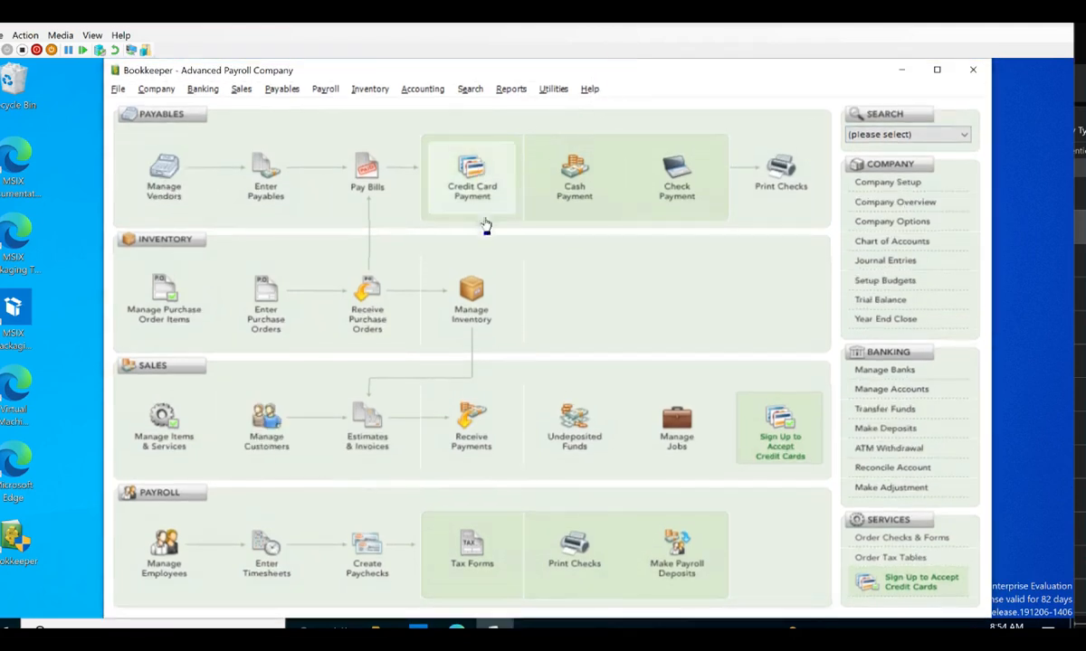
mouse_move(574, 178)
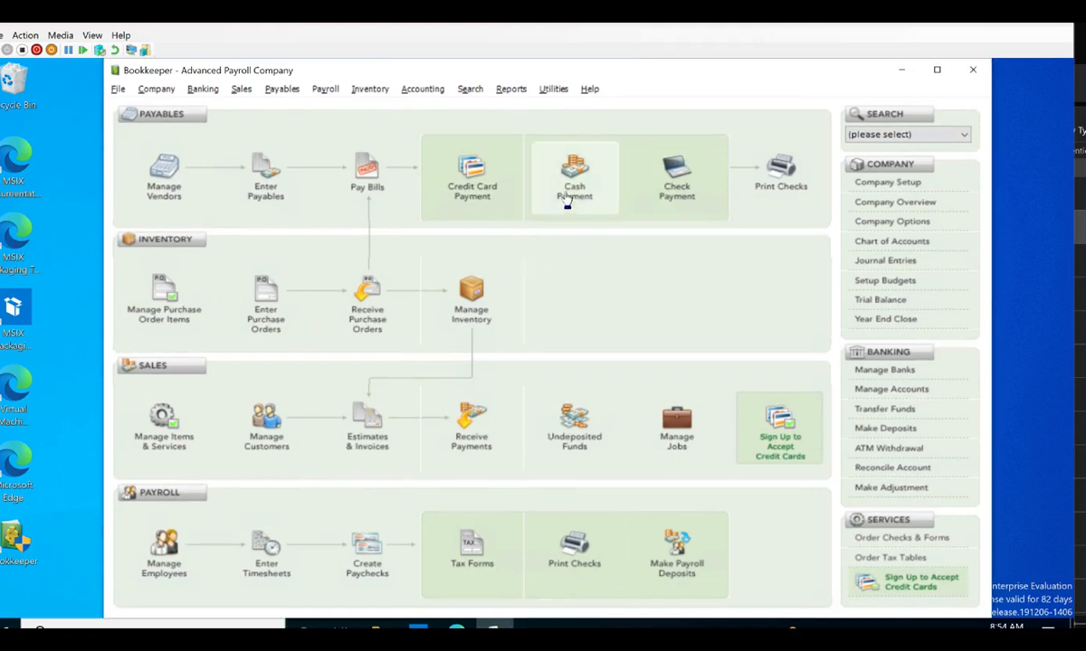
- Open and close the cash bill payment form, then close the non-payroll check form
click(573, 176)
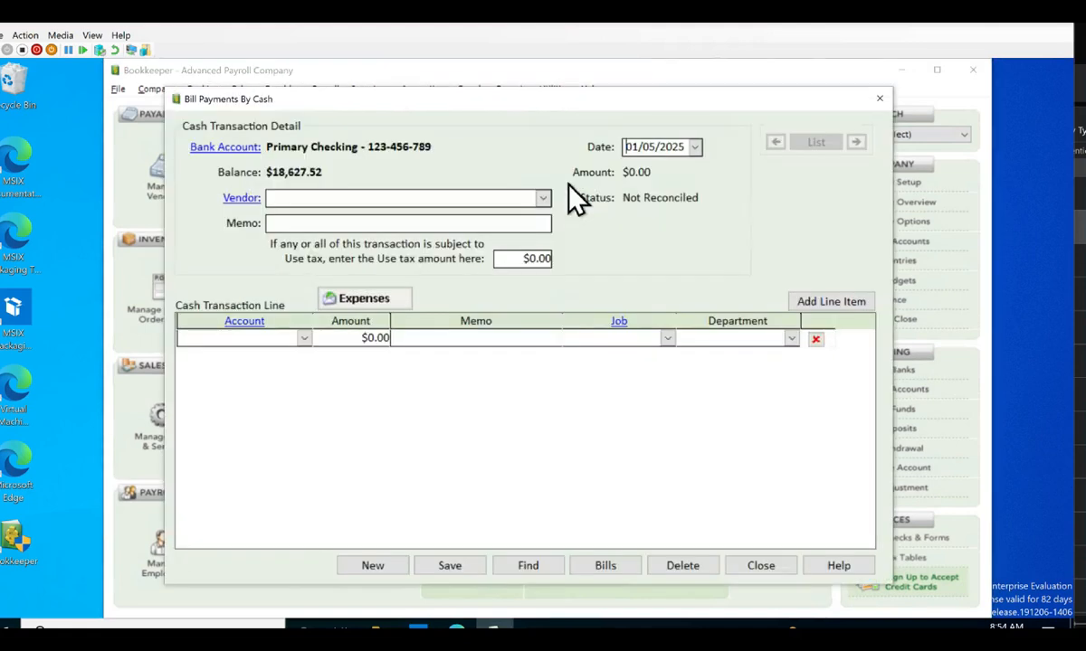
mouse_move(719, 556)
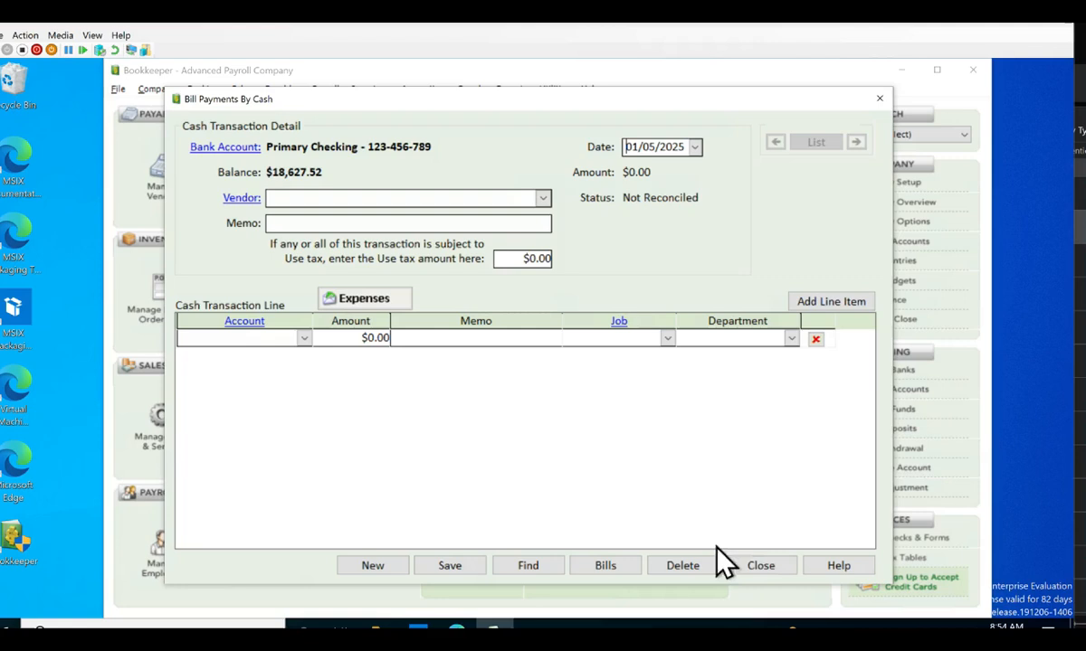
click(761, 564)
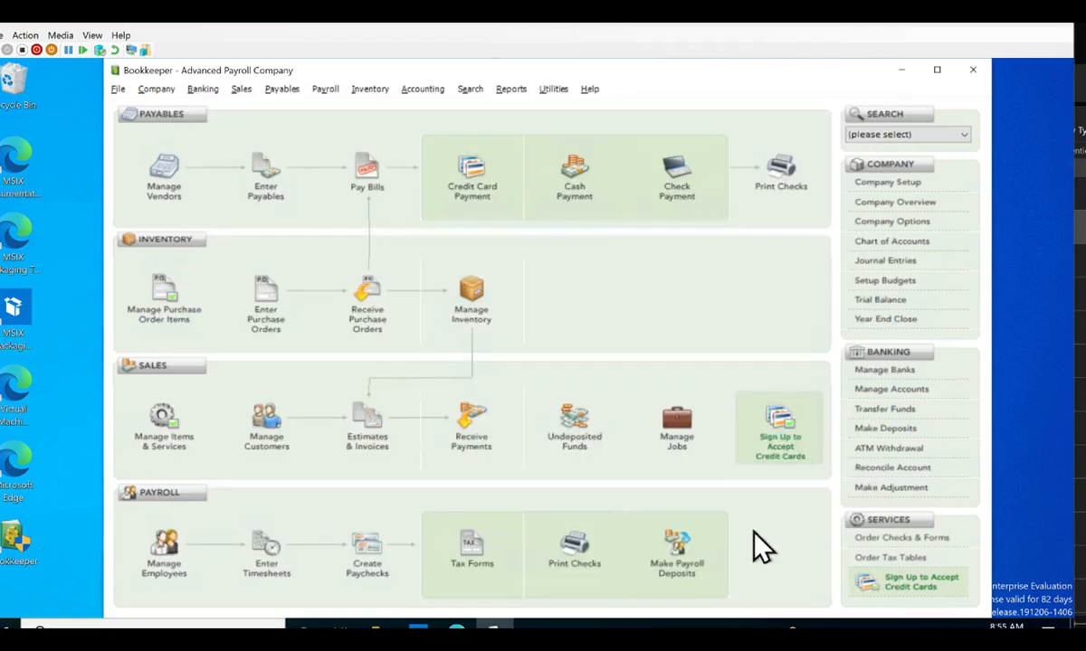
mouse_move(995, 77)
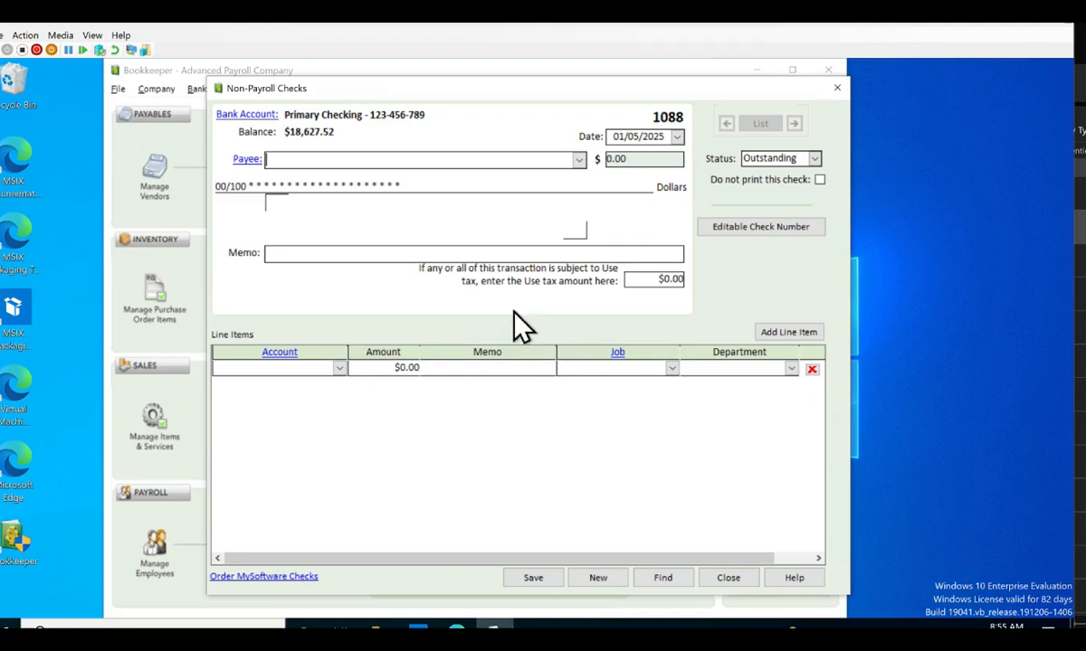
mouse_move(518, 362)
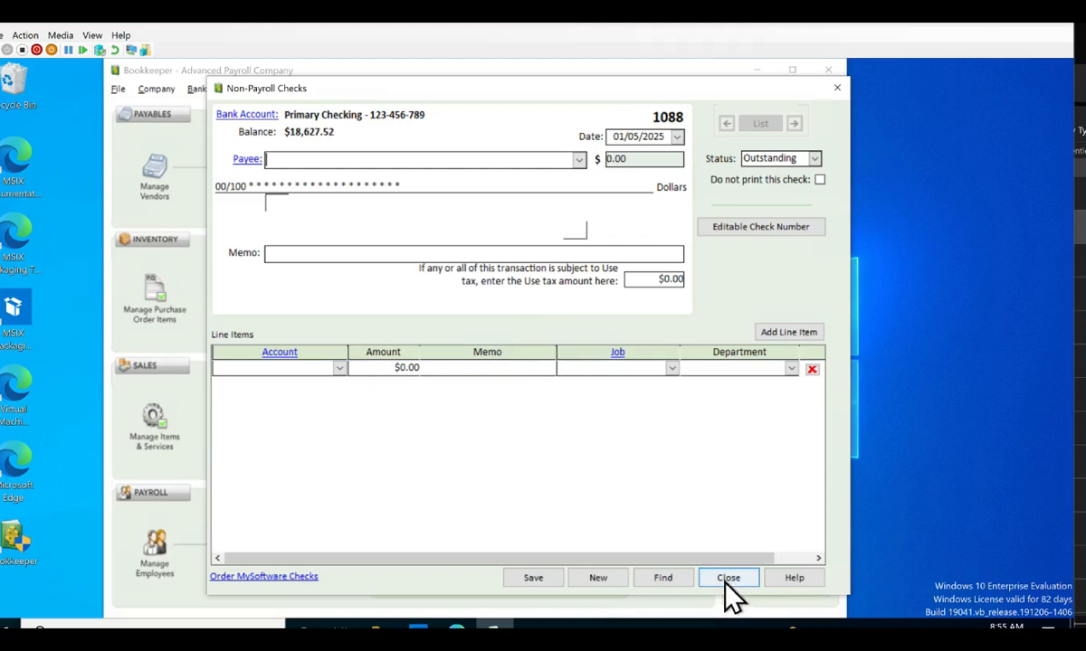
click(728, 577)
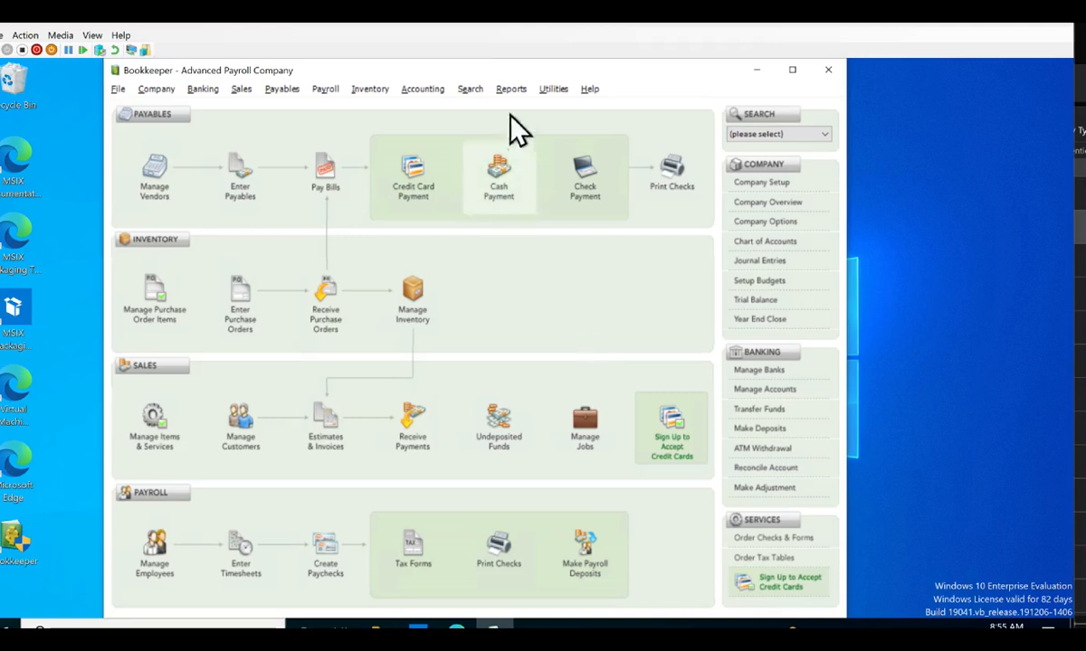
- Open All Reports and Forms and expand the Financial report group
click(511, 89)
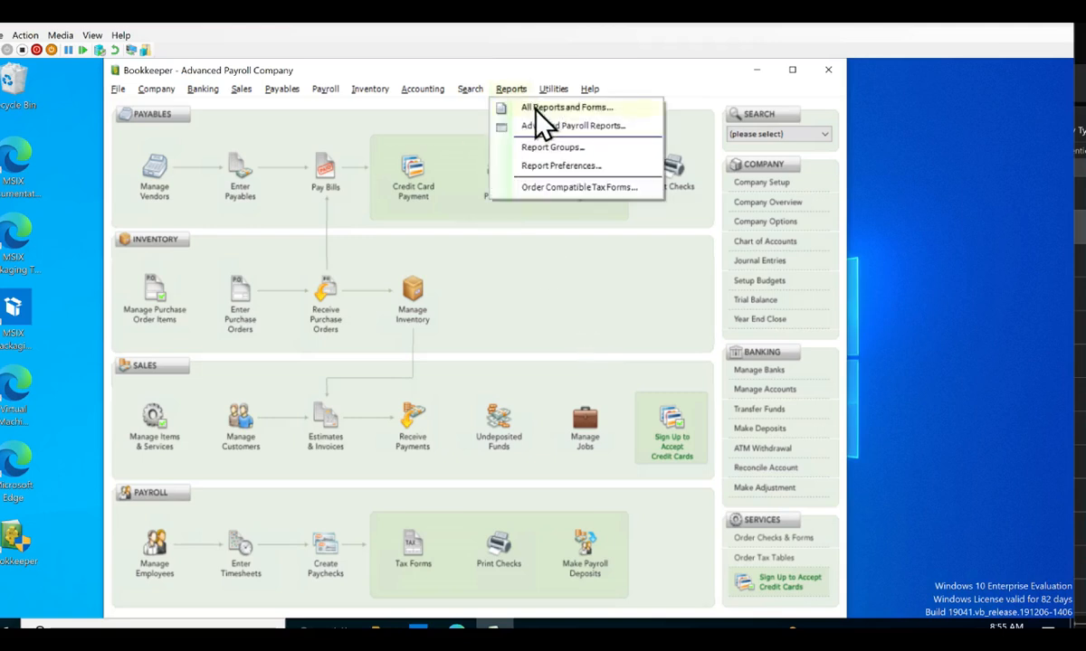
click(567, 107)
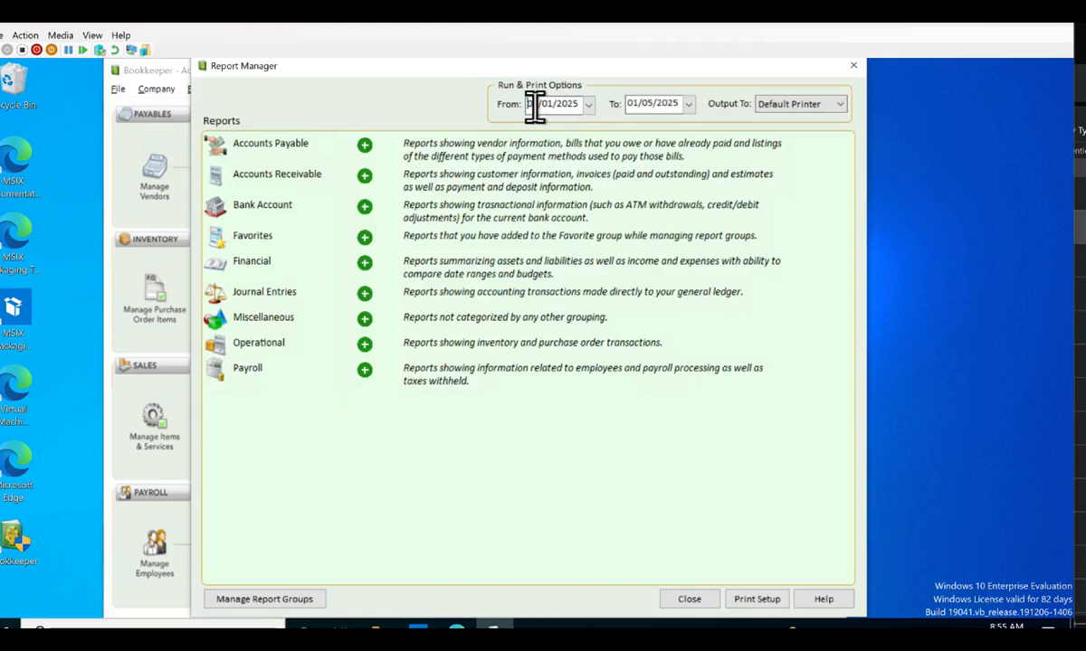
click(364, 262)
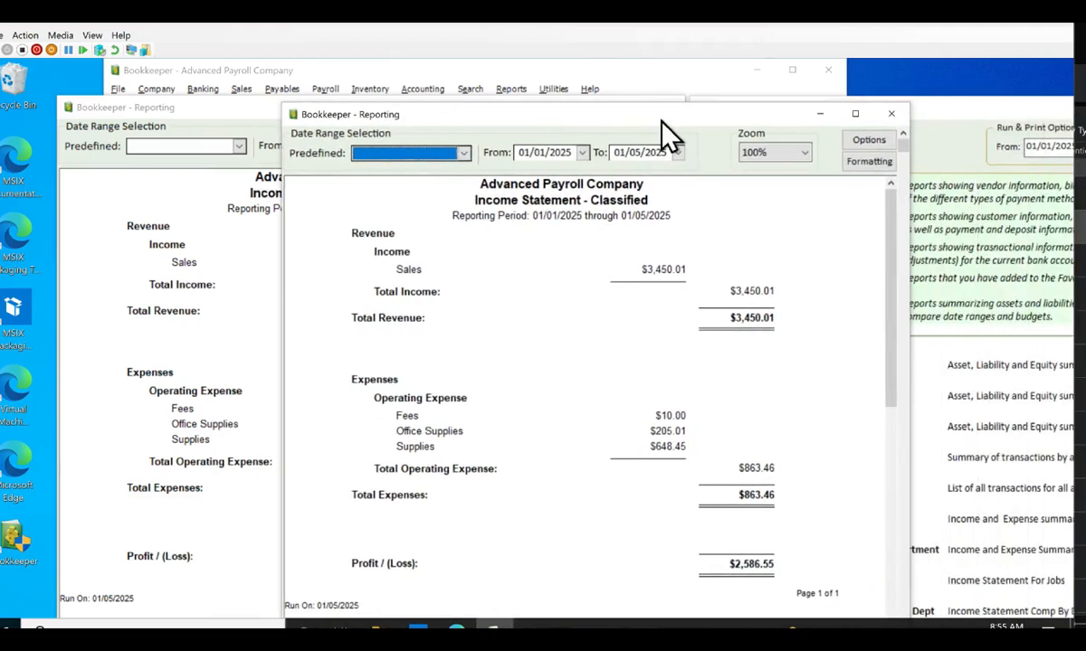
- Keep report zoom at 100%, then close both income statement windows and Report Manager
click(800, 152)
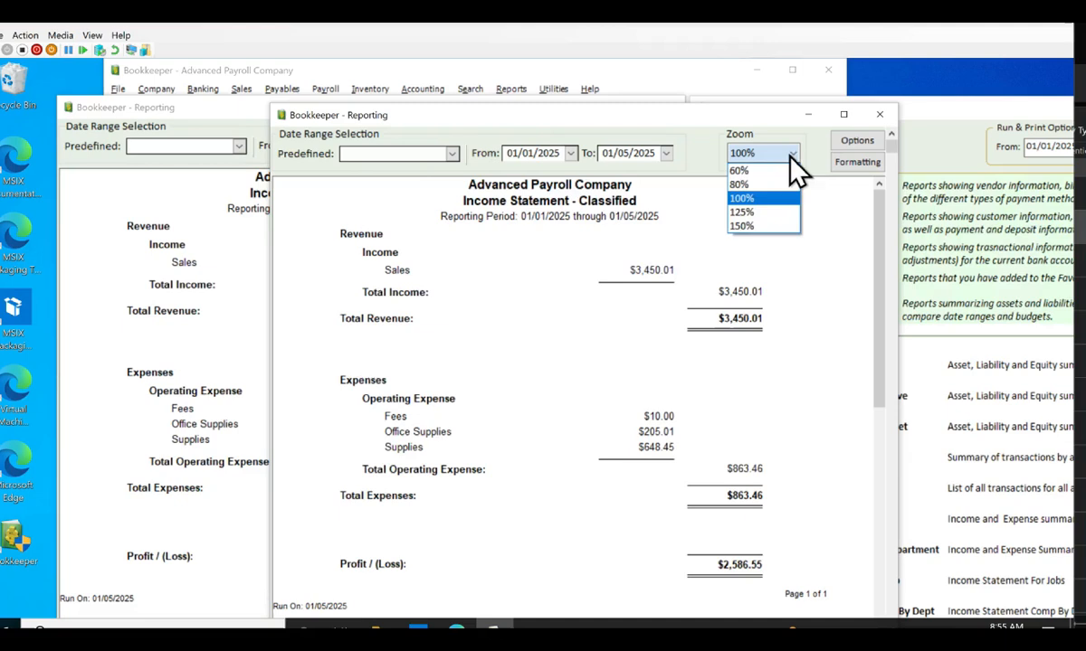
mouse_move(780, 212)
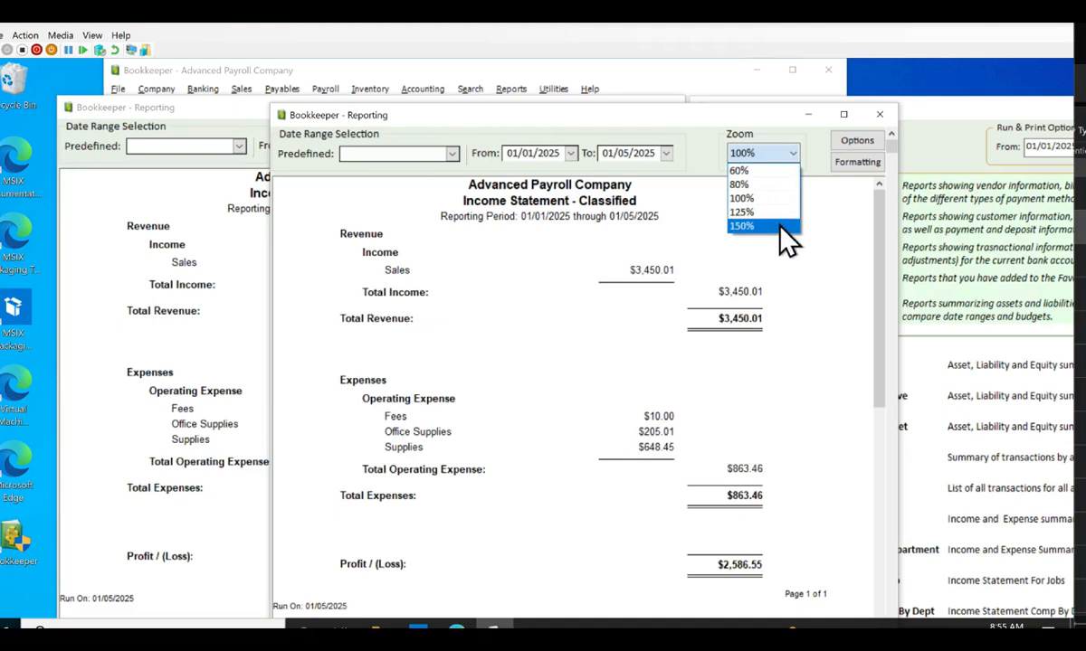
mouse_move(762, 212)
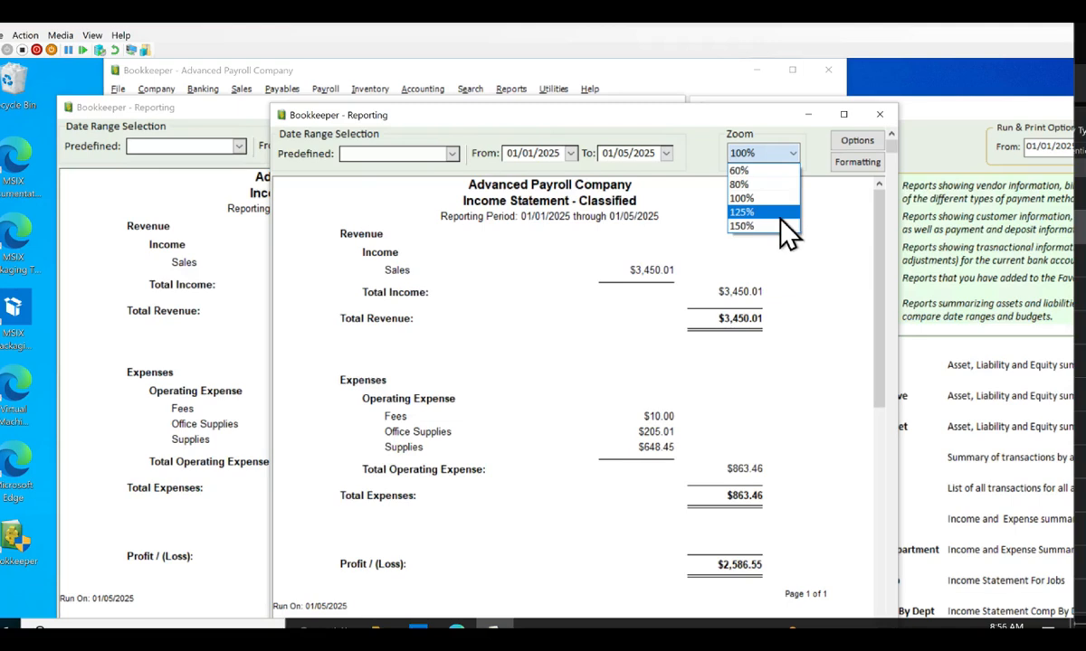
click(740, 198)
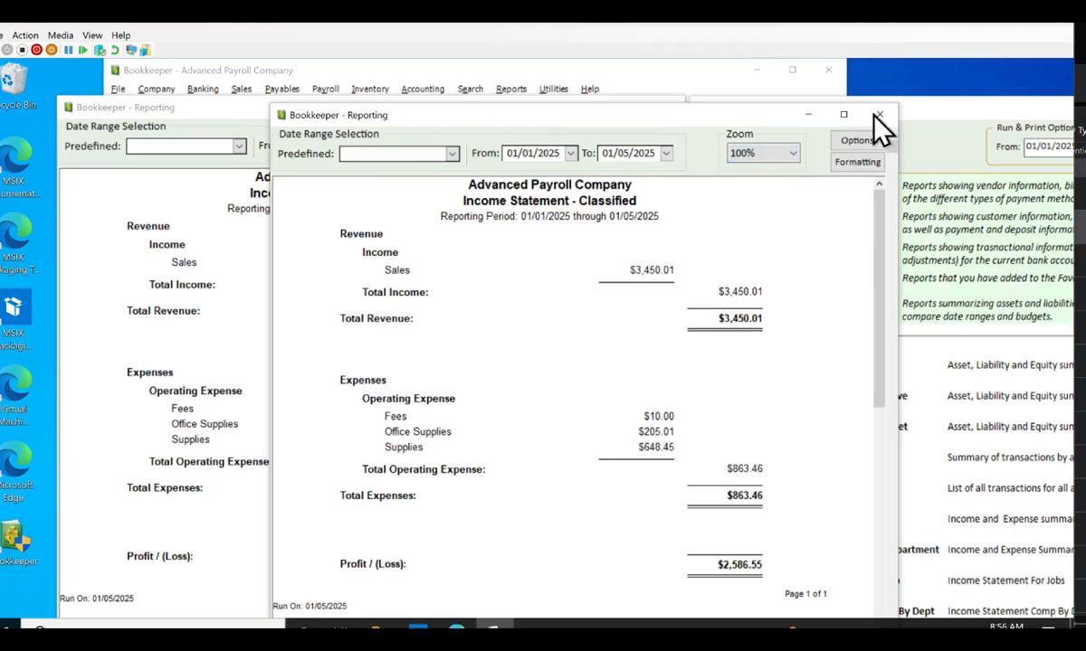
click(877, 116)
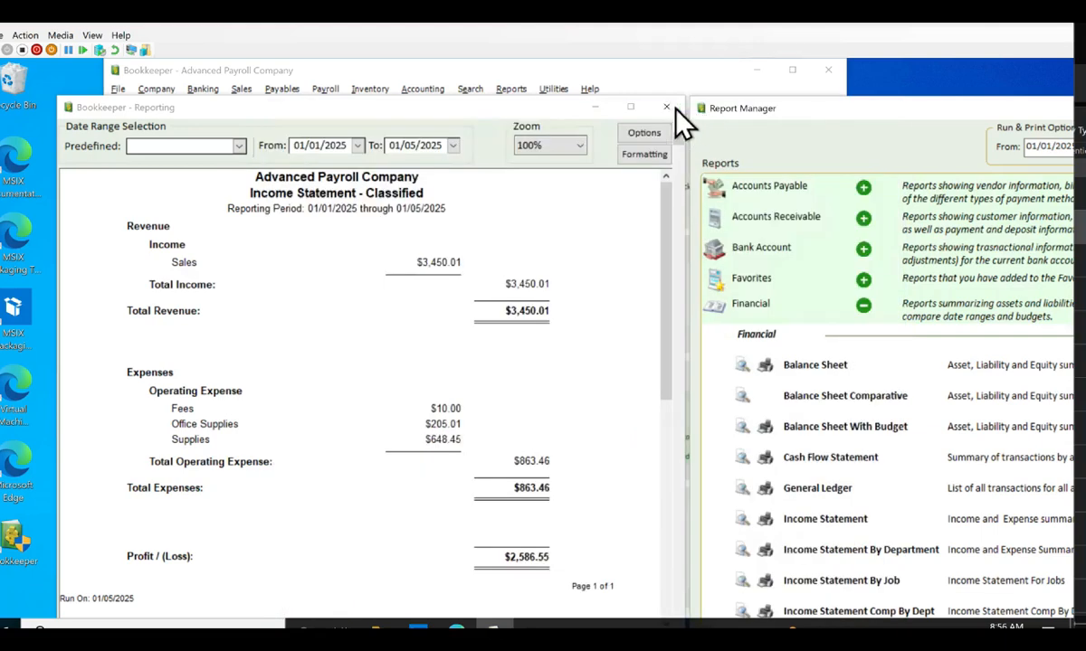
click(666, 107)
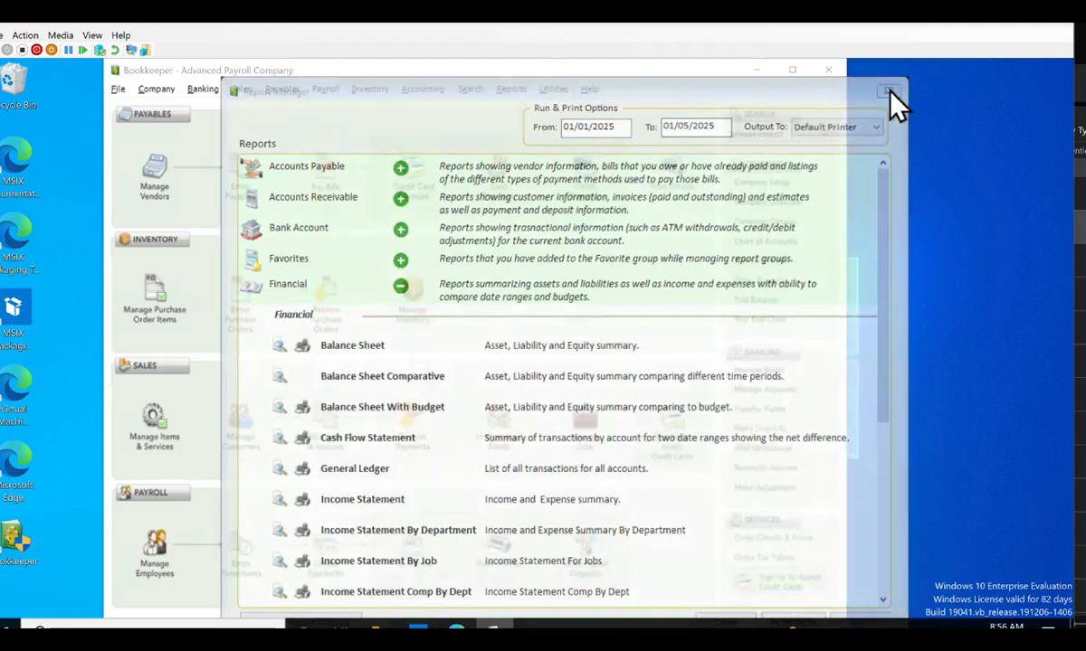
click(889, 90)
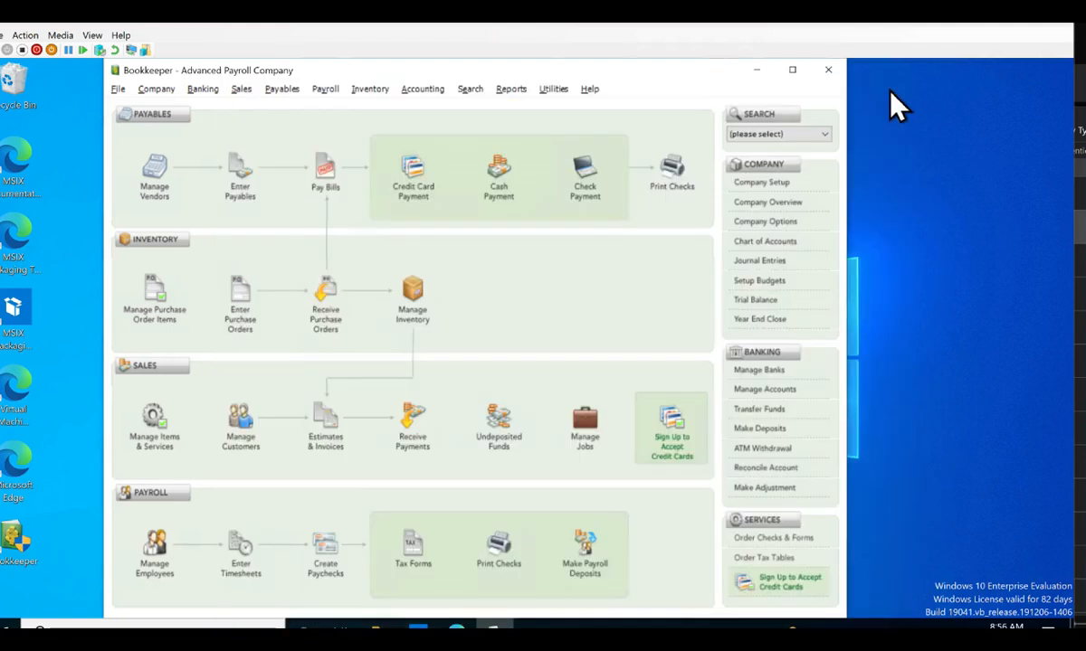
mouse_move(724, 145)
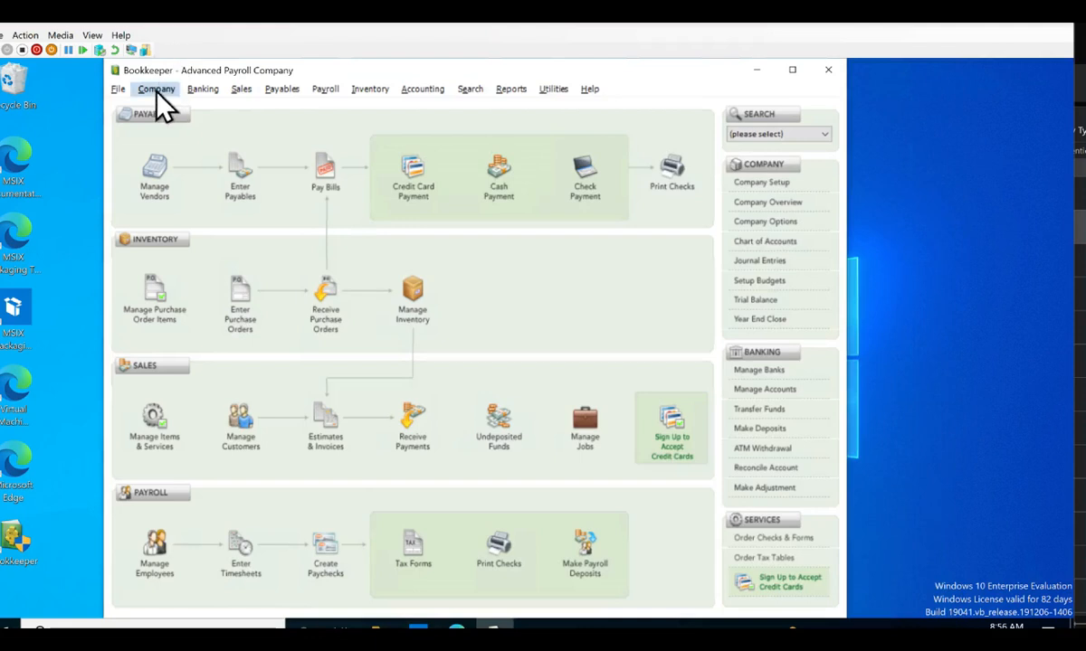
- Start a Standard Setup new company named 'test' and advance to accounting information
click(156, 89)
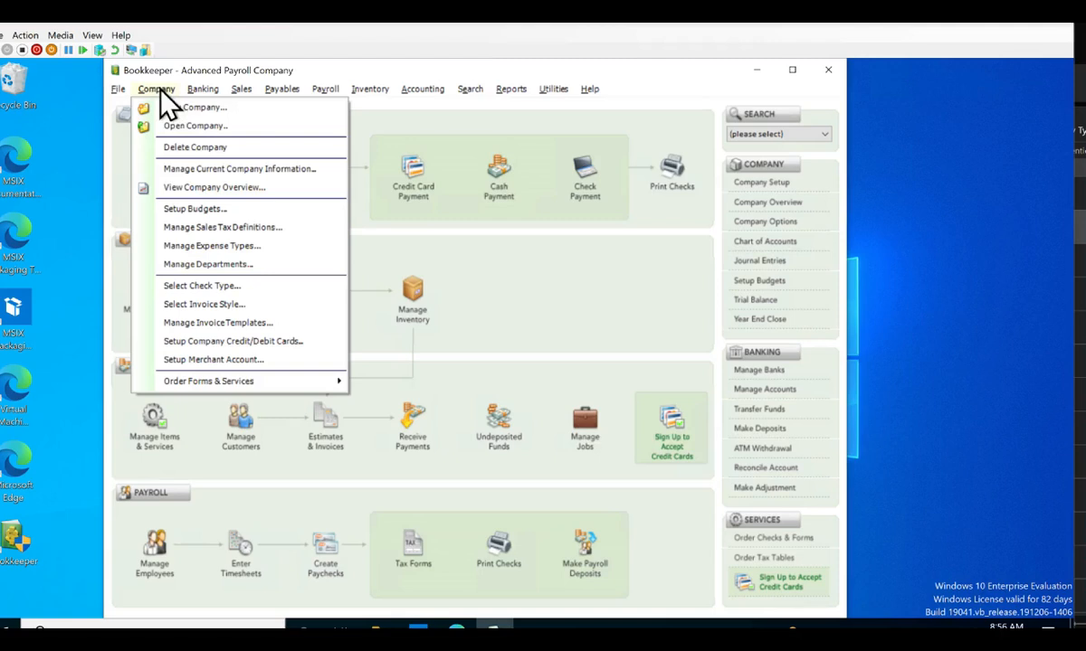
click(192, 107)
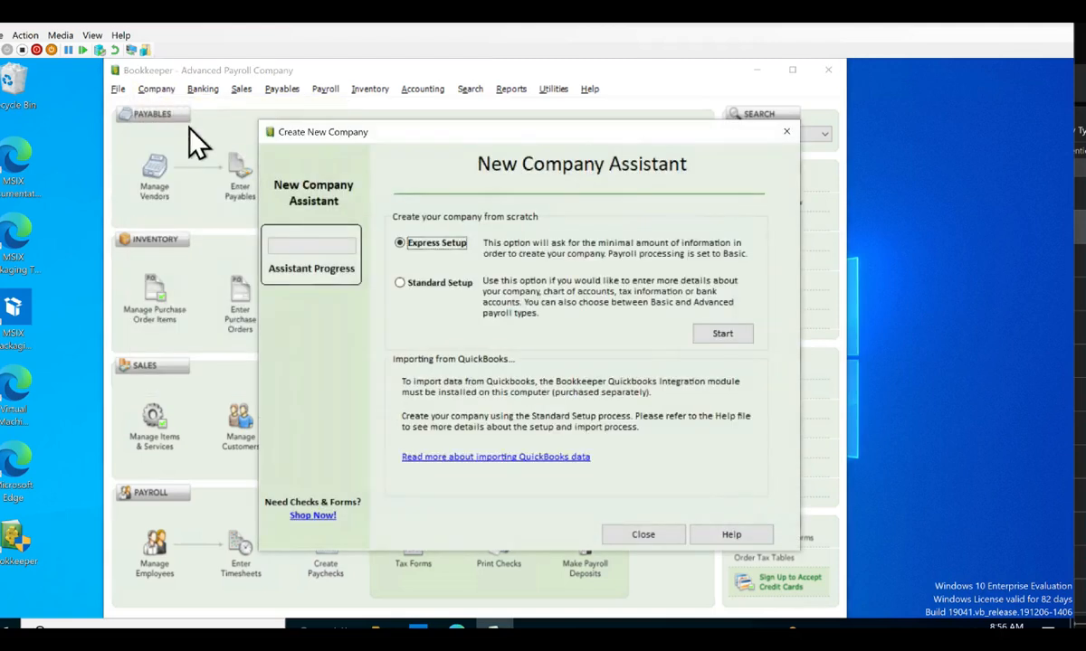
click(399, 282)
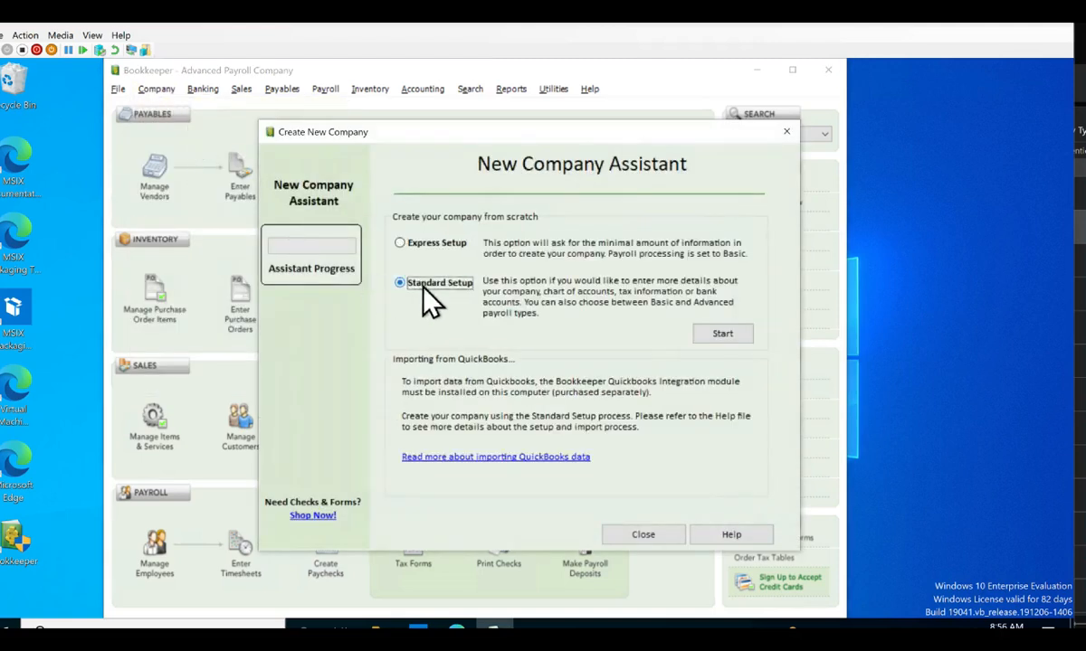
click(722, 333)
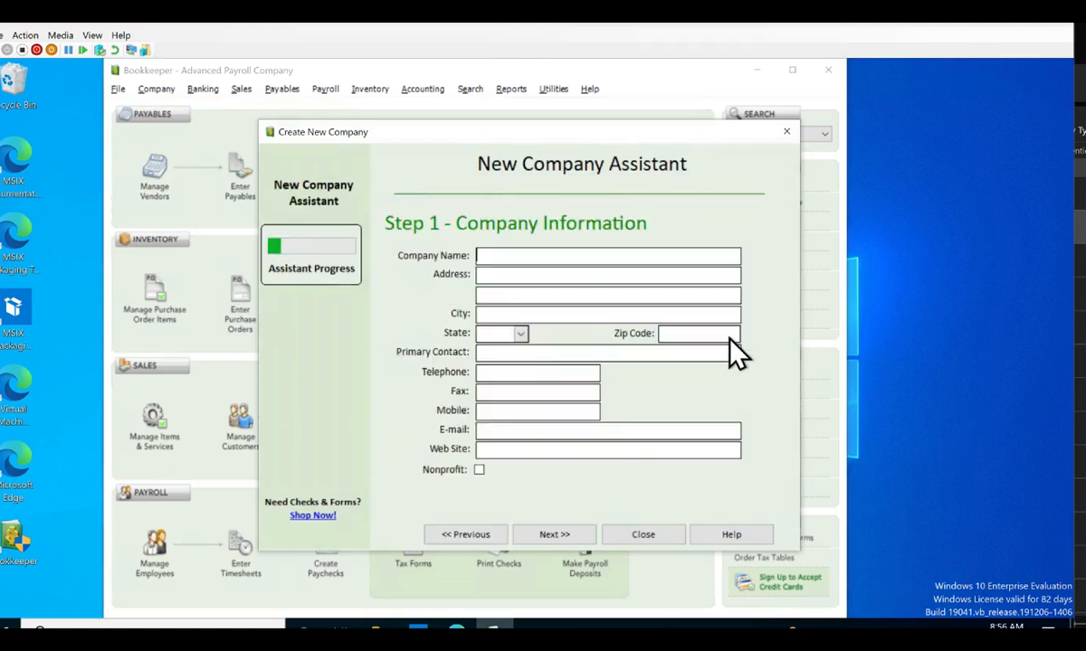
mouse_move(568, 267)
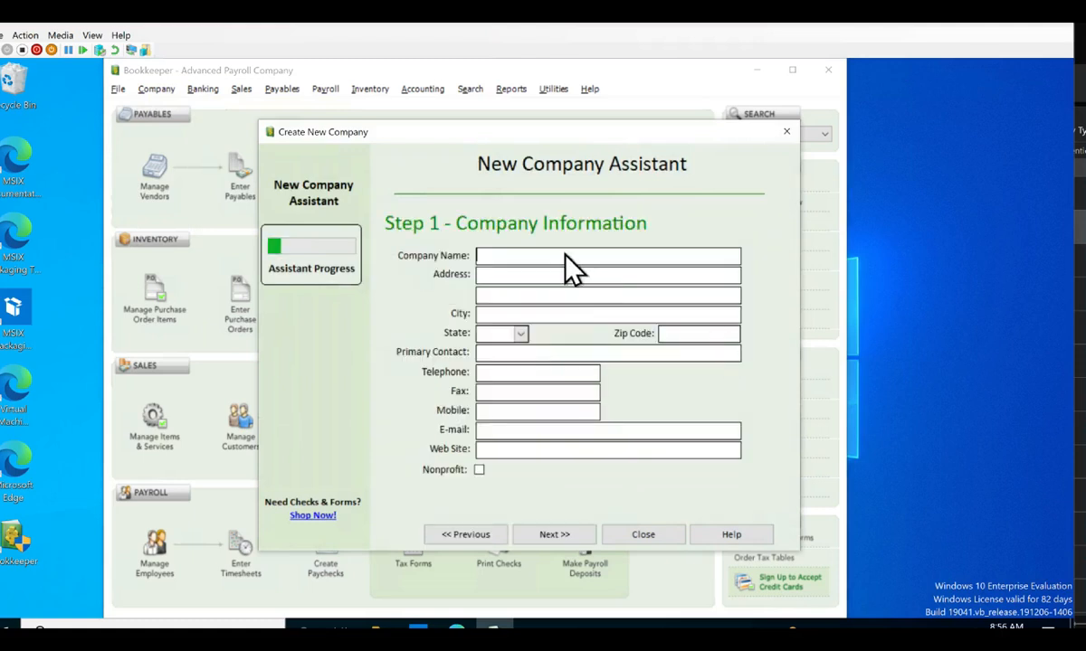
text(test)
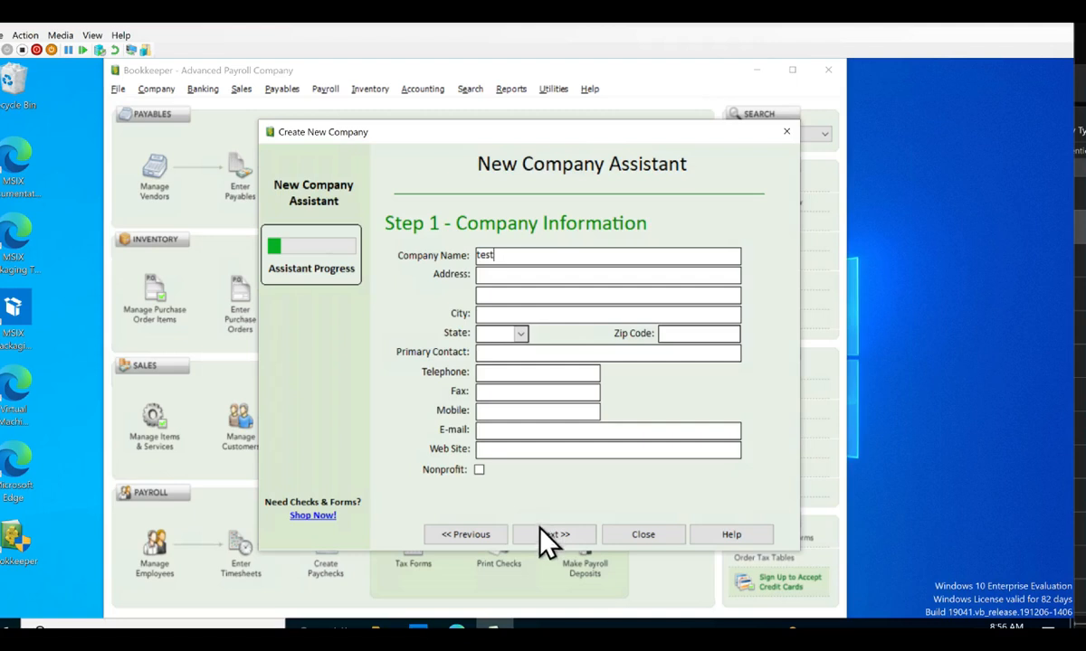
click(553, 534)
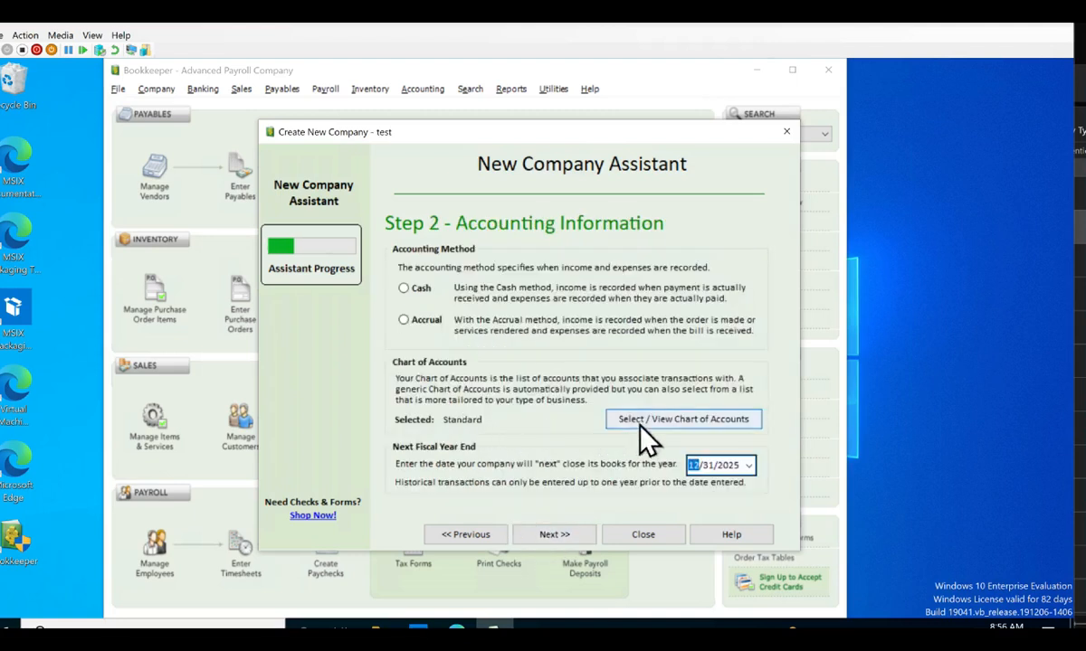
- Open Select / View Chart of Accounts for the new 'test' company
click(683, 418)
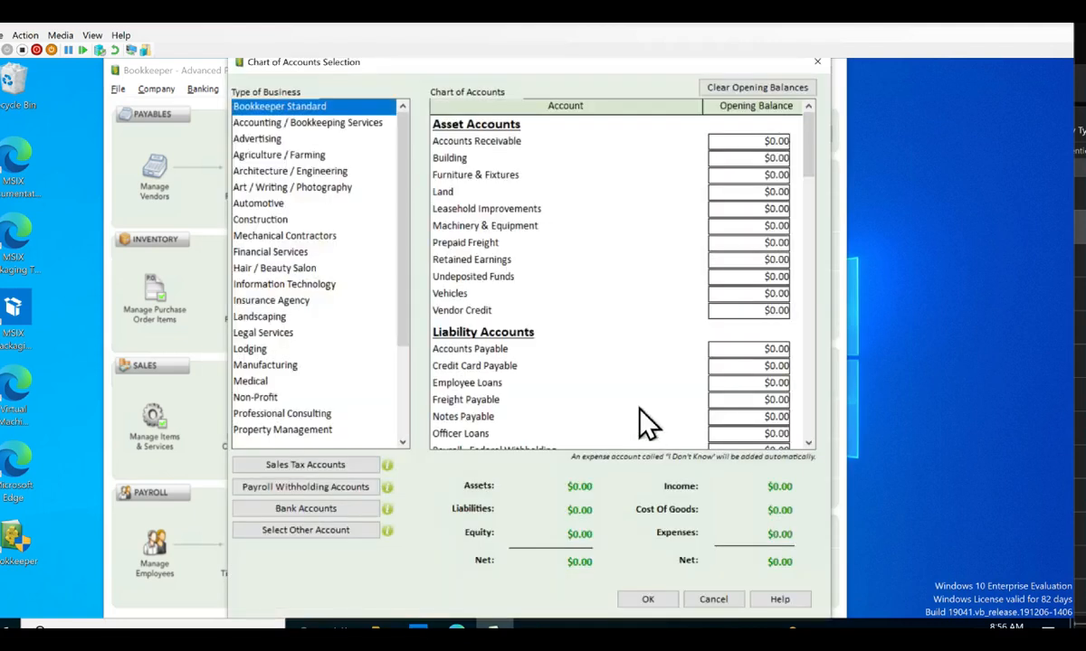
mouse_move(557, 212)
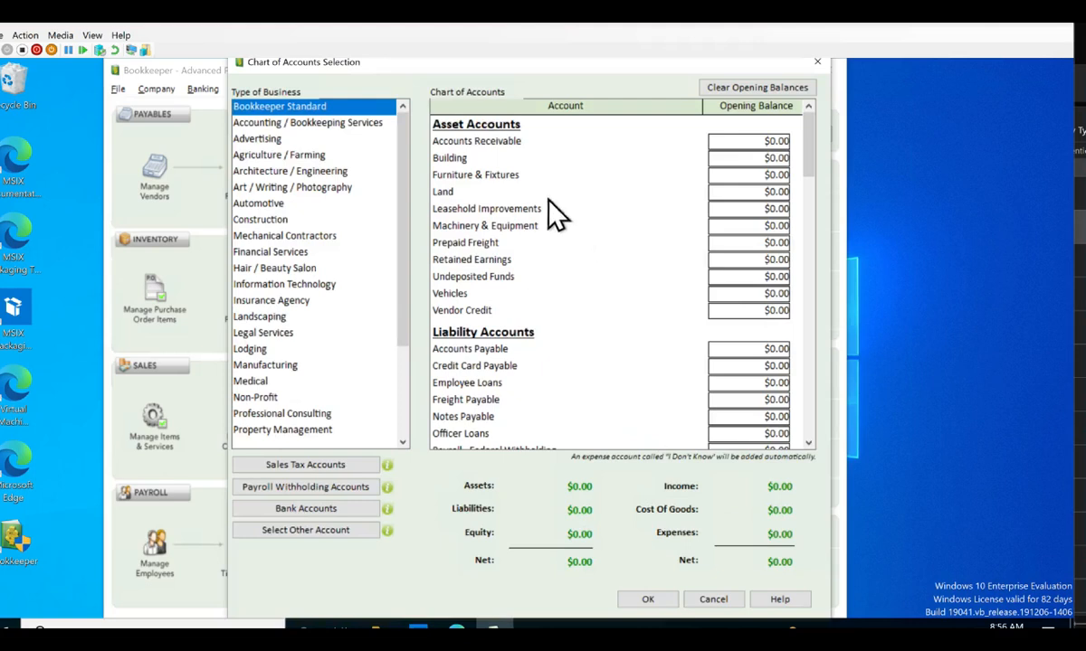
mouse_move(450, 503)
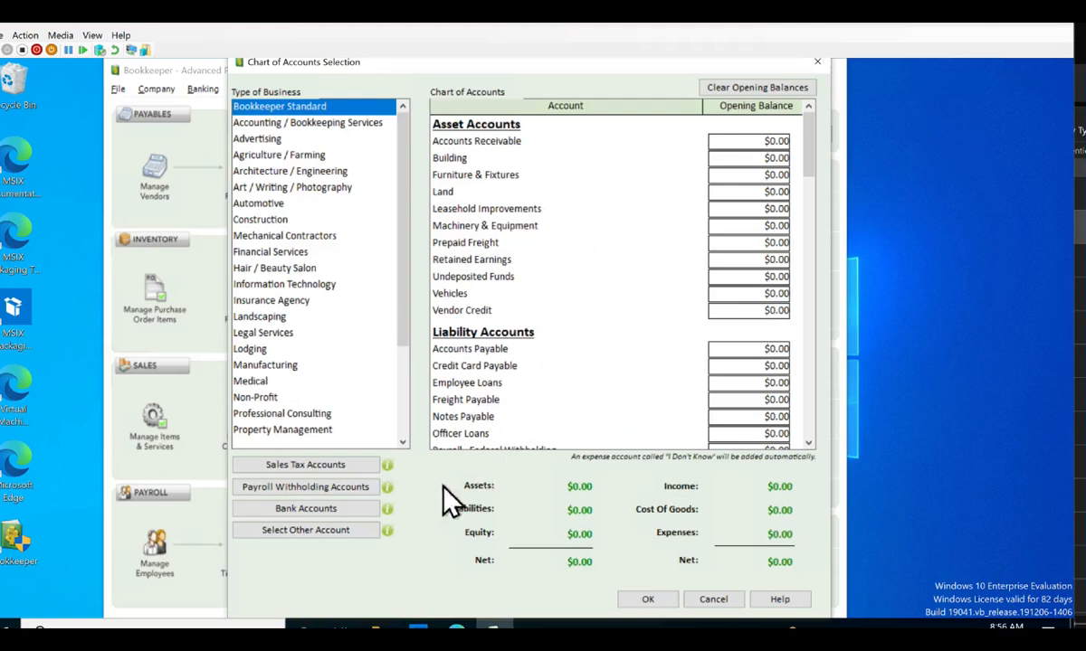
mouse_move(447, 548)
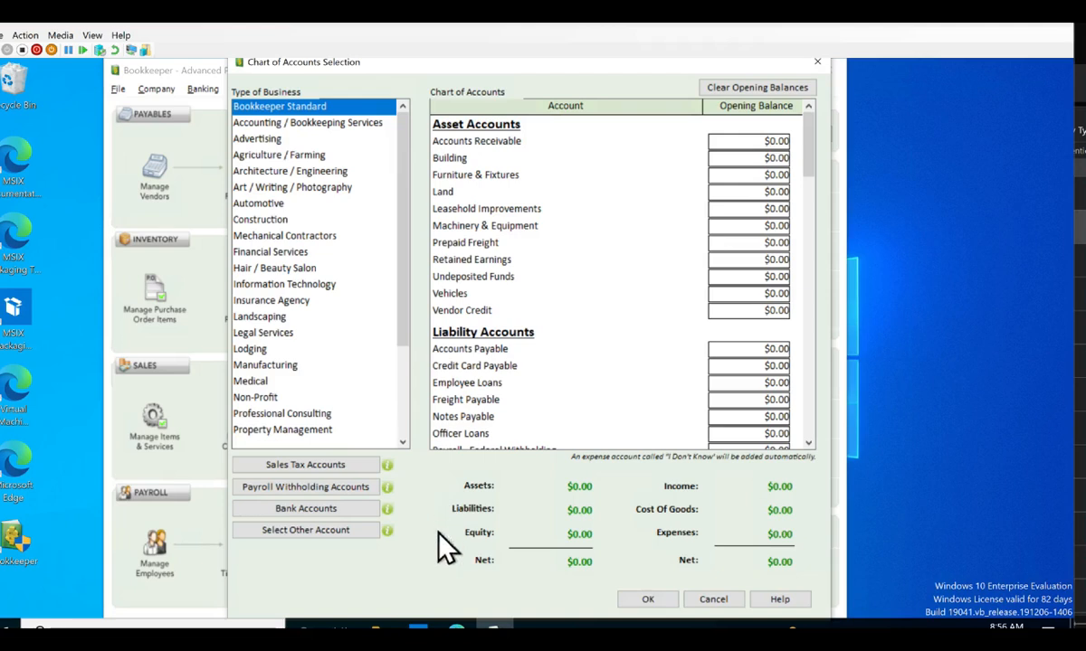
mouse_move(667, 593)
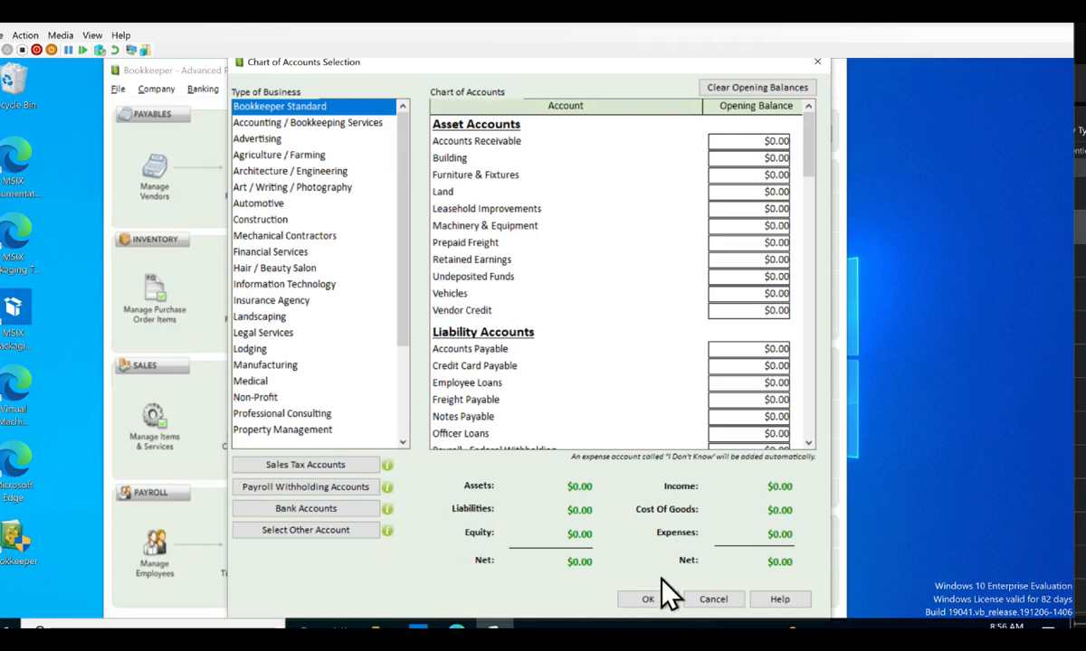
mouse_move(766, 167)
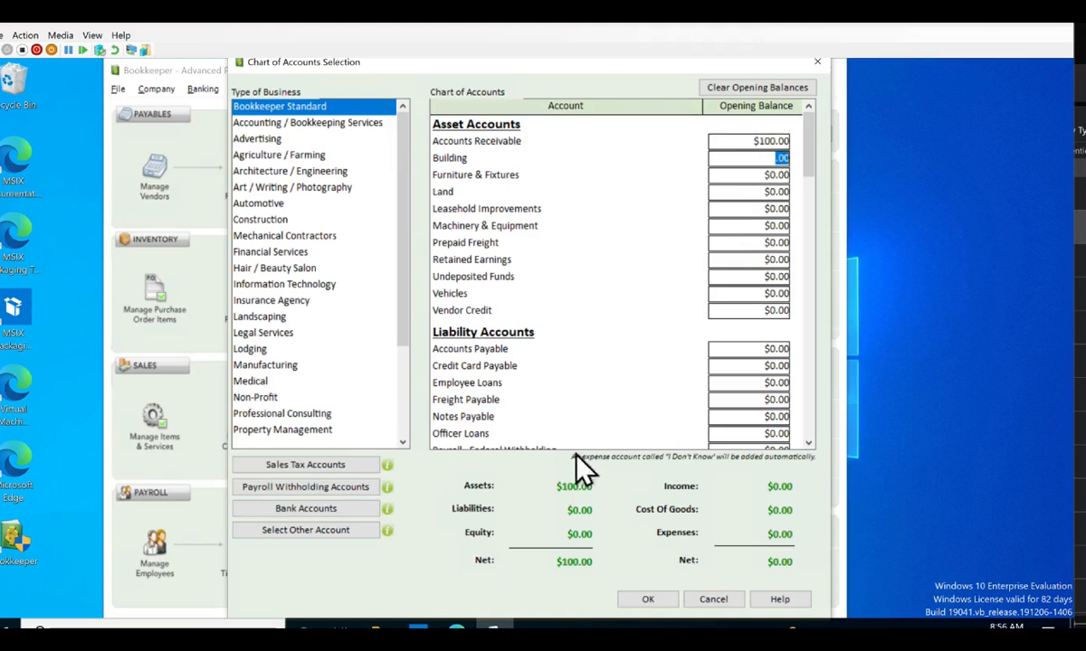
mouse_move(602, 538)
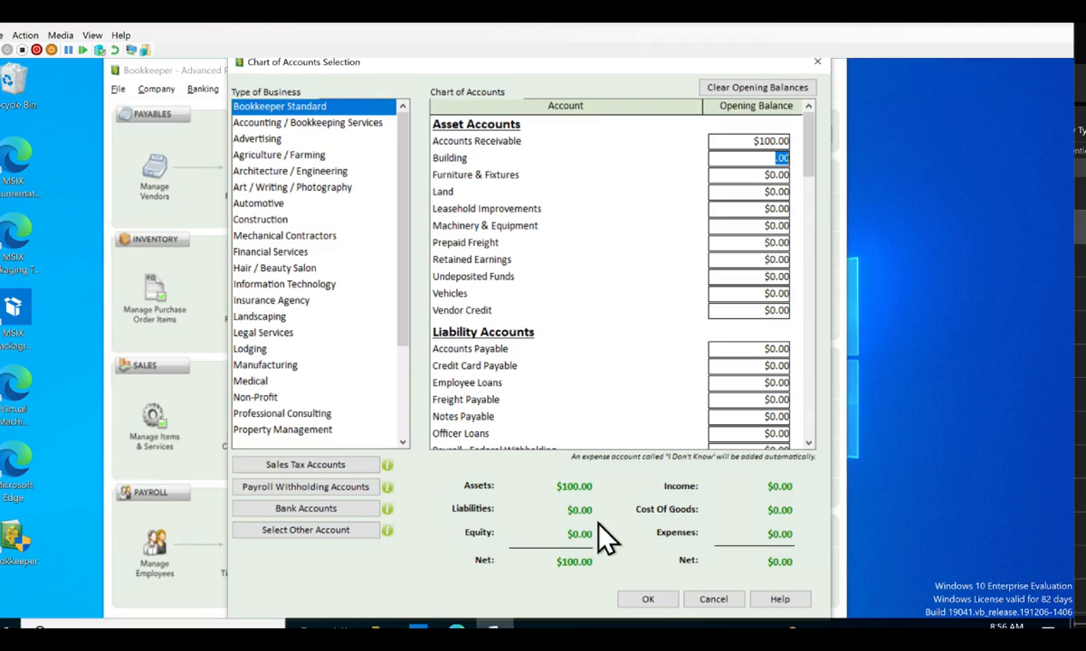
mouse_move(674, 570)
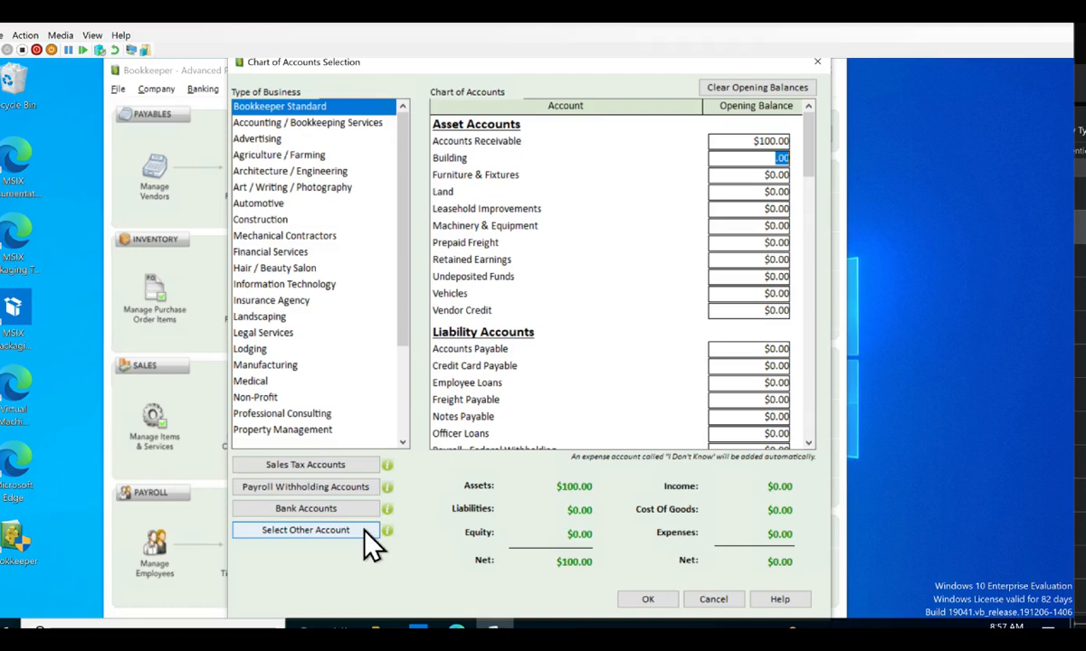
mouse_move(304, 507)
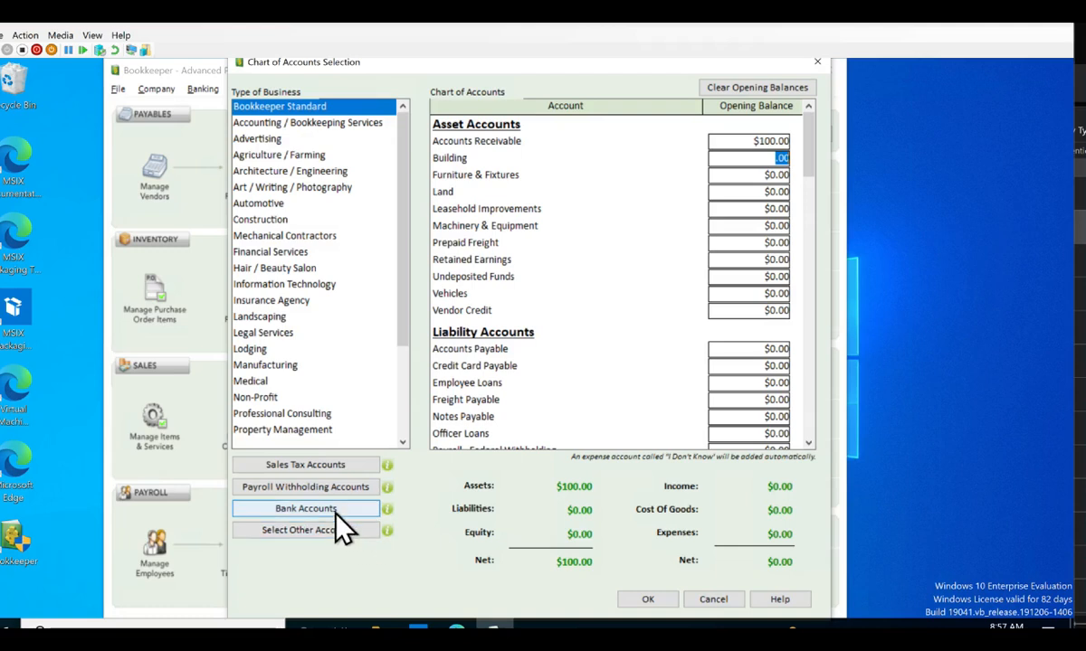
- Add Bank Accounts 01, 02 and 03 to the Asset Accounts list
click(305, 508)
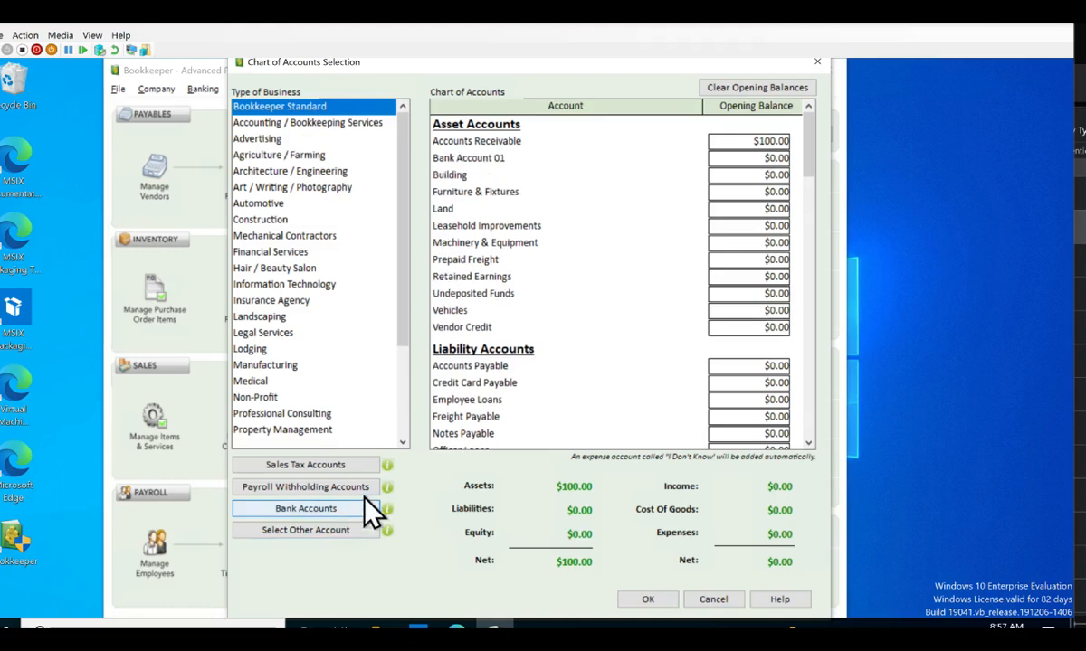
mouse_move(488, 181)
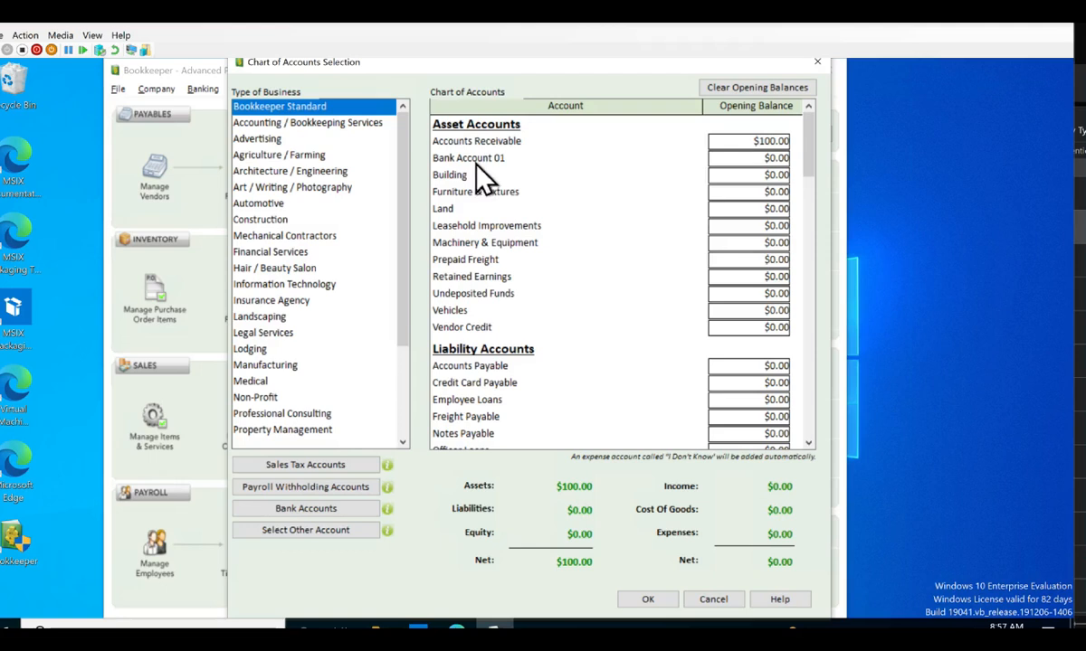
mouse_move(357, 474)
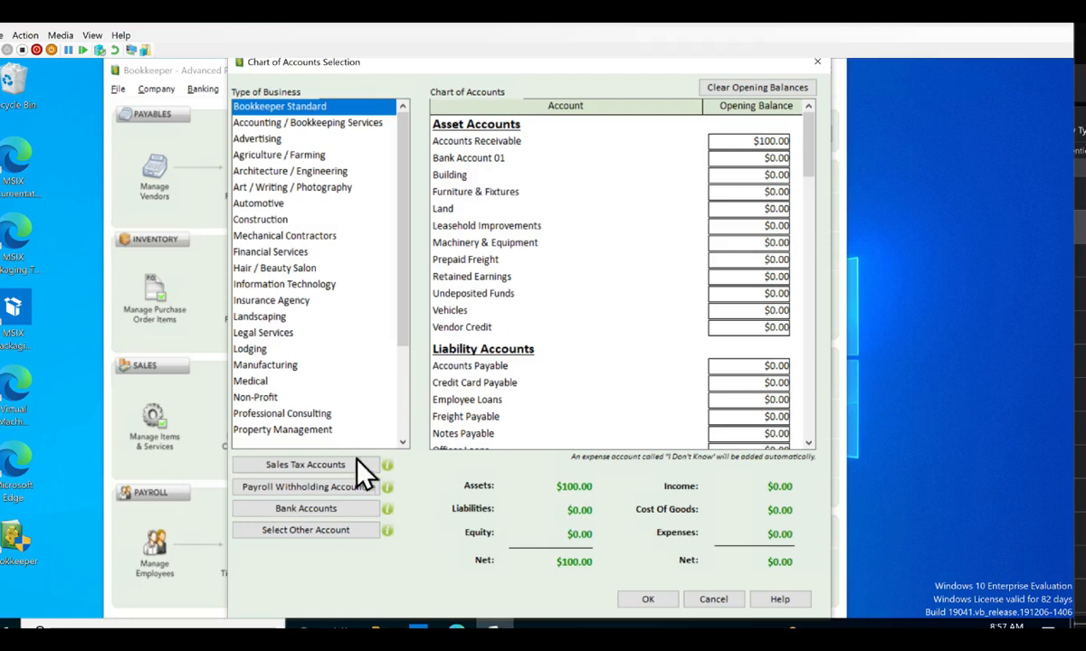
click(305, 507)
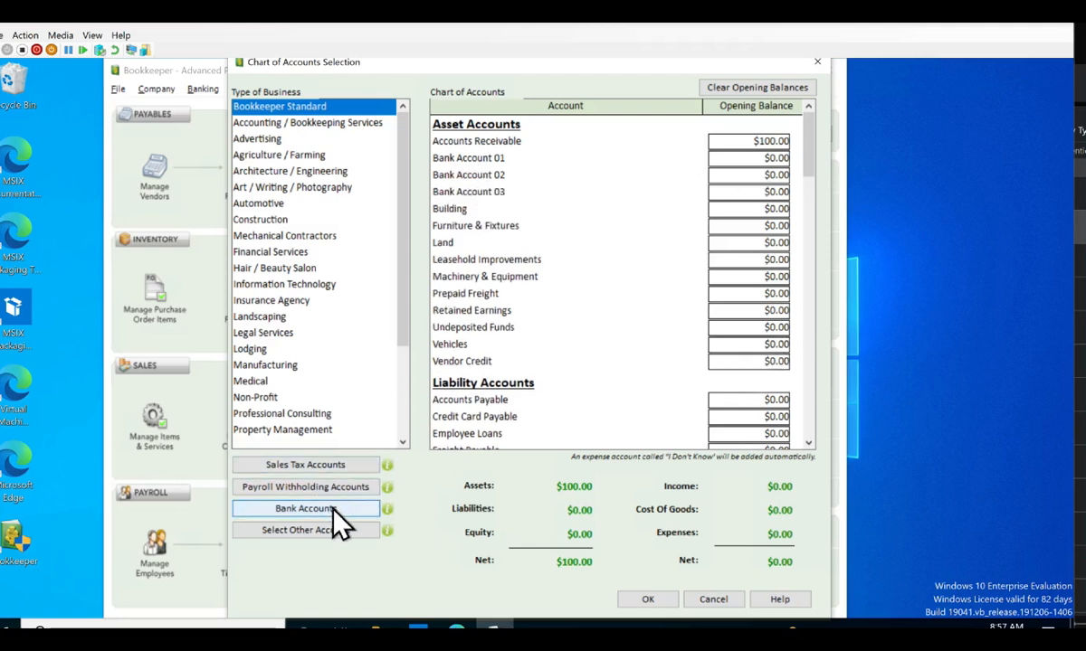
mouse_move(588, 346)
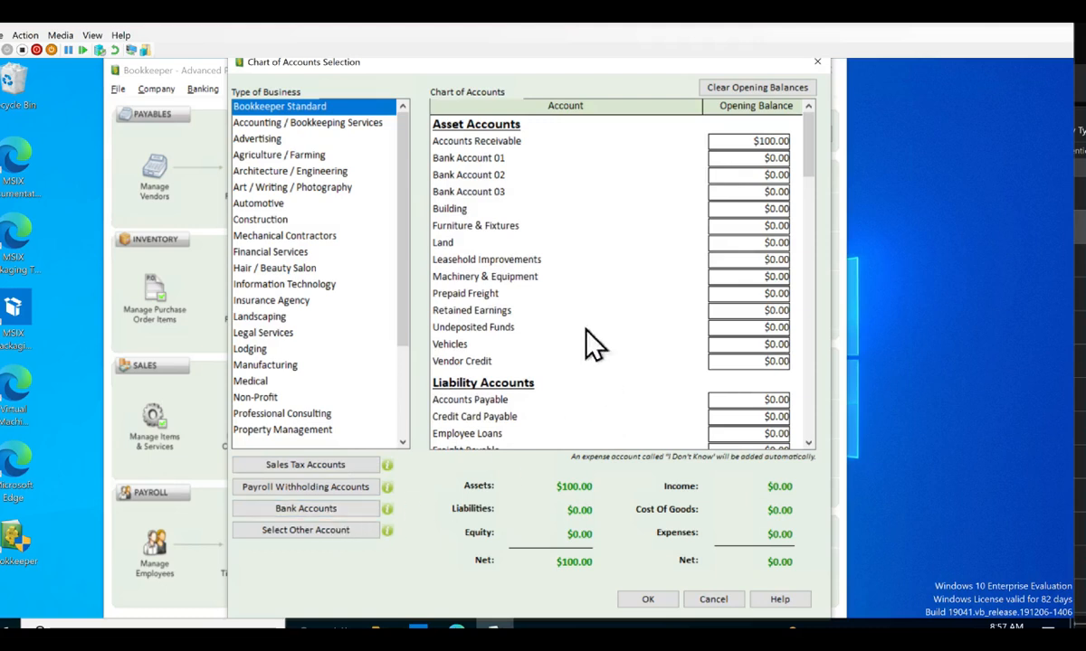
mouse_move(506, 218)
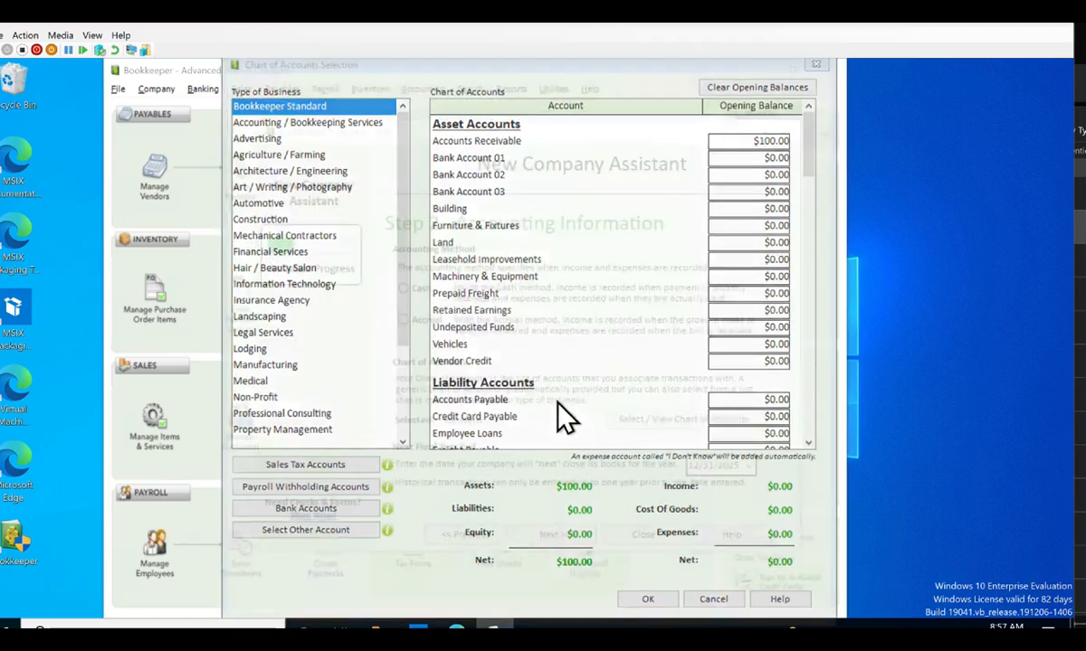
- Close the chart of accounts selection and dismiss the Bookkeeper message
click(648, 599)
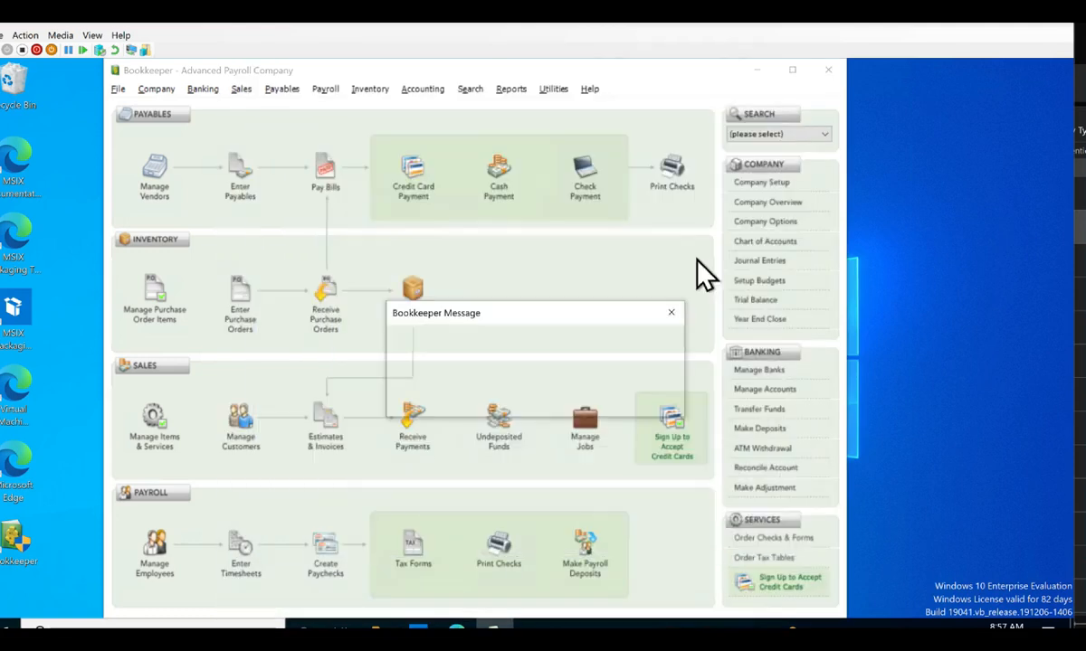
click(670, 312)
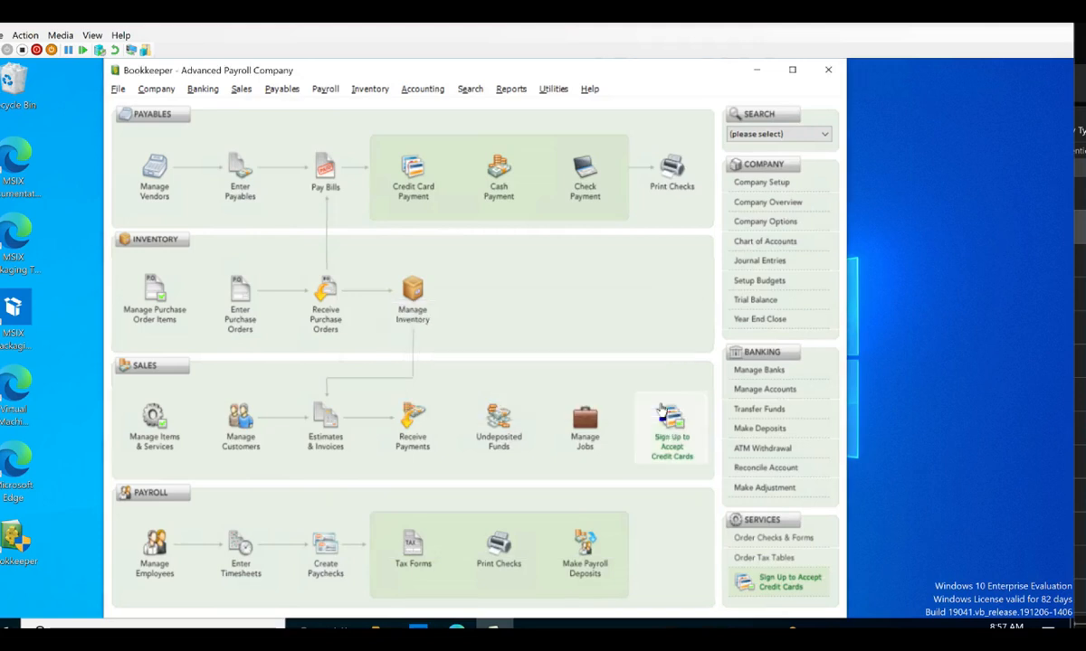
mouse_move(493, 281)
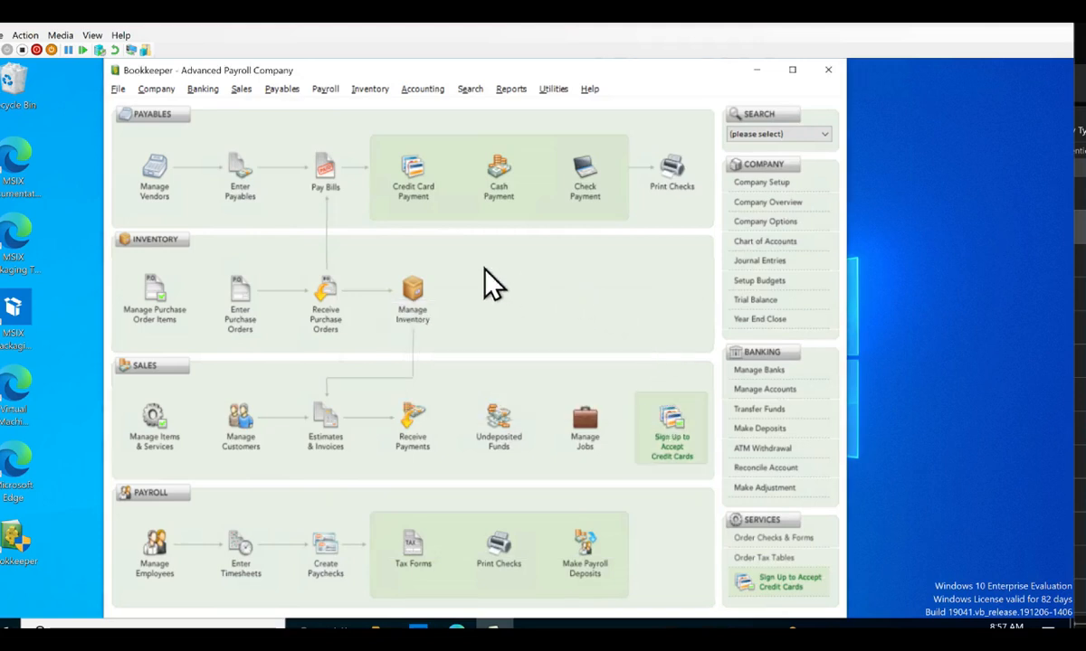
mouse_move(710, 384)
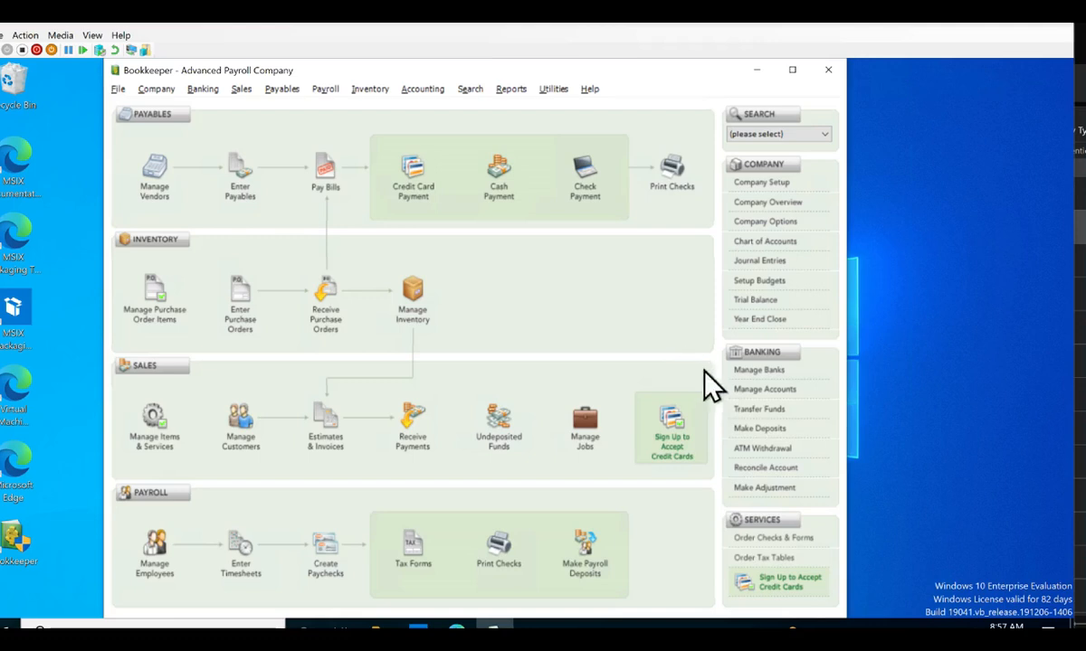
- Start a Primary Checking deposit with a $100.00 Sales line and a ($10.00) Fees line
click(758, 428)
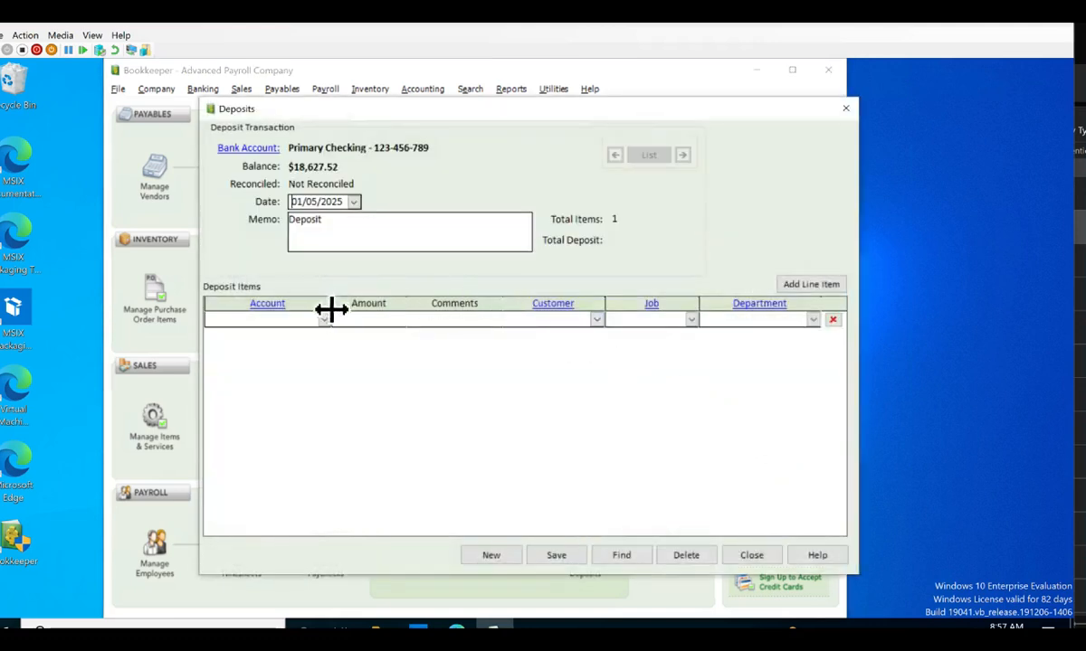
click(323, 319)
text(100)
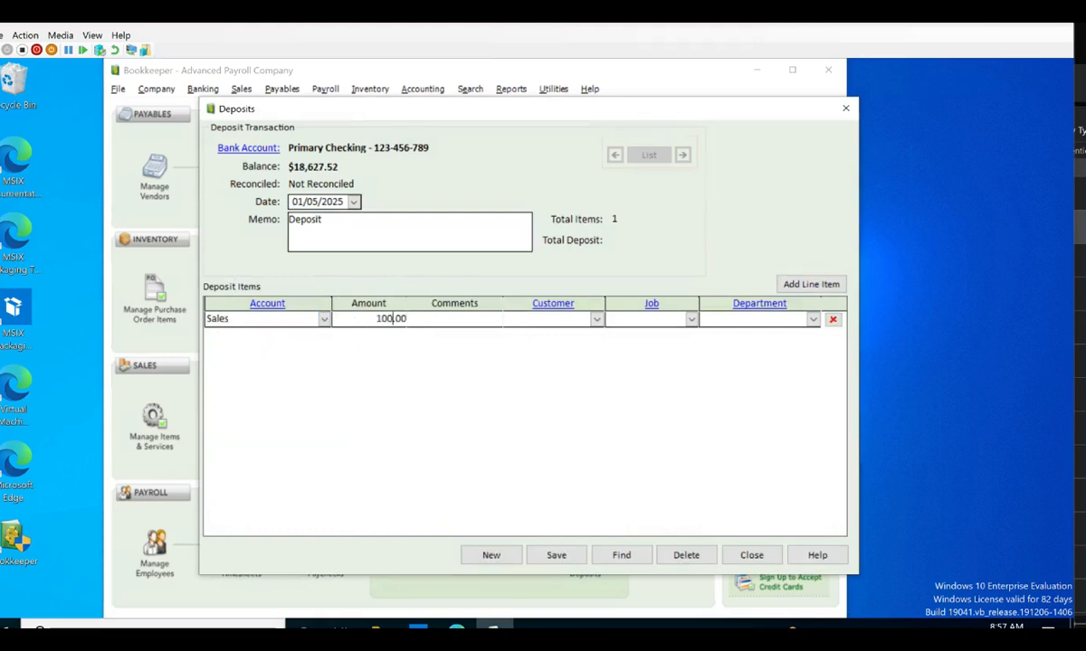
click(810, 285)
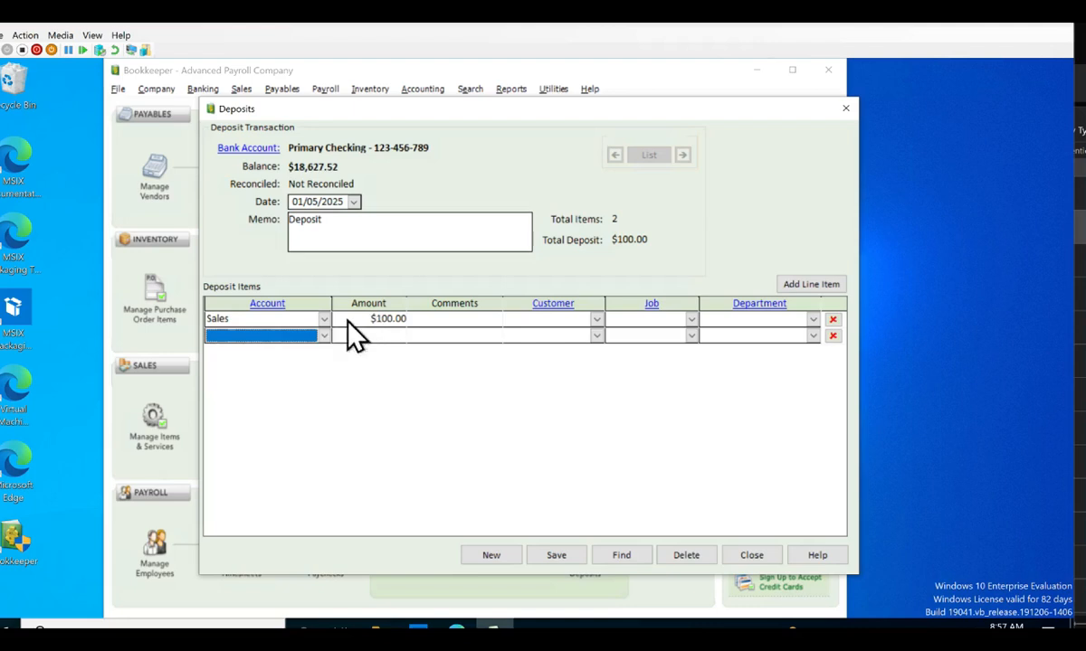
click(323, 336)
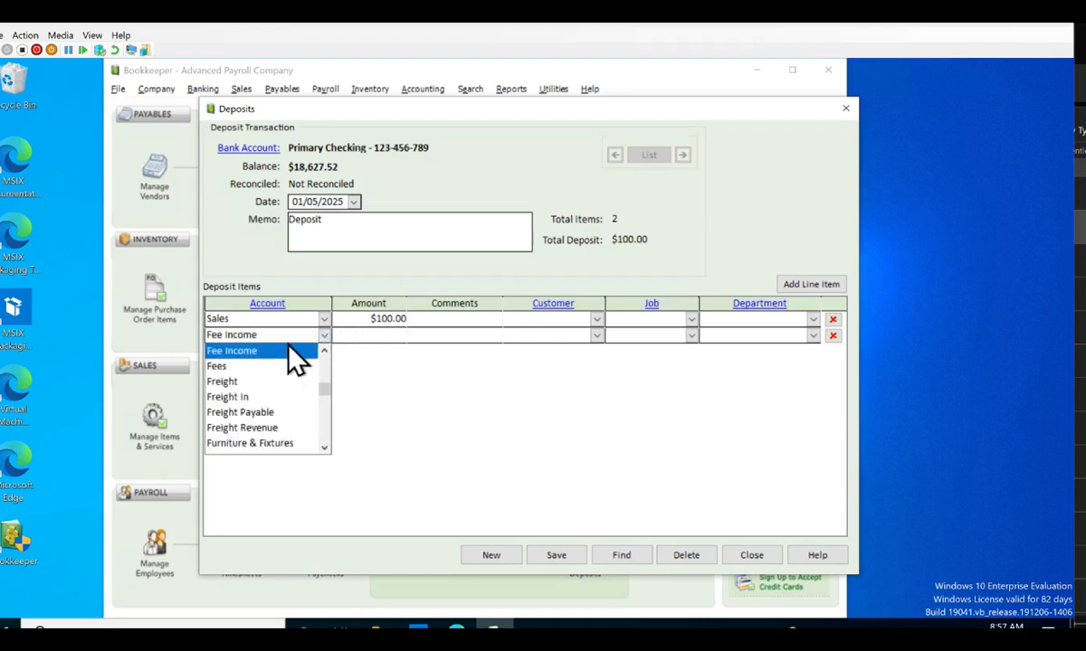
click(217, 366)
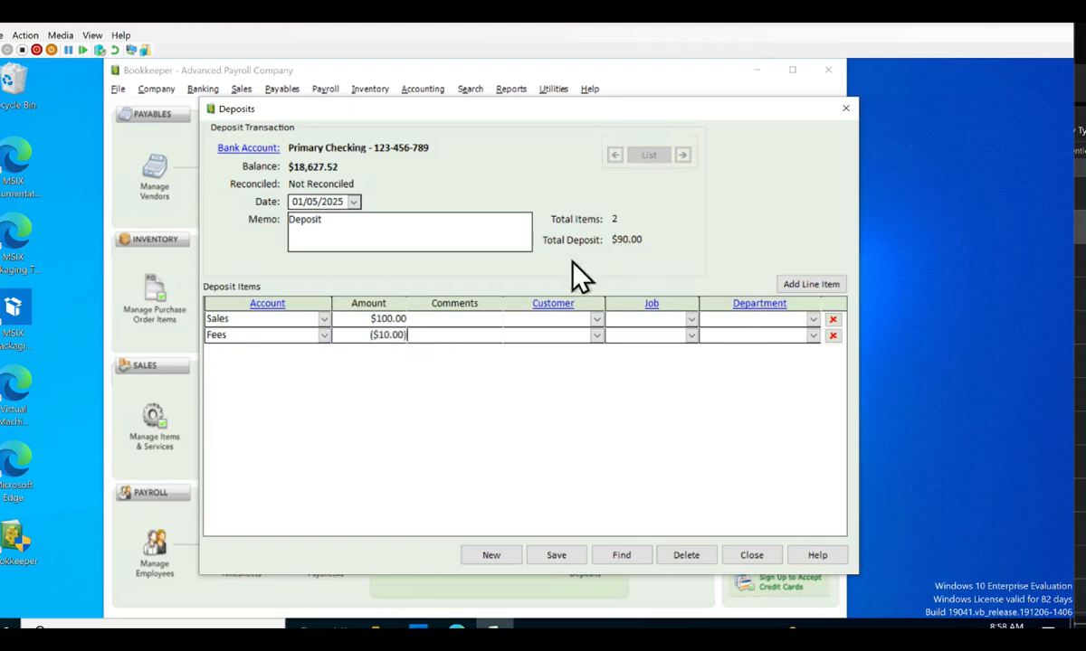
mouse_move(638, 271)
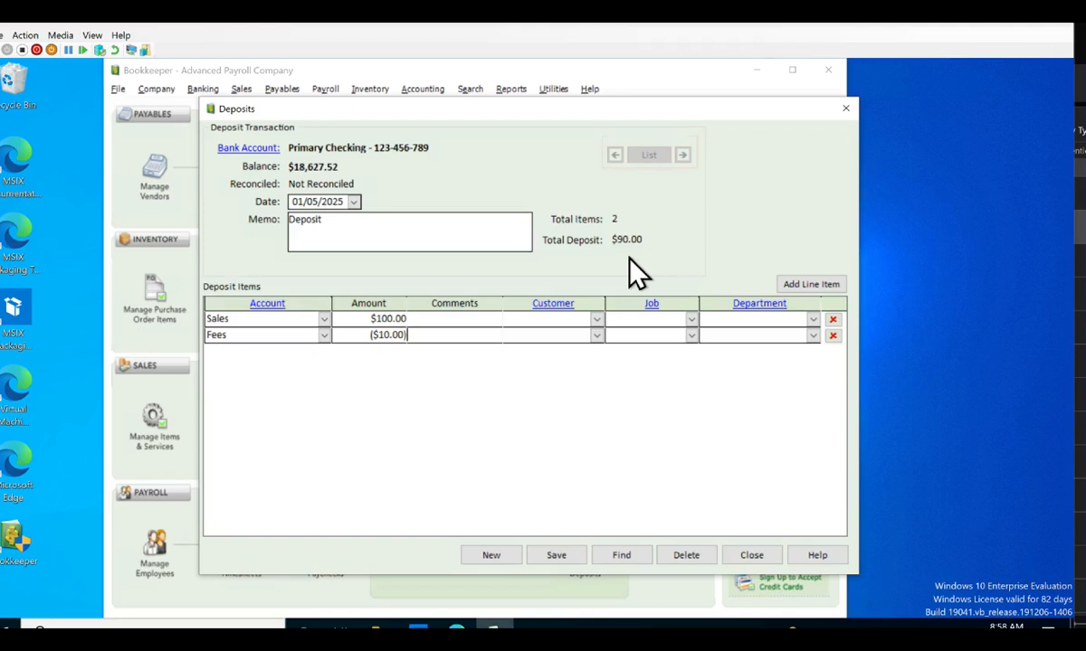
mouse_move(752, 547)
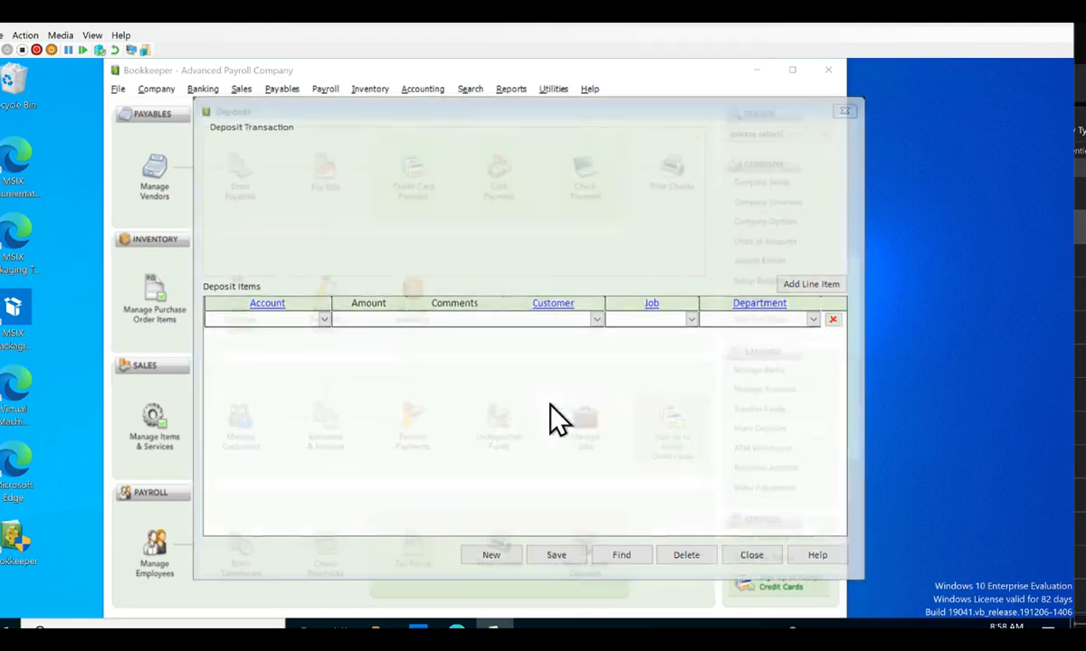
- Close the deposit form and open Report Manager with the Financial group expanded
click(751, 554)
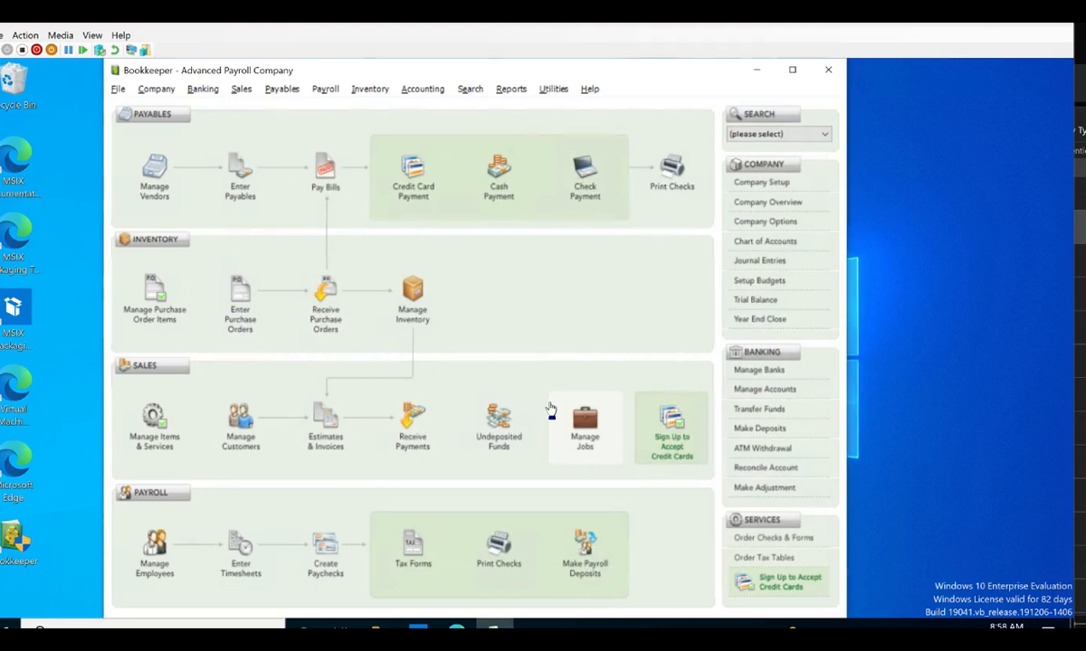
mouse_move(556, 402)
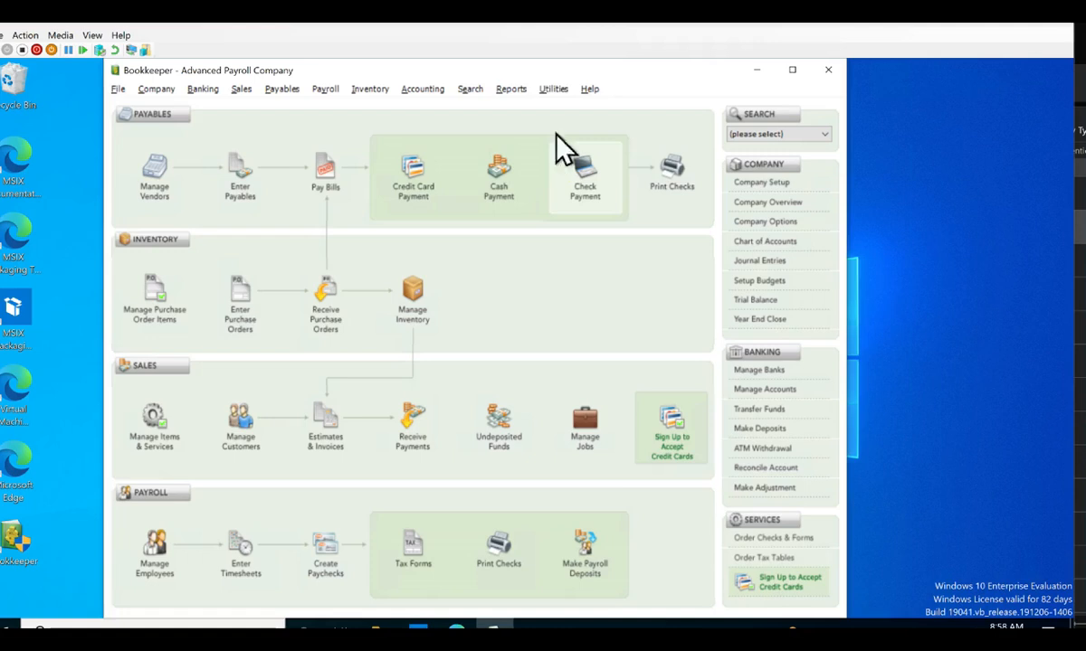
click(511, 89)
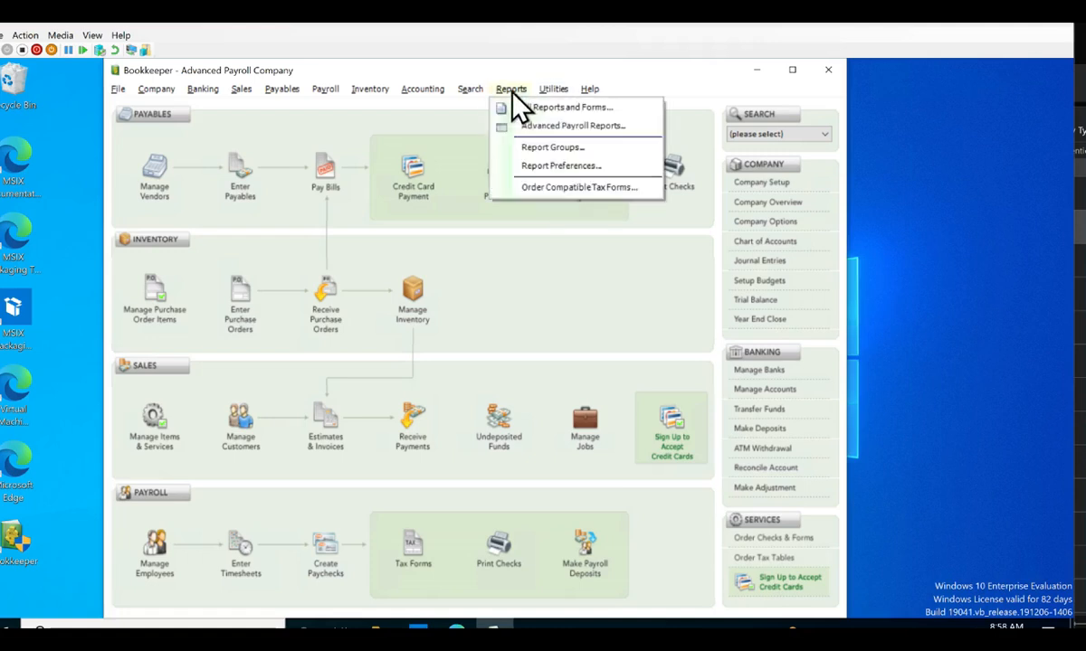
click(572, 107)
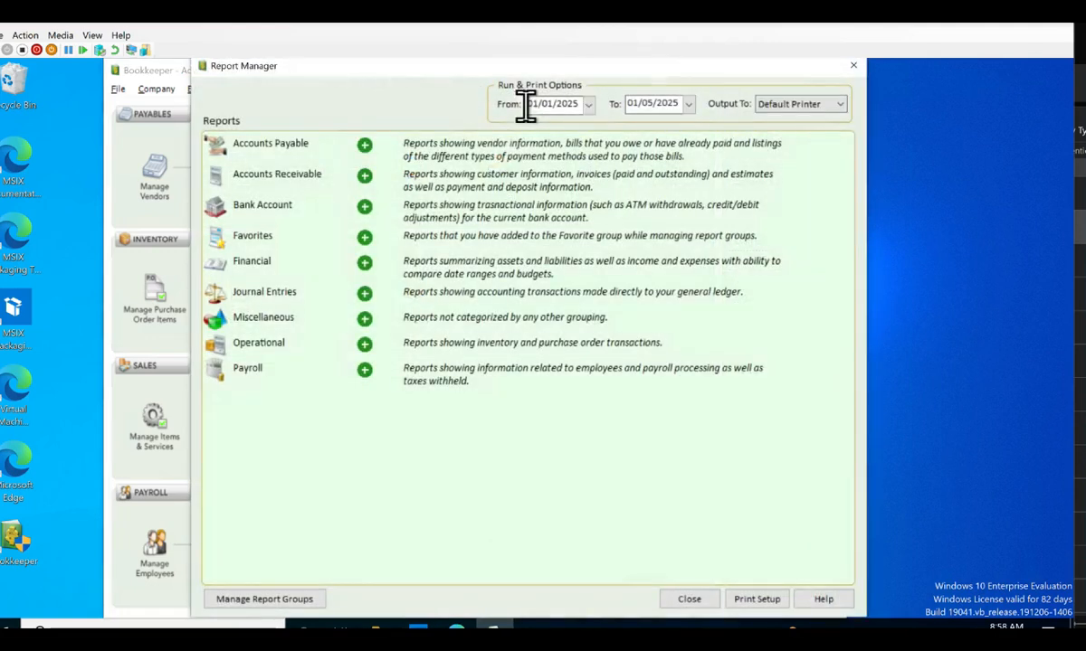
click(363, 263)
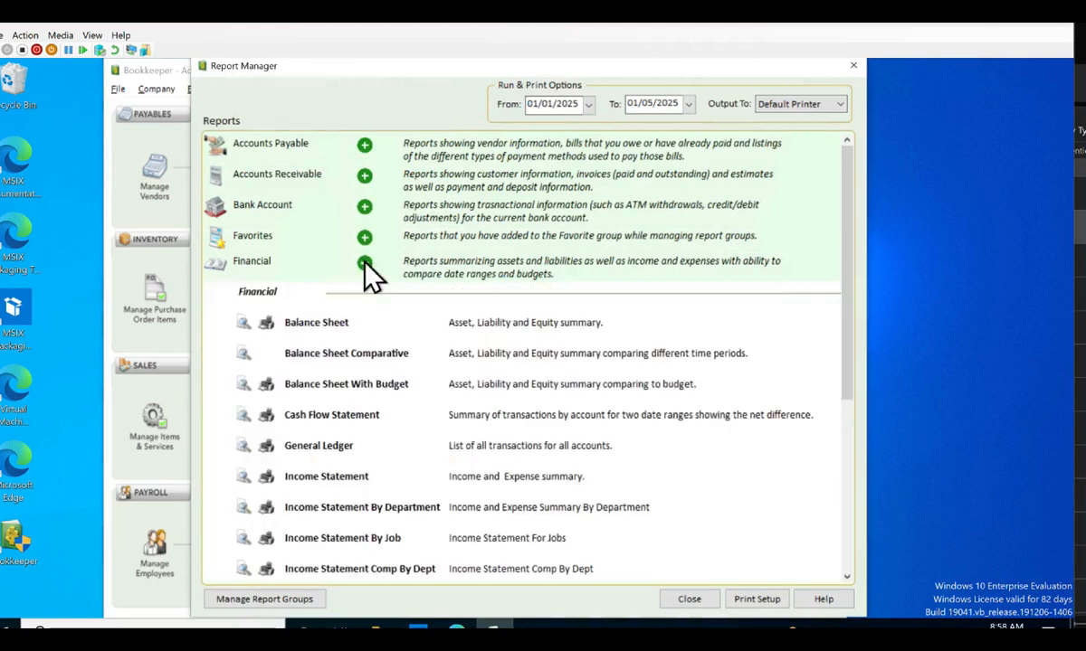
click(364, 263)
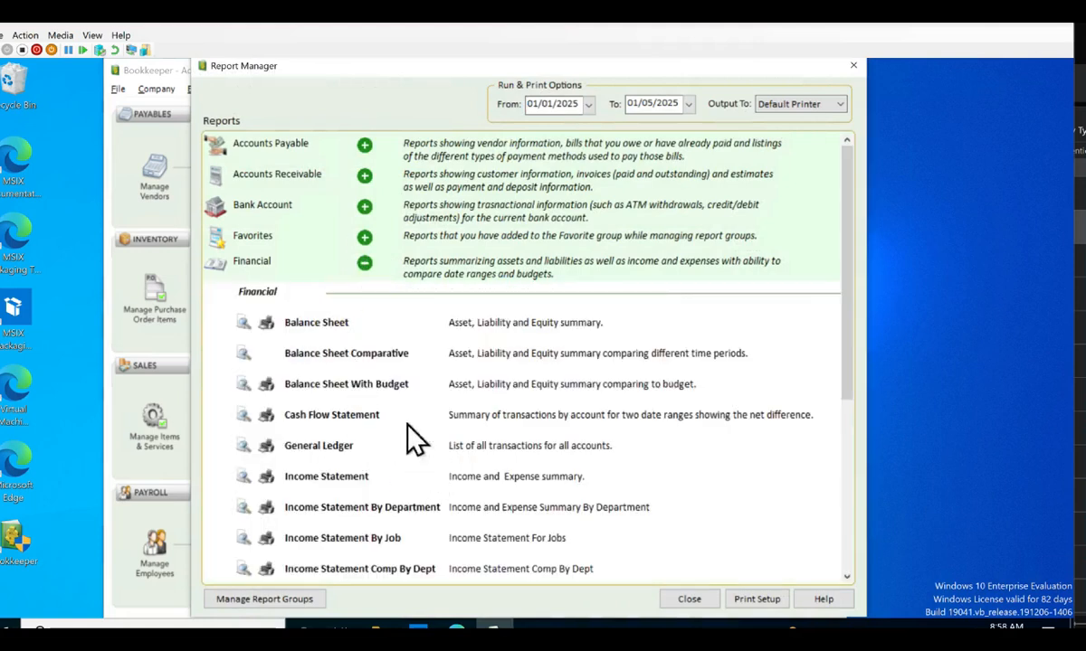
mouse_move(244, 538)
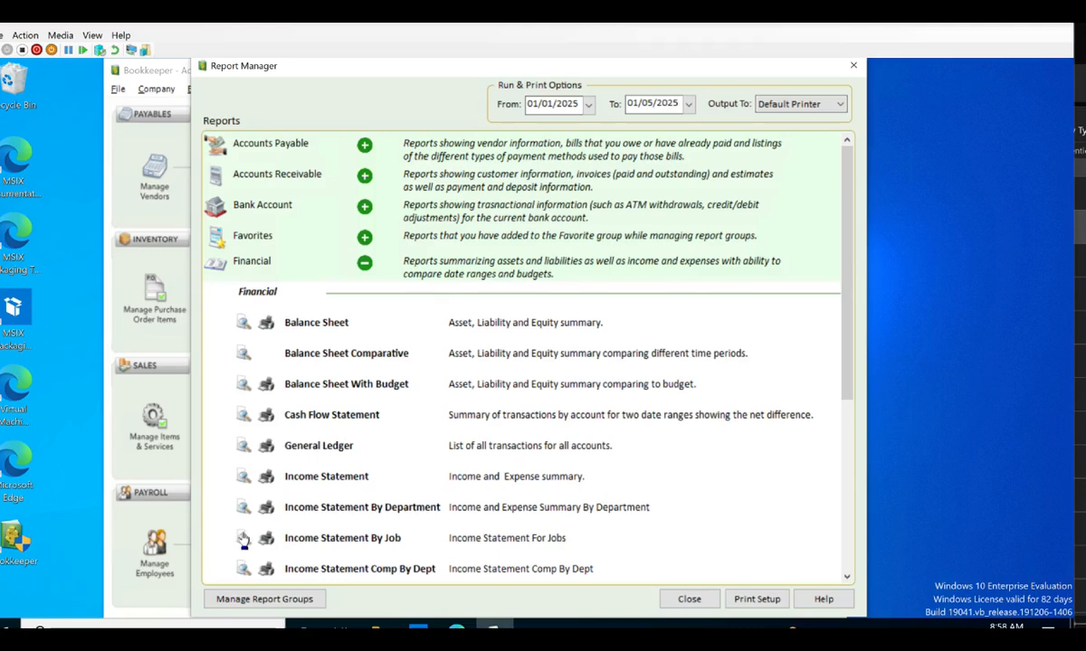
click(243, 537)
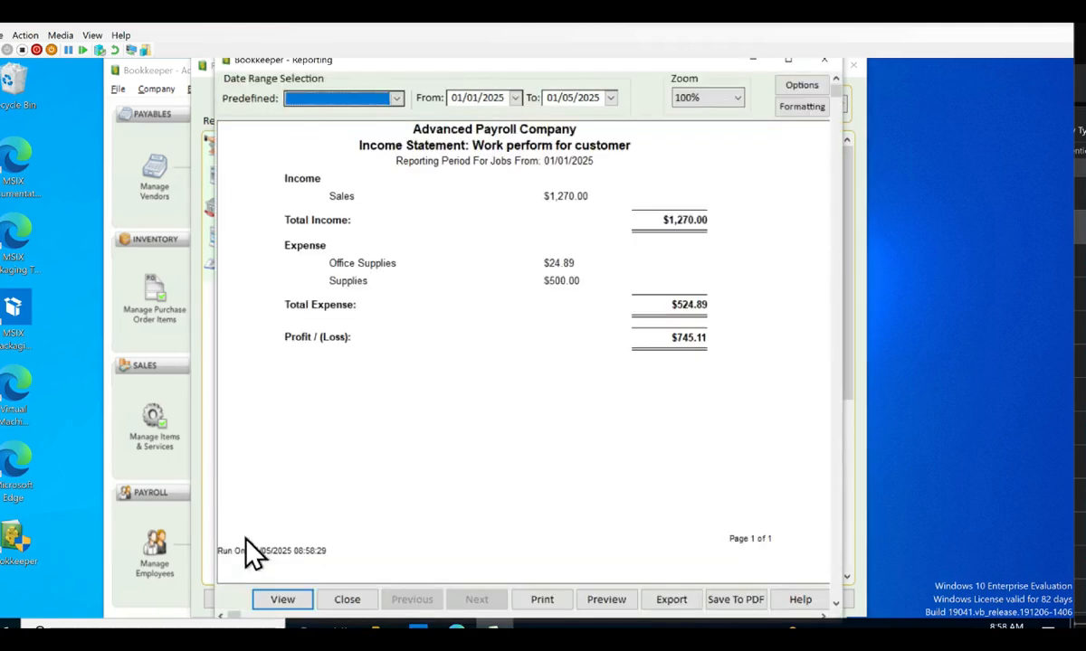
mouse_move(389, 417)
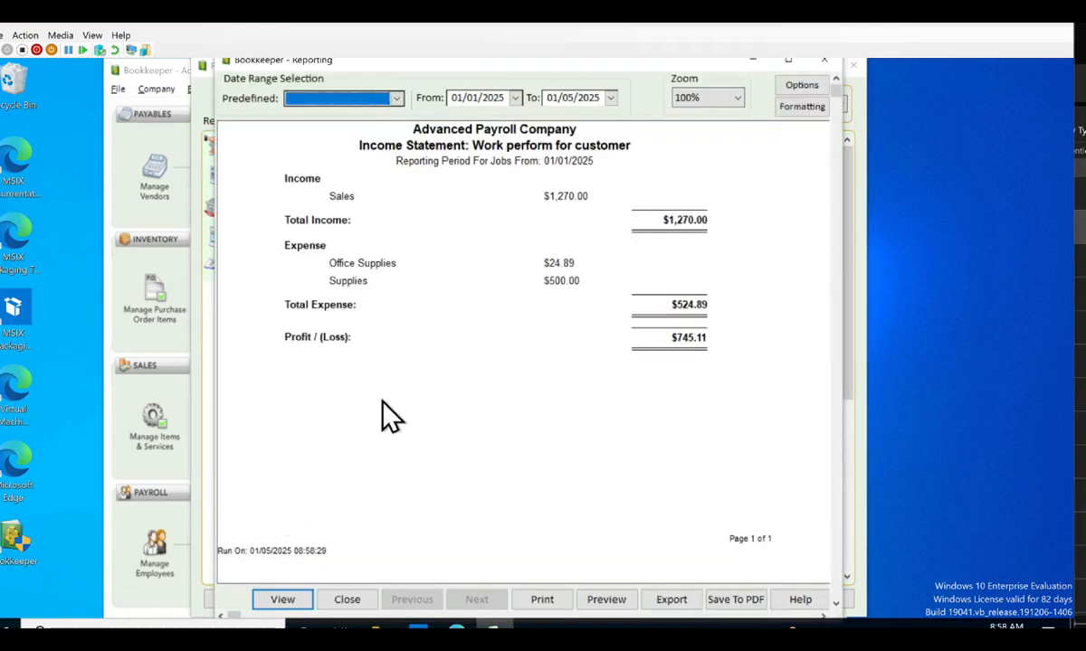
mouse_move(271, 228)
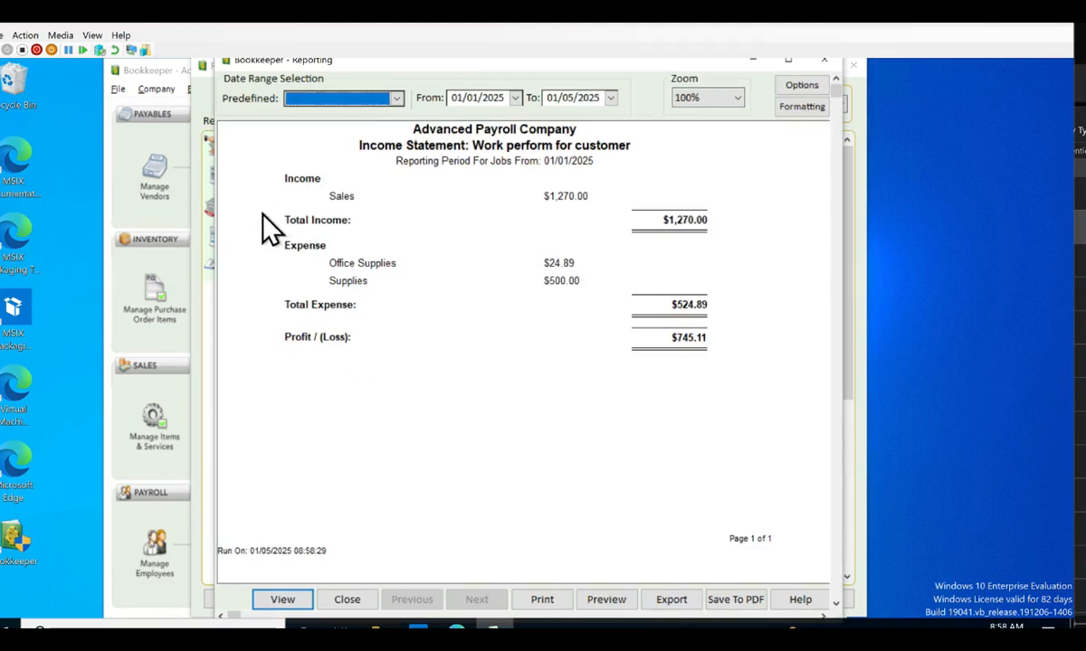
mouse_move(319, 336)
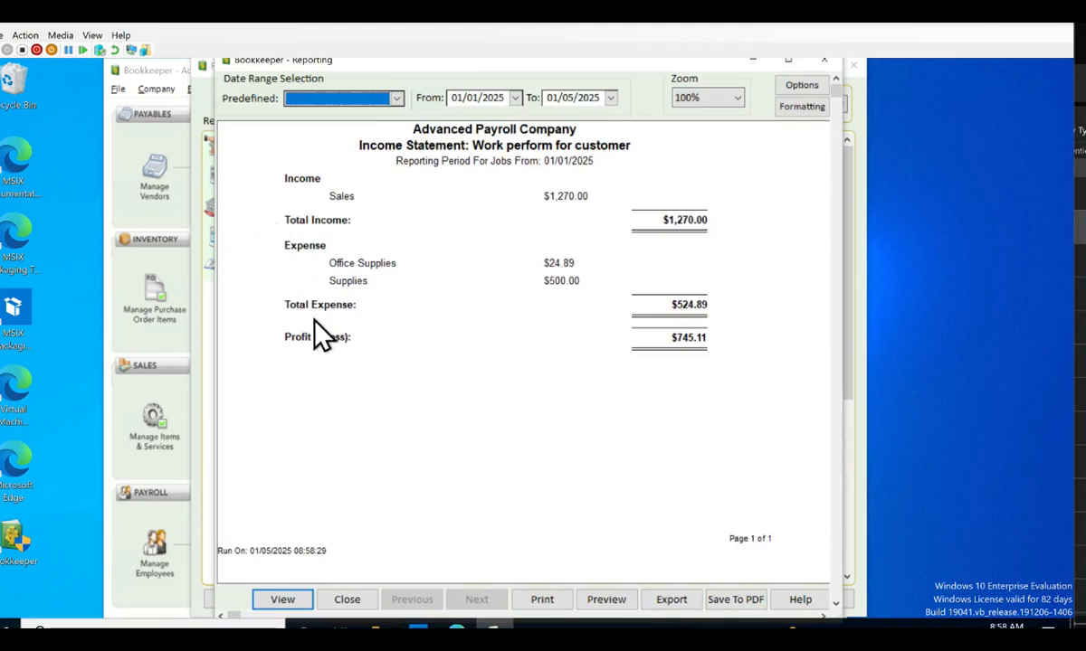
mouse_move(451, 296)
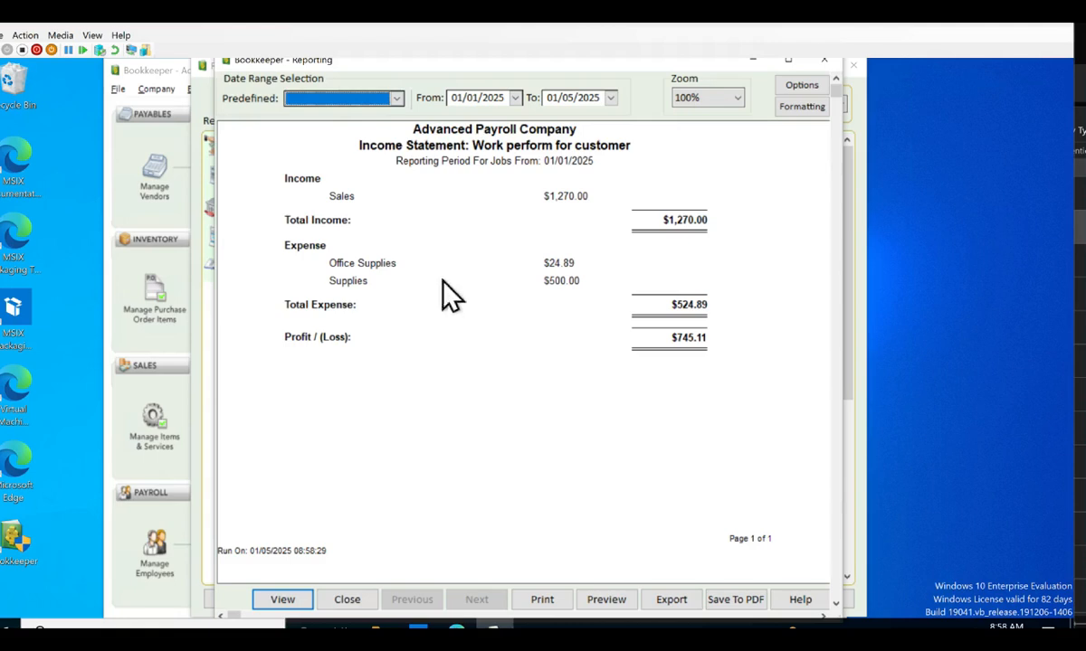
mouse_move(389, 321)
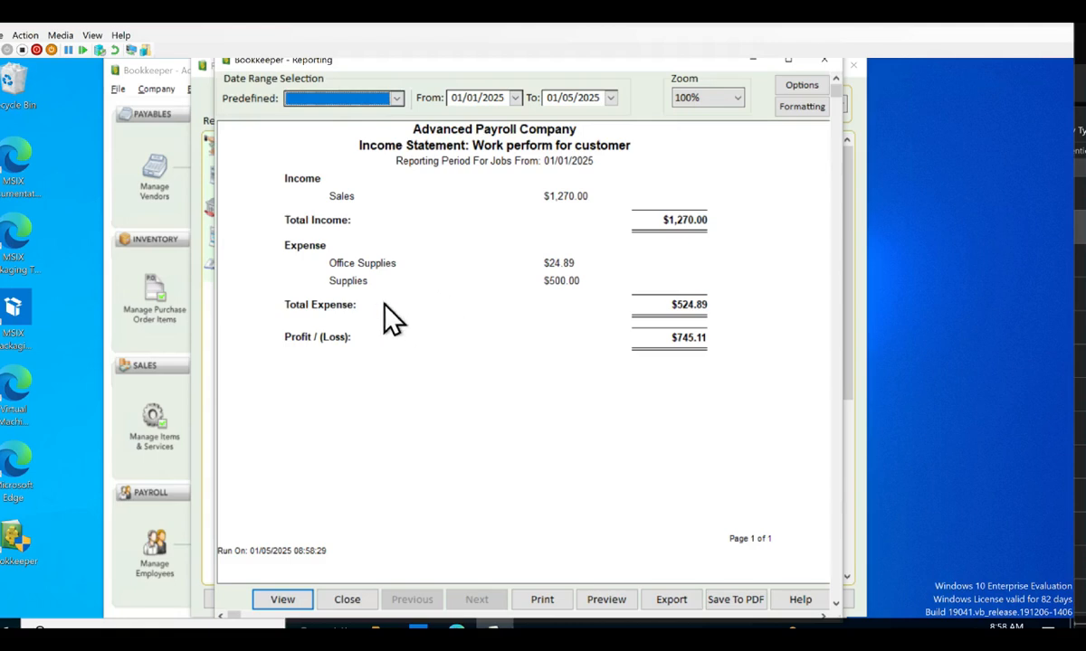
mouse_move(355, 587)
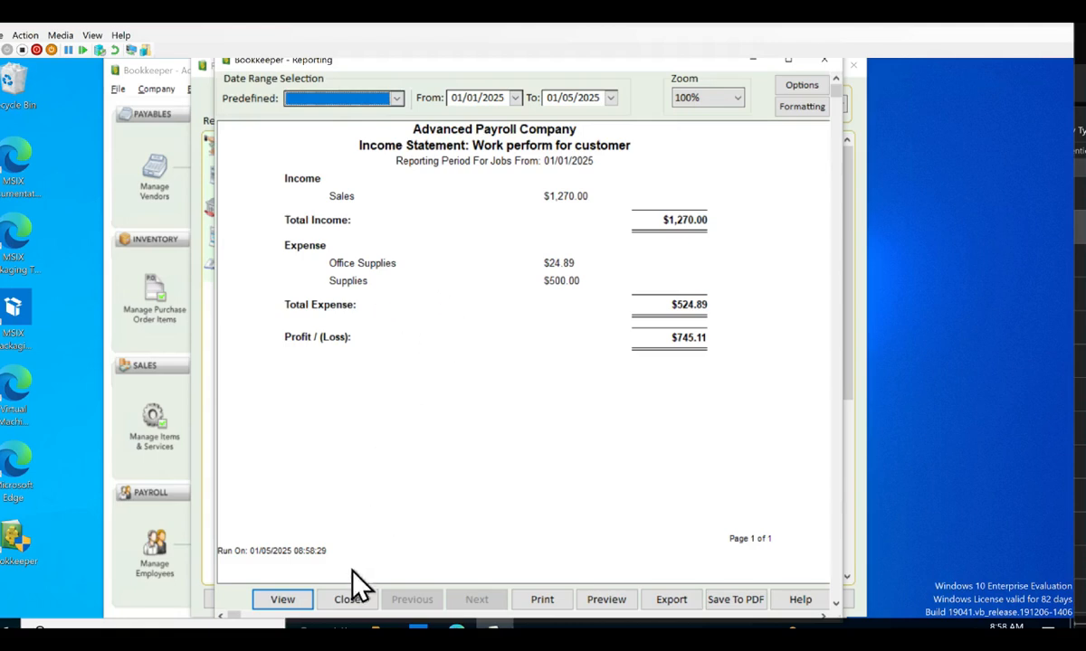
click(345, 599)
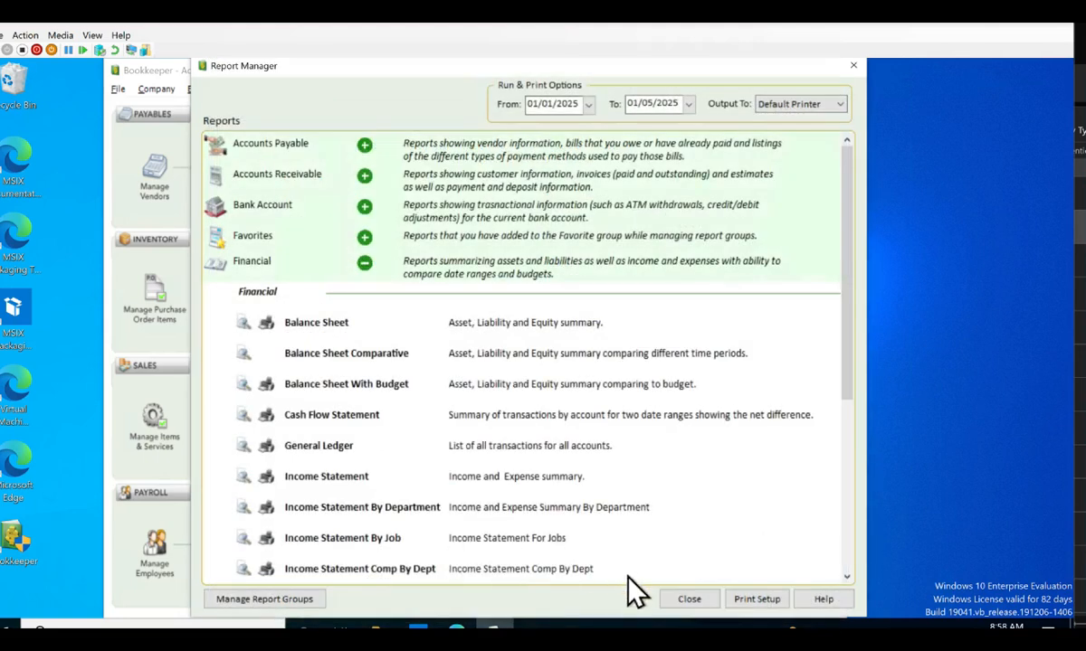
- Close Report Manager and launch Setup Company Credit/Debit Cards from the Company menu
click(688, 599)
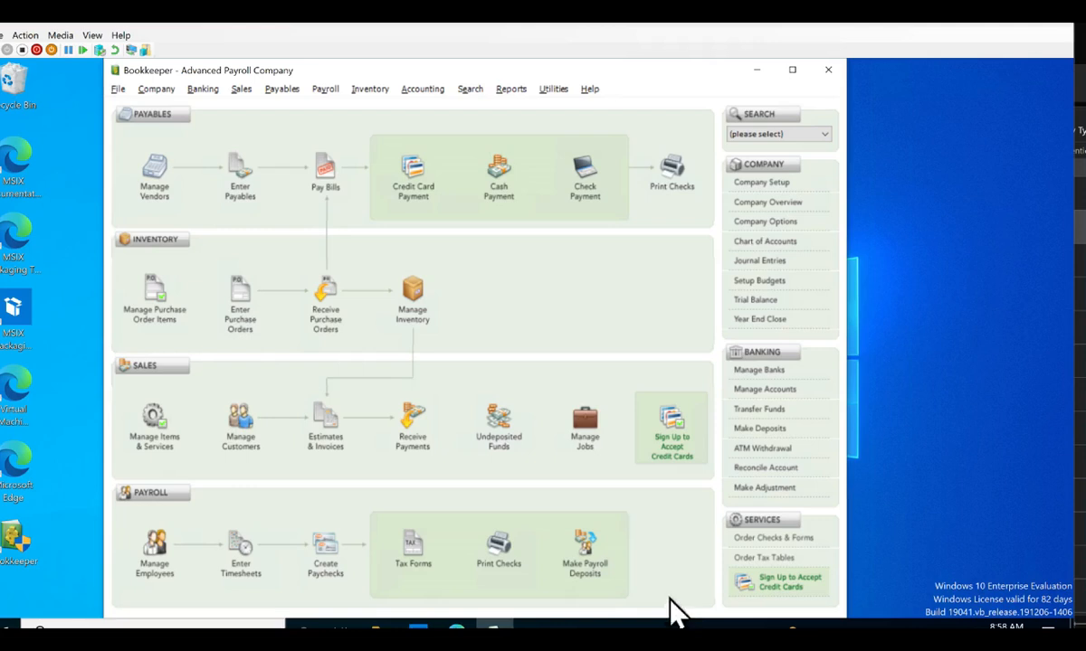
mouse_move(188, 117)
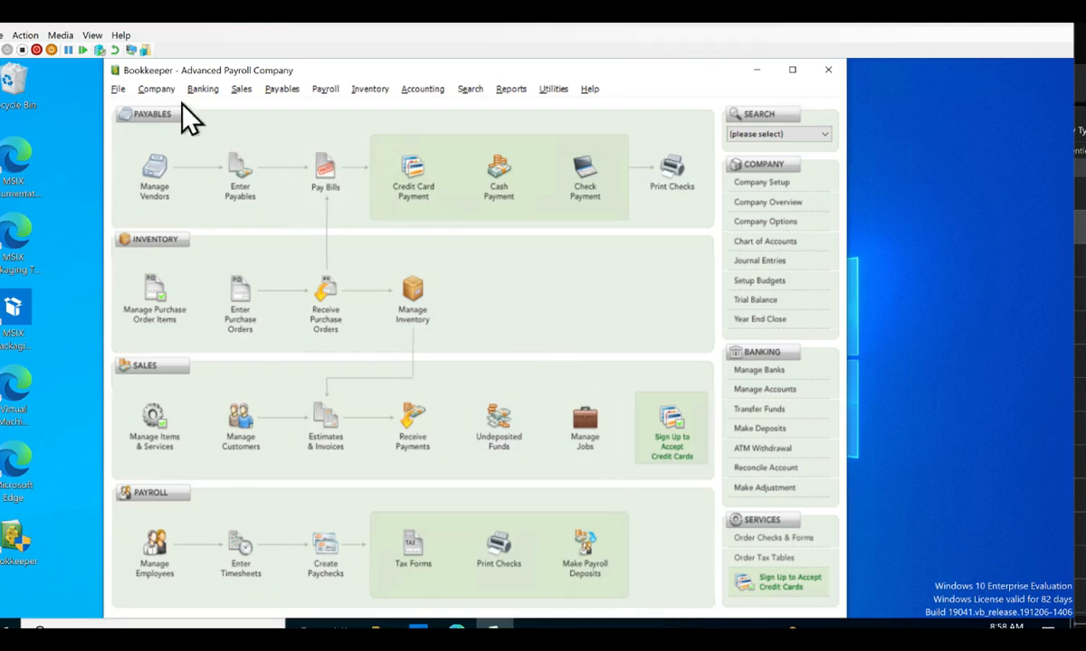
click(155, 88)
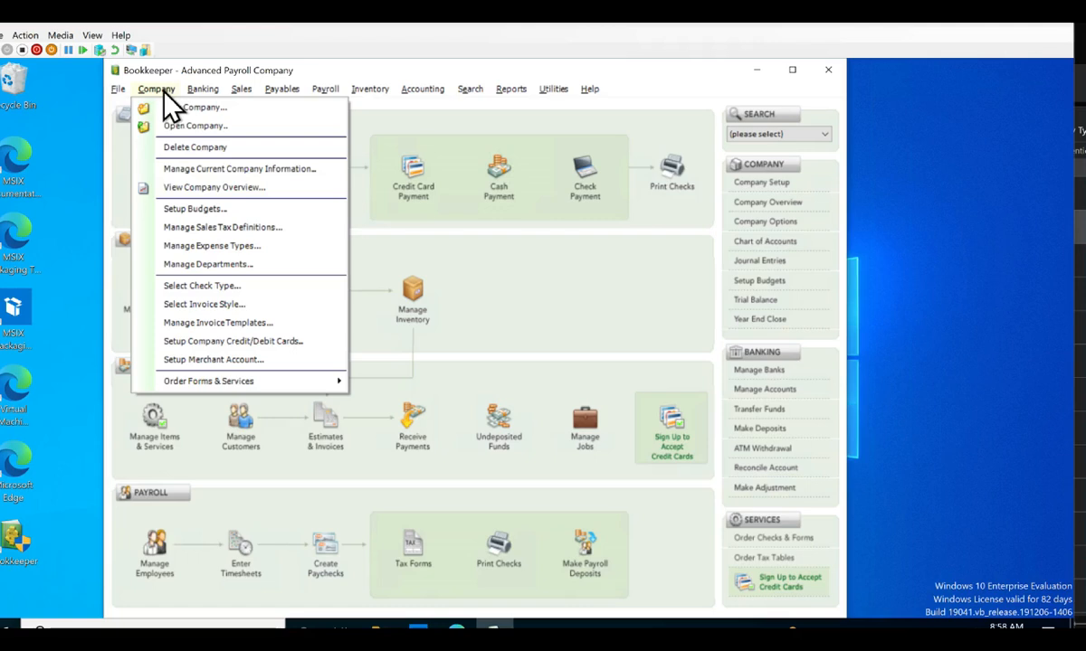
click(232, 341)
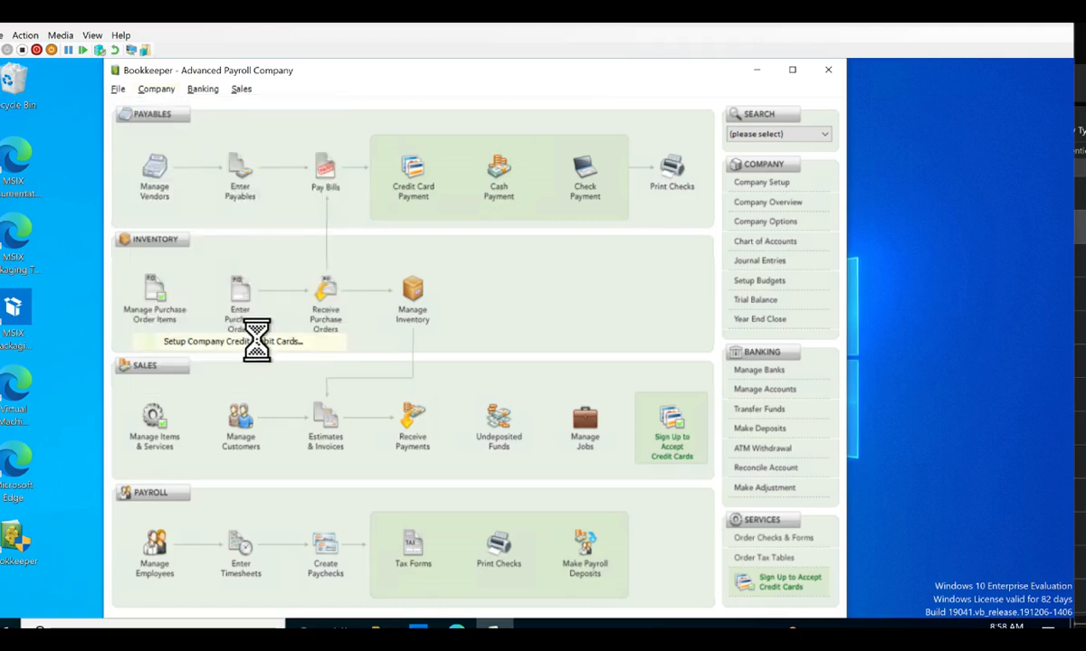
- Add a Citi Visa card linked to Citi Visa Card Payable and save the card list
click(237, 341)
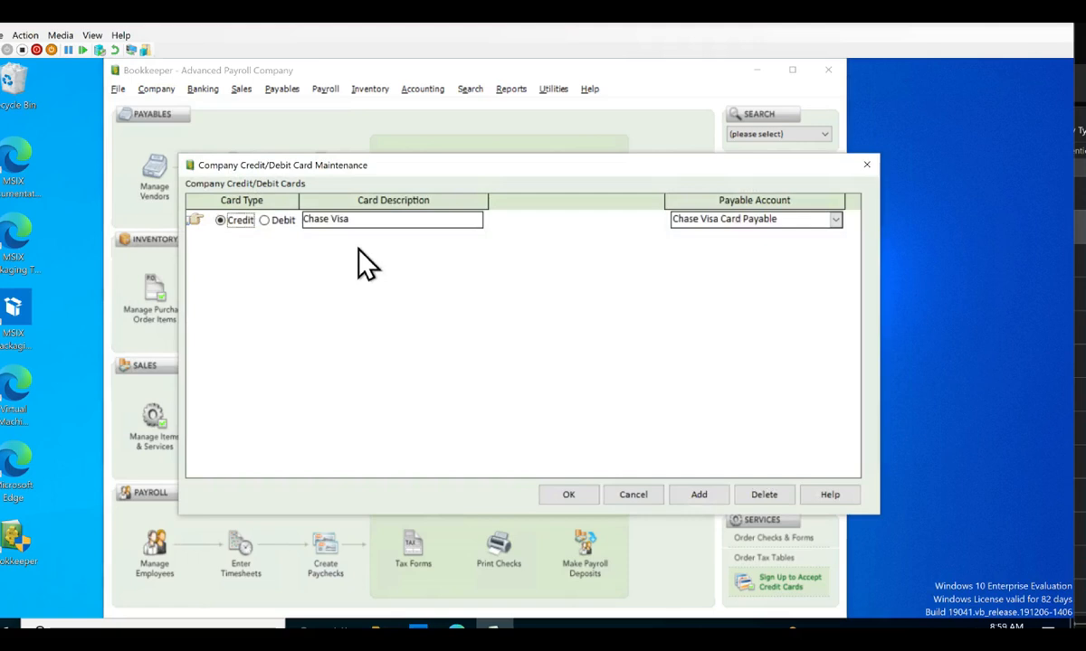
mouse_move(615, 311)
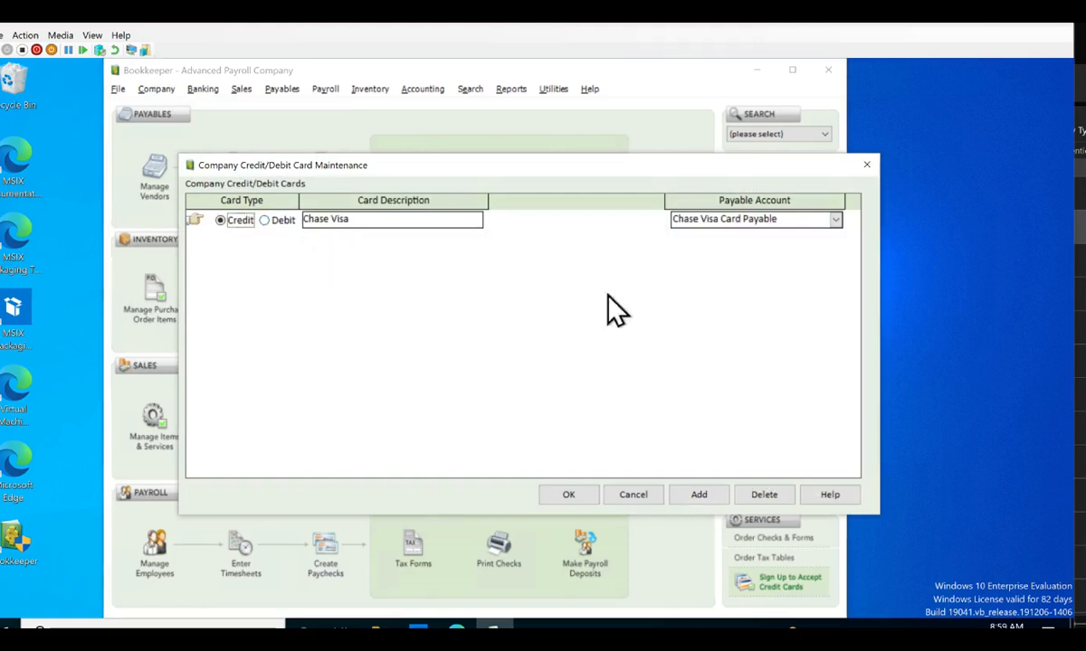
mouse_move(653, 298)
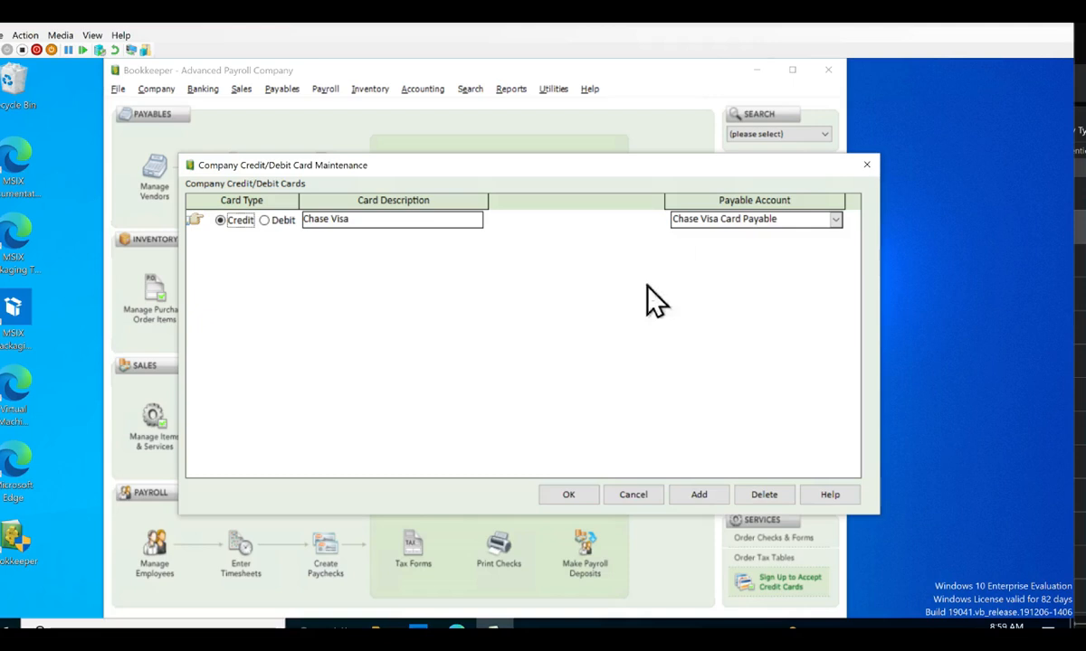
click(698, 494)
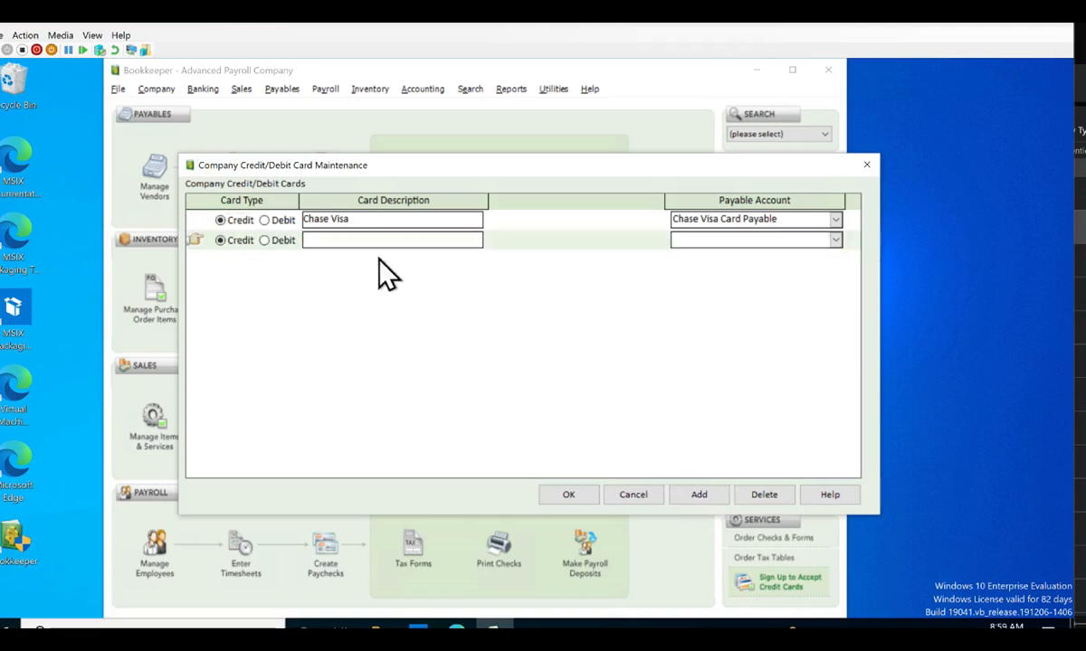
text(C)
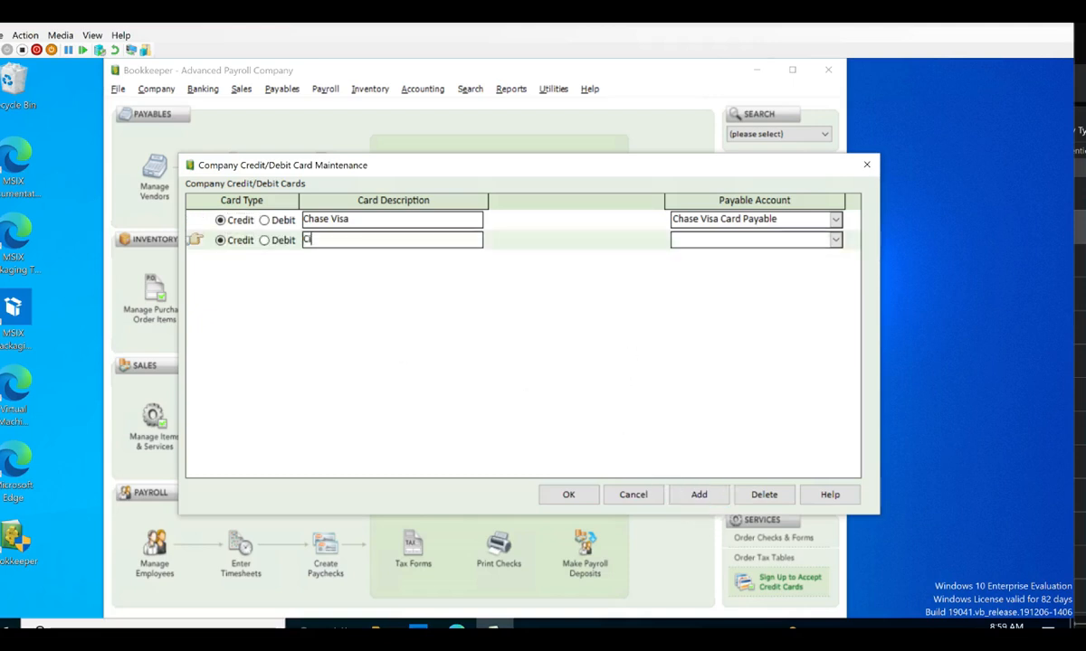
text(iti Vis)
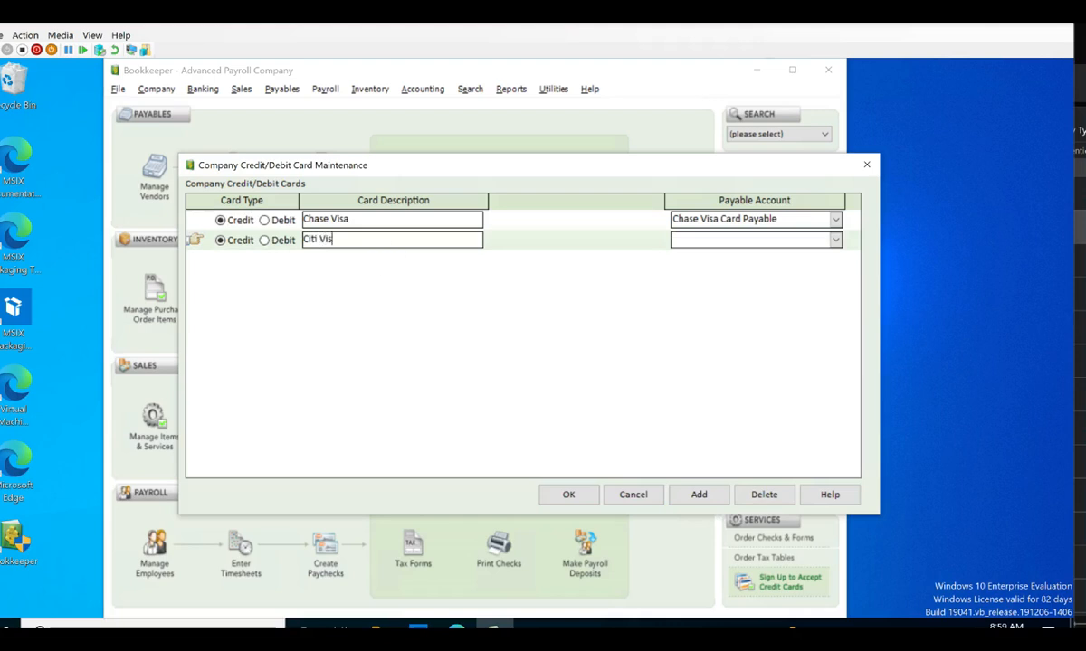
click(755, 240)
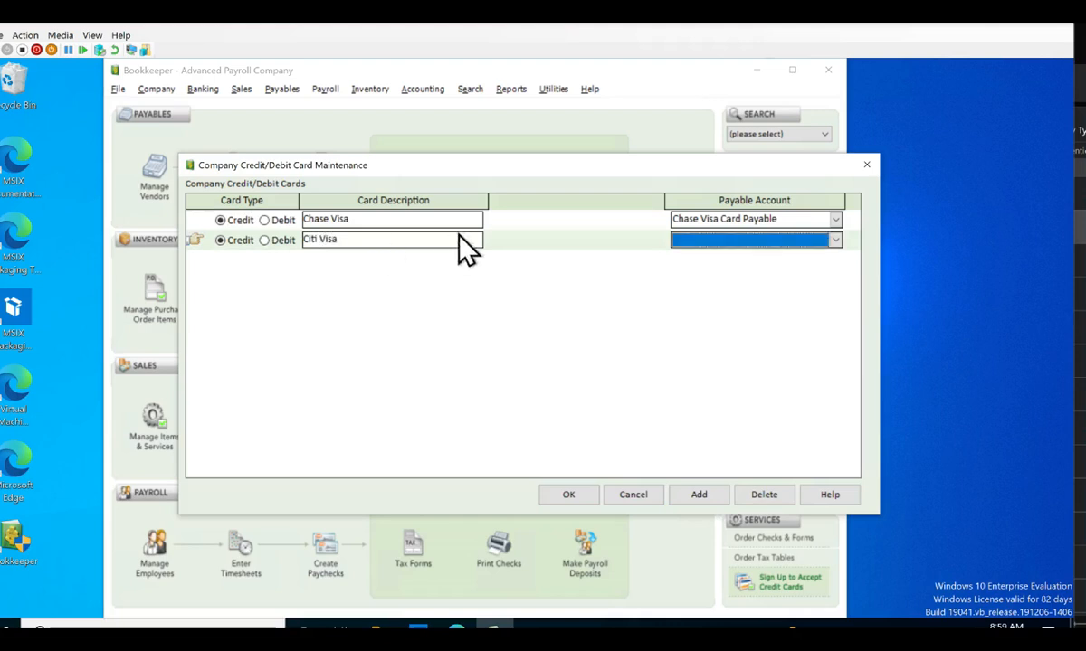
click(833, 240)
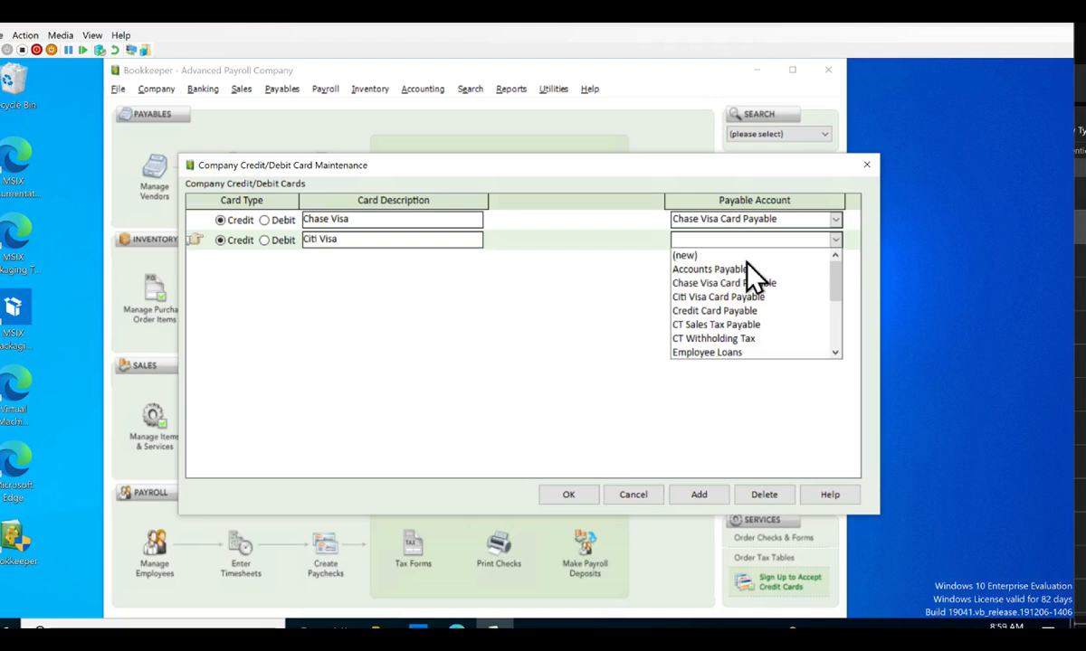
mouse_move(728, 275)
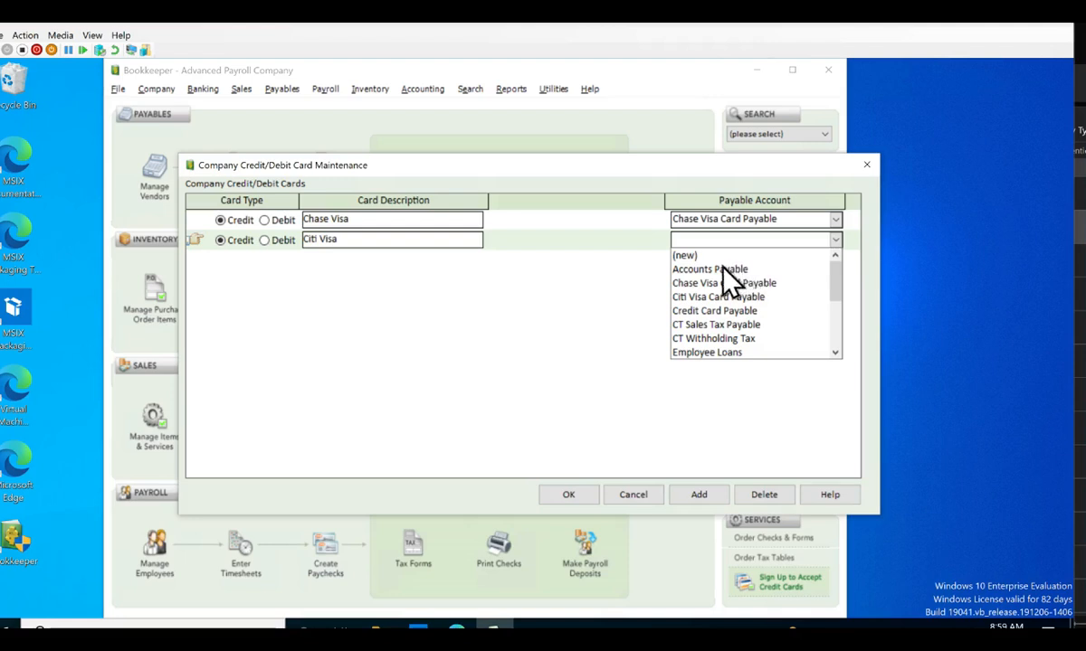
mouse_move(714, 290)
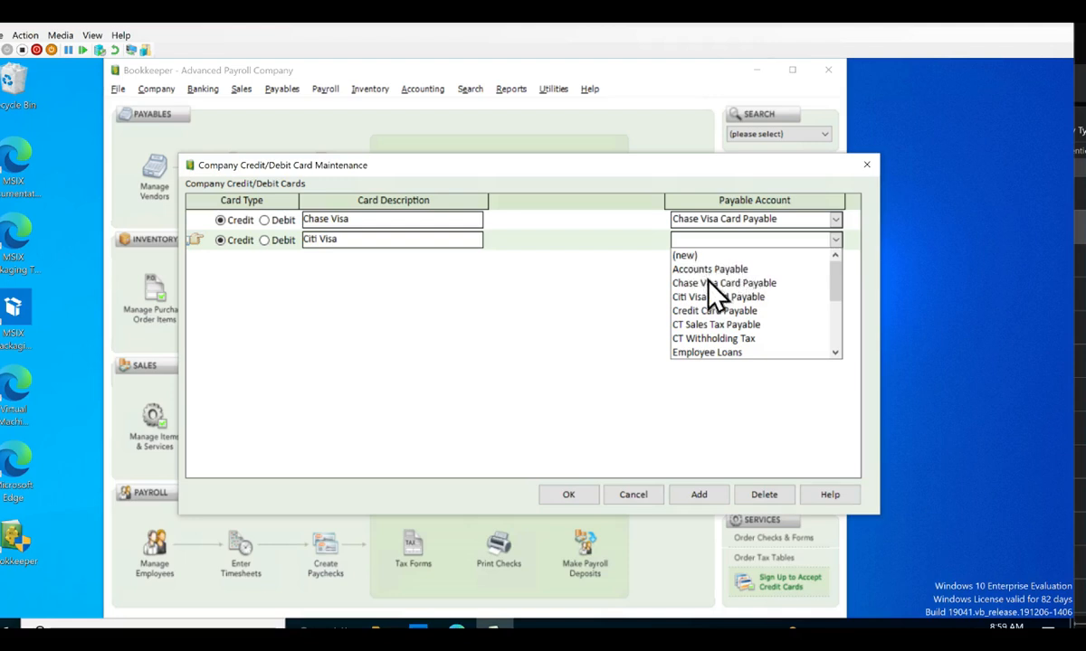
mouse_move(723, 316)
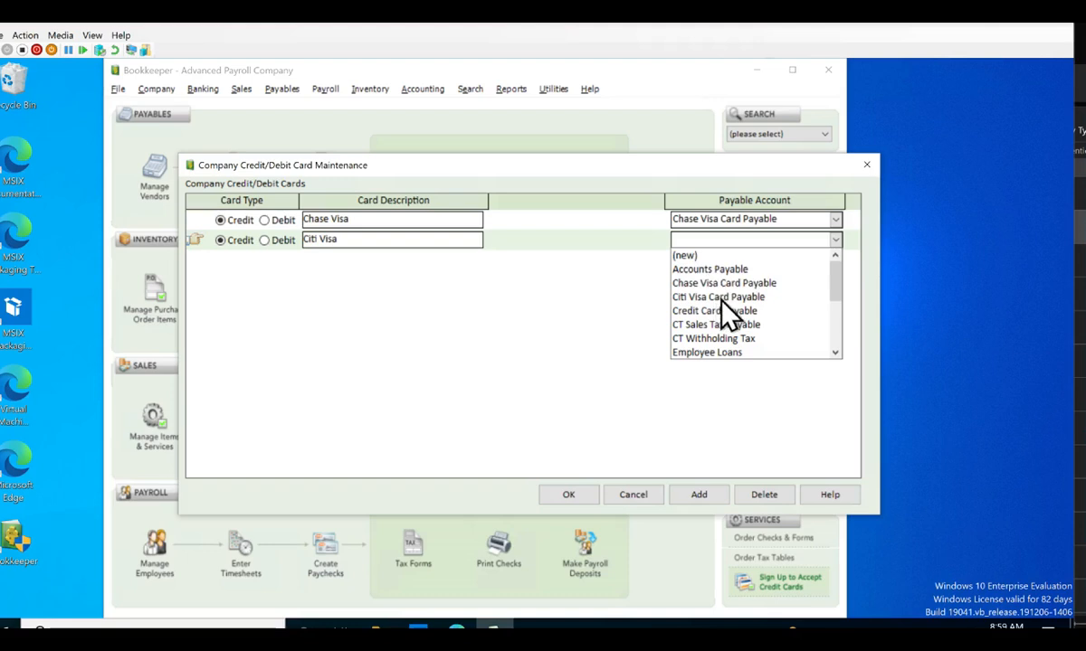
click(718, 297)
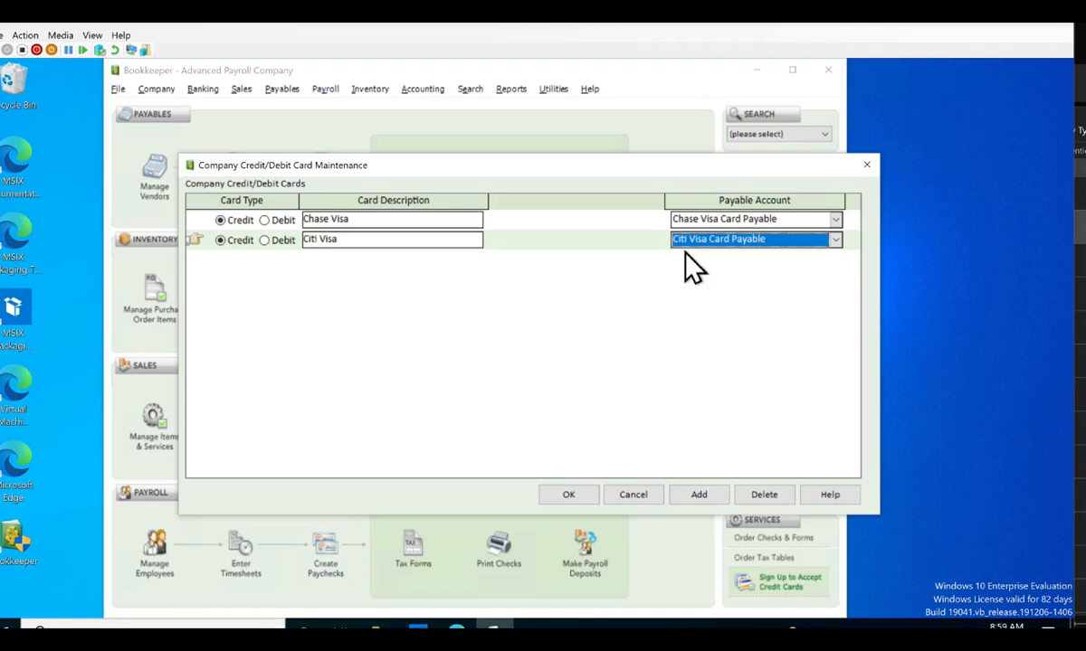
mouse_move(516, 292)
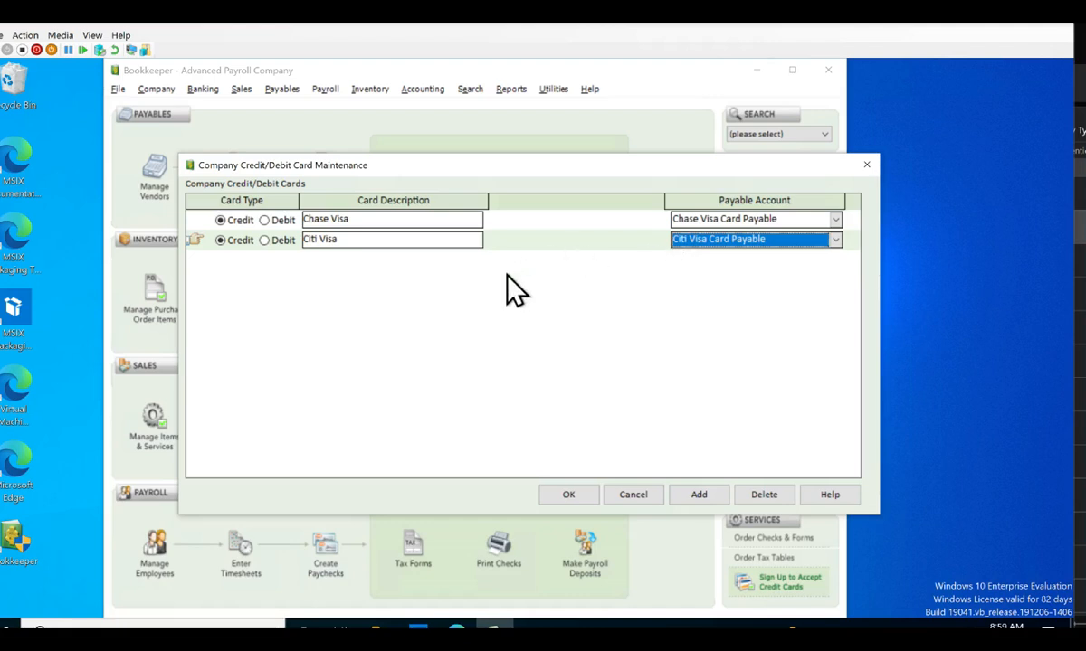
mouse_move(661, 262)
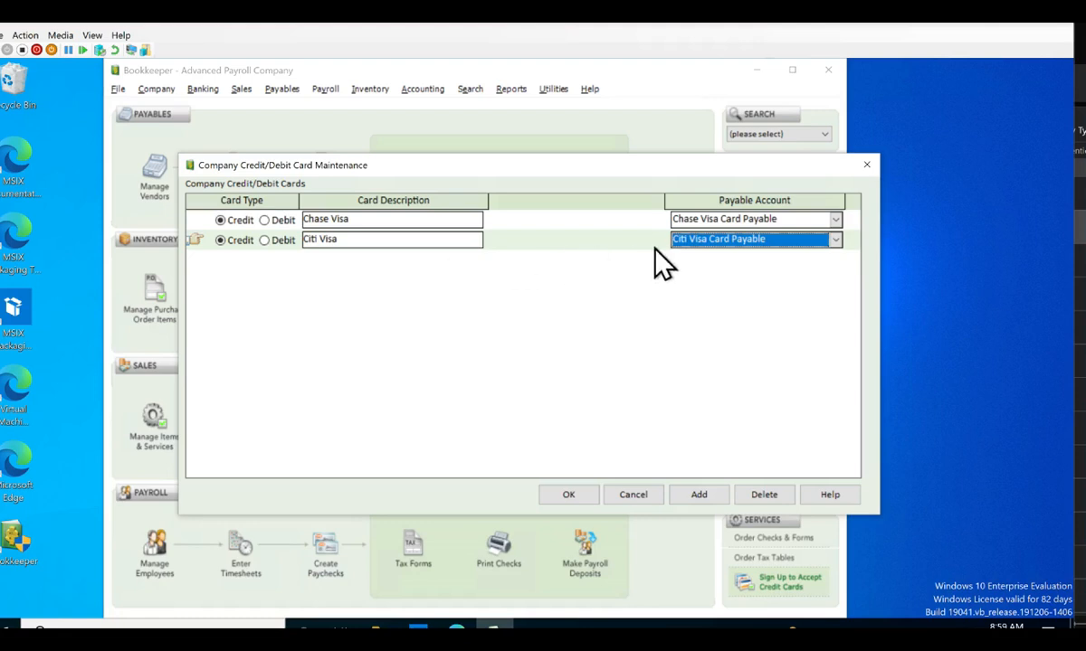
mouse_move(660, 263)
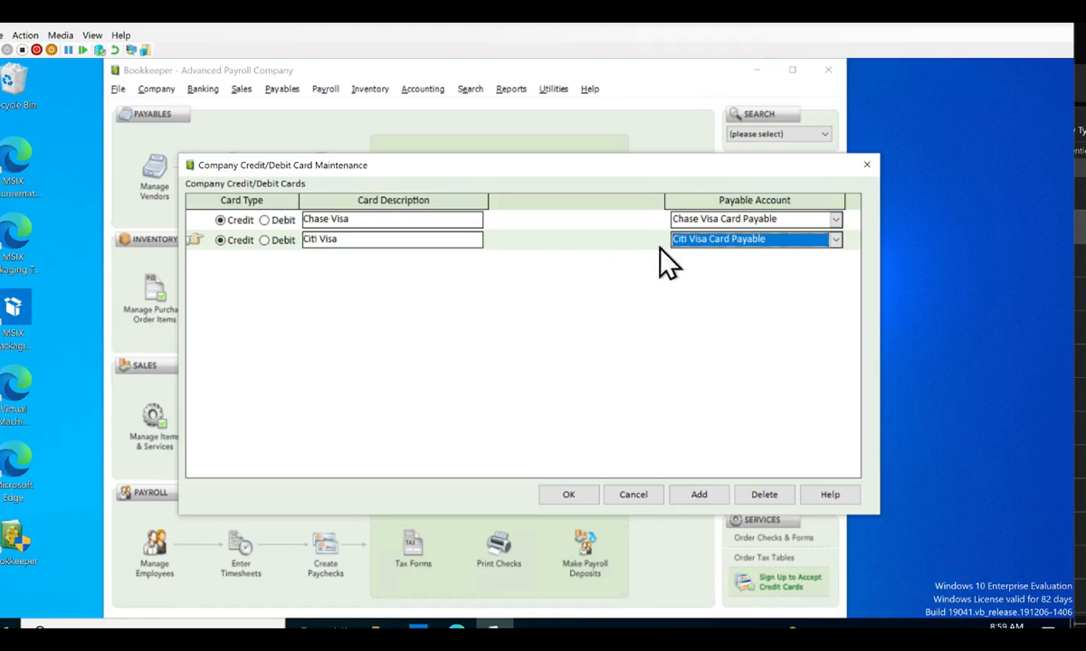
mouse_move(683, 267)
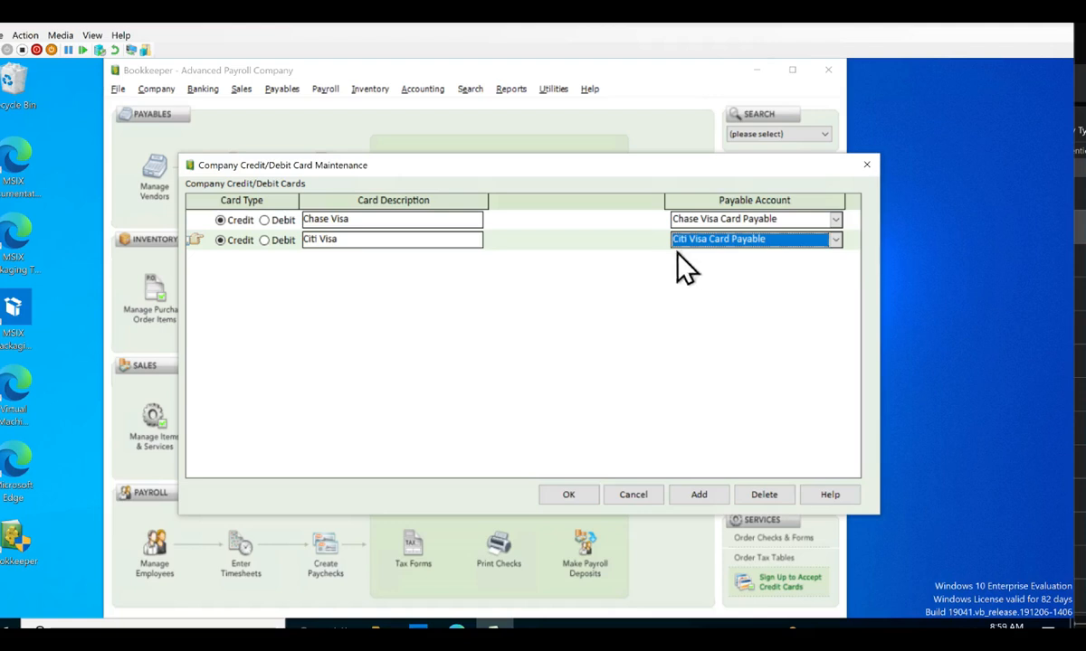
mouse_move(722, 276)
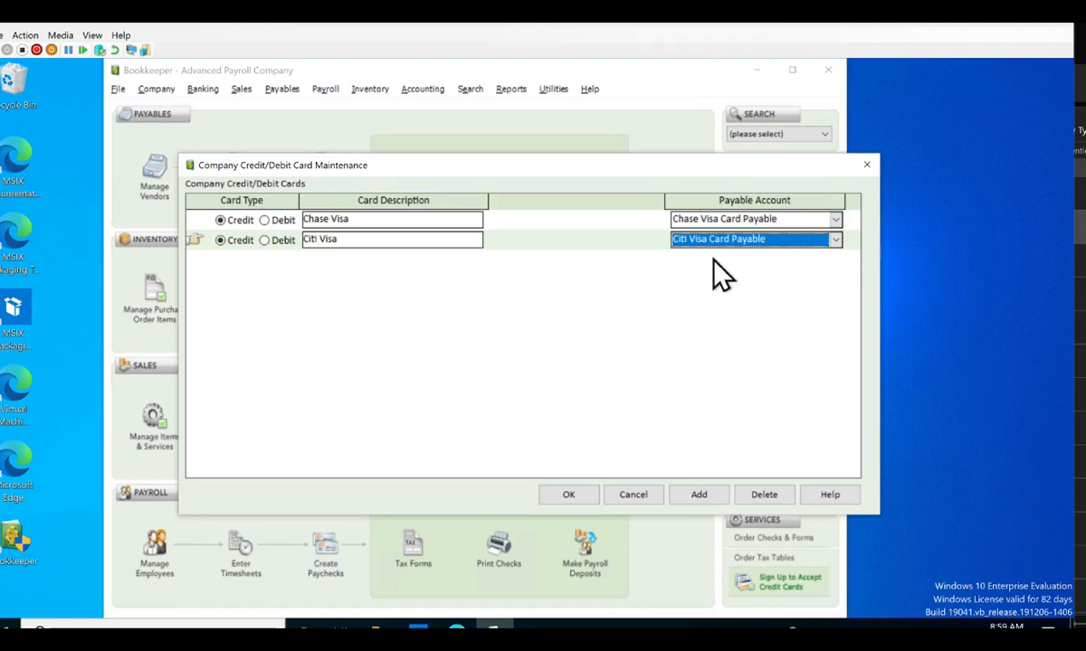
mouse_move(714, 289)
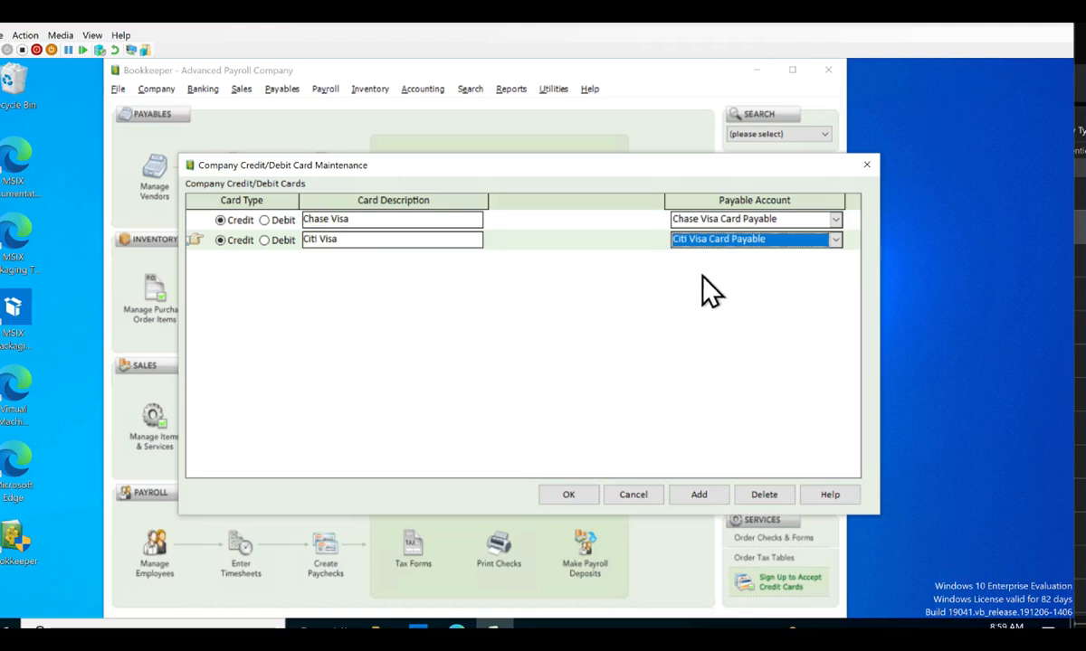
click(568, 494)
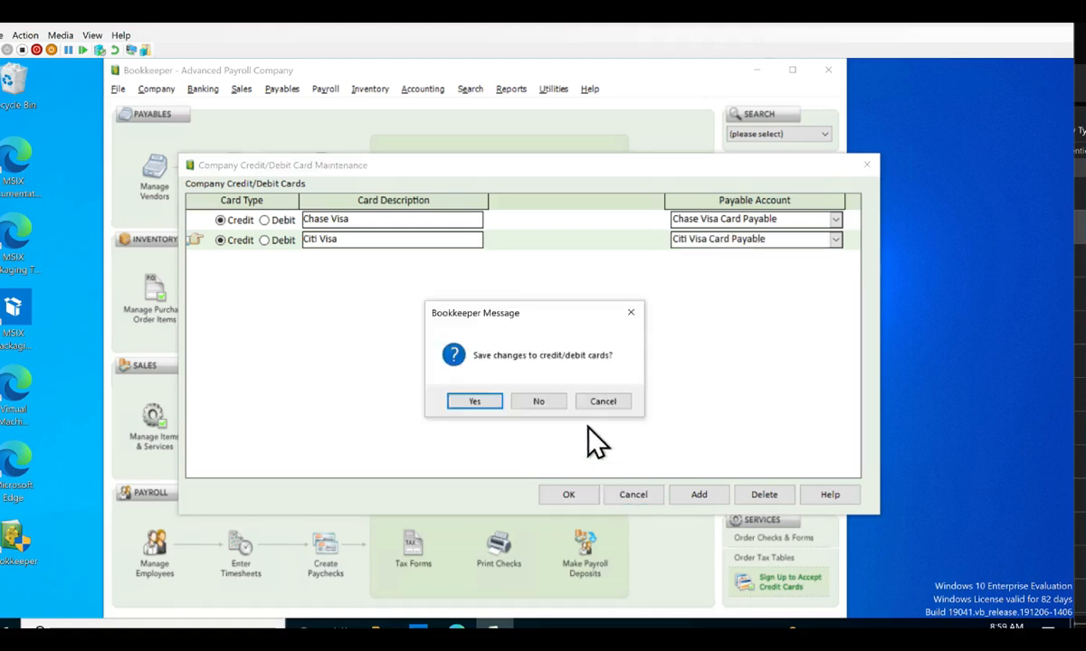
click(474, 400)
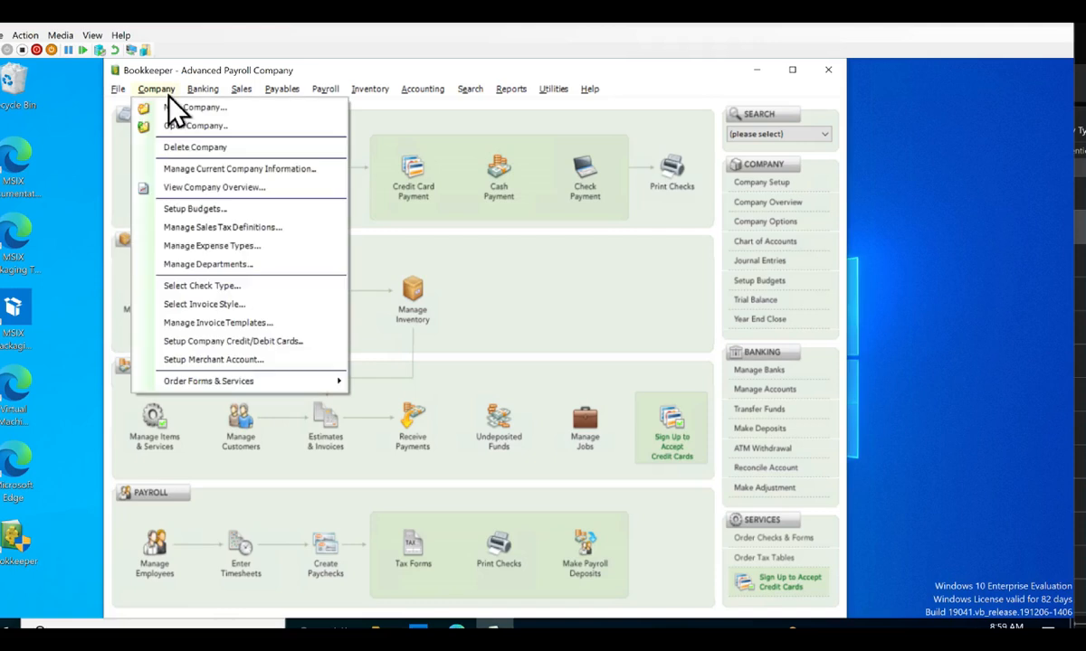
- Start the Chase Visa credit card reconciliation and list the payments available to include
click(202, 89)
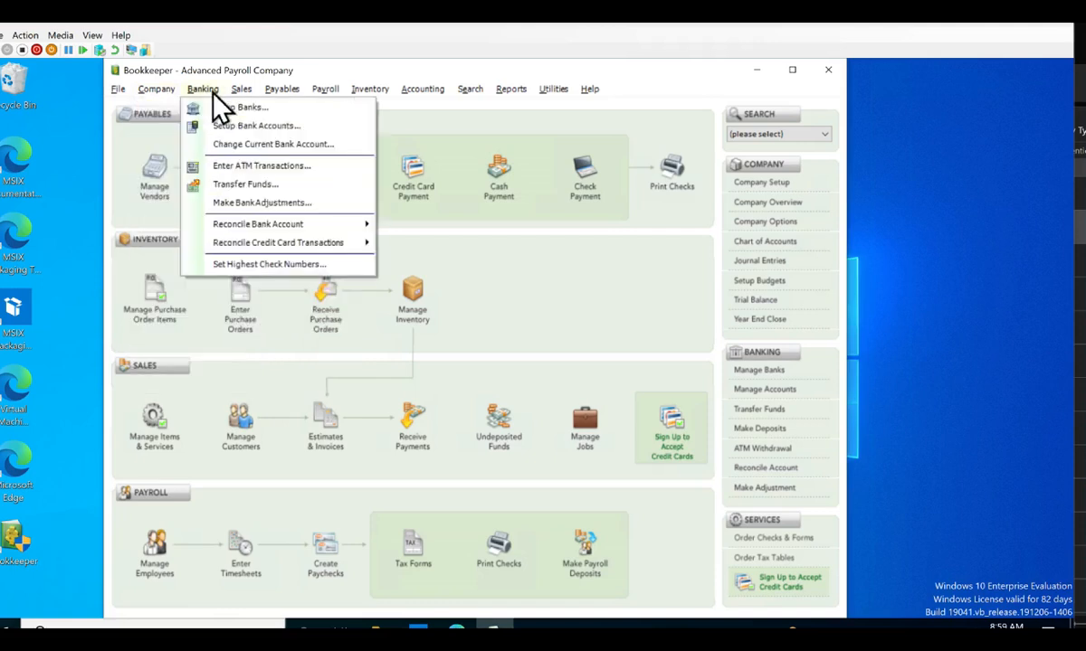
mouse_move(277, 243)
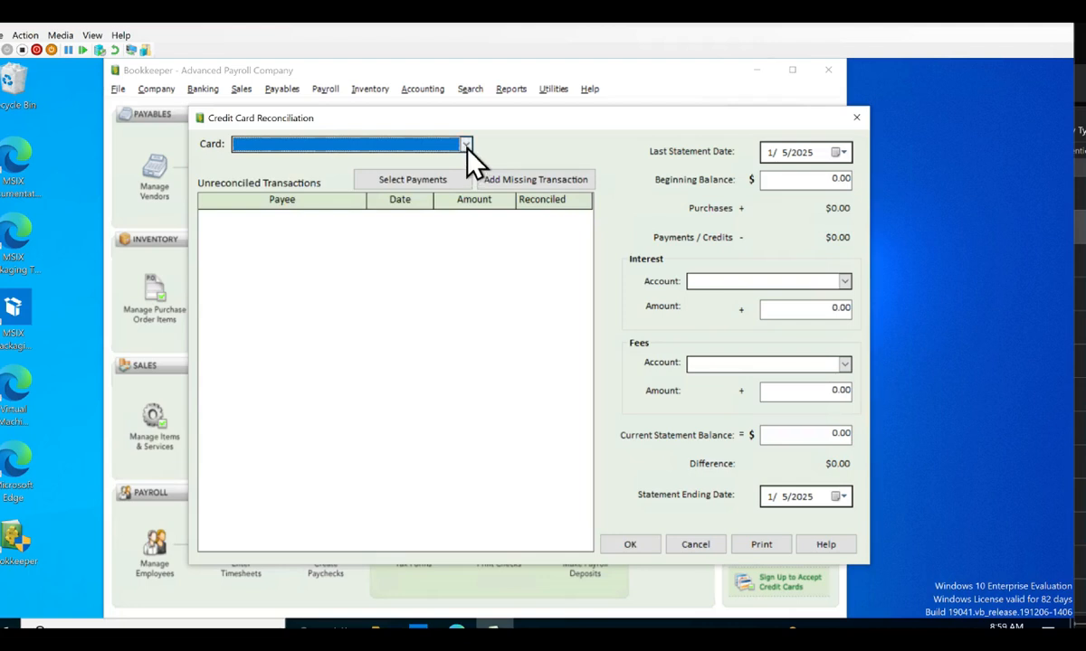
click(465, 144)
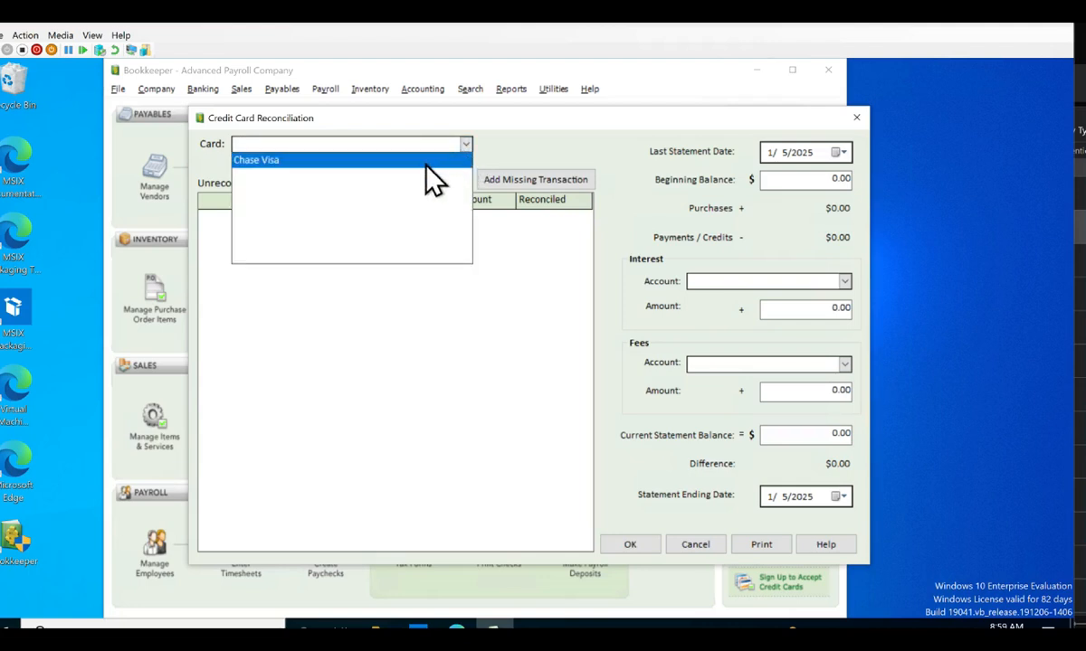
click(257, 160)
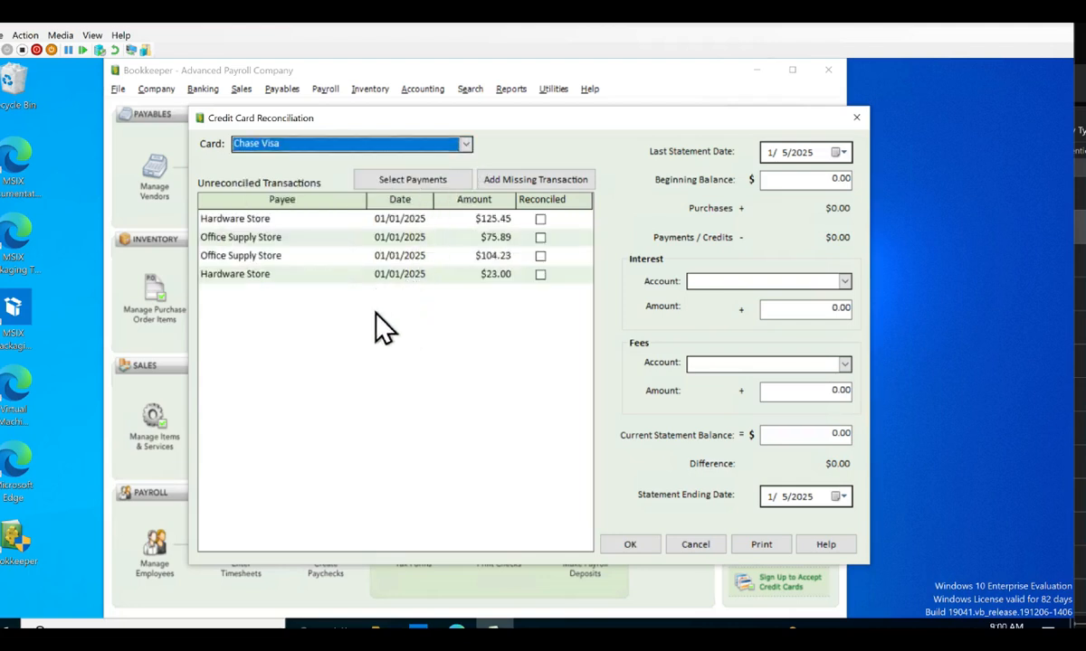
mouse_move(367, 329)
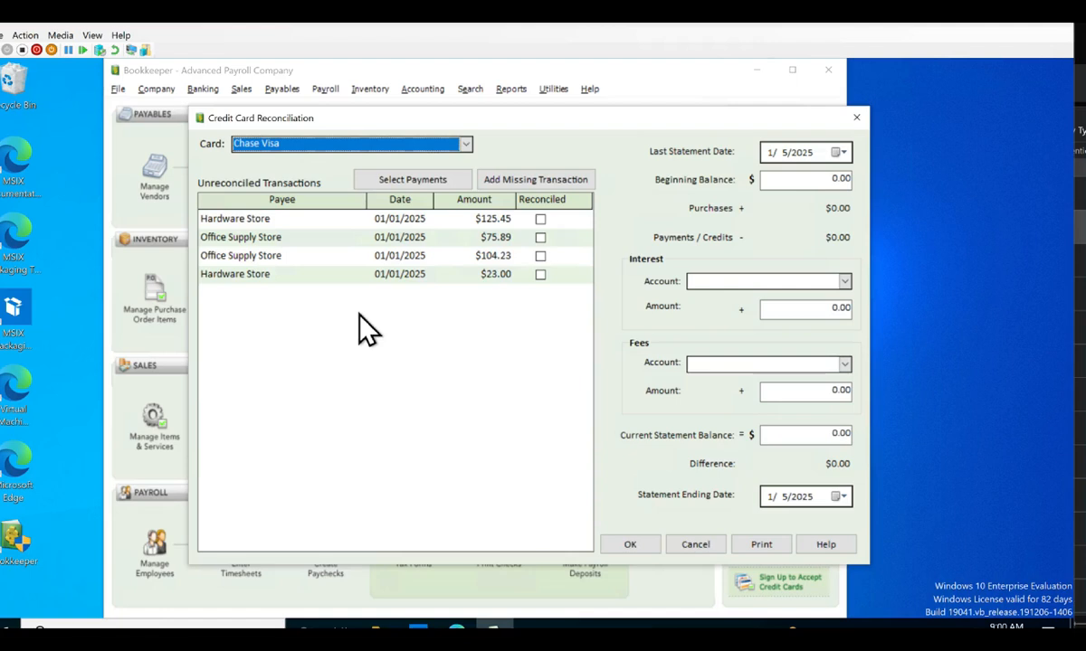
mouse_move(342, 269)
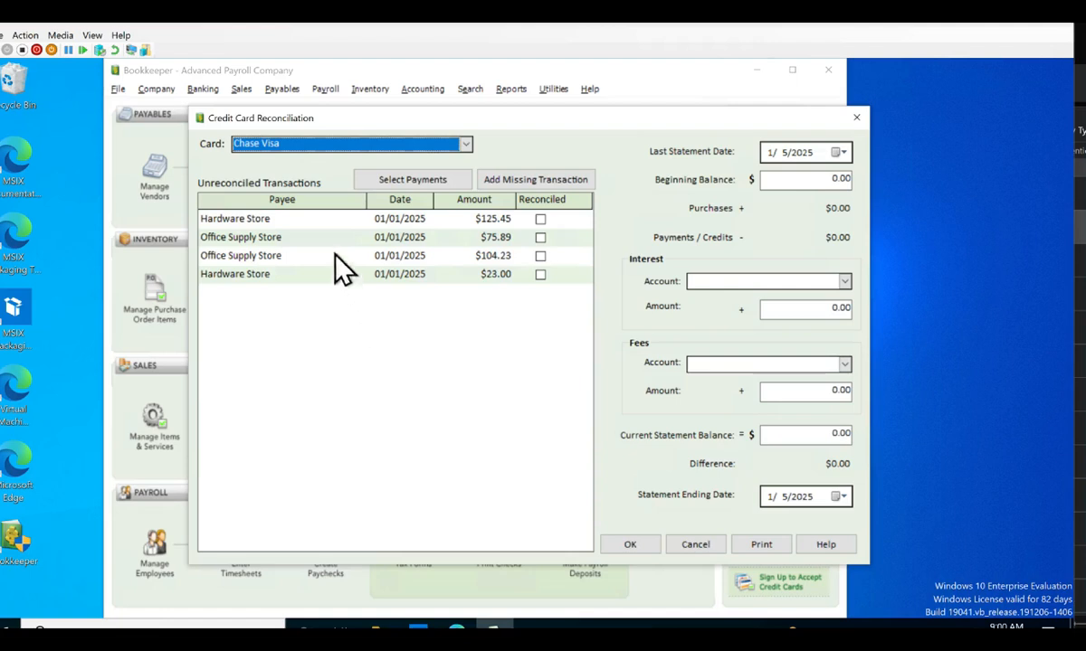
mouse_move(318, 303)
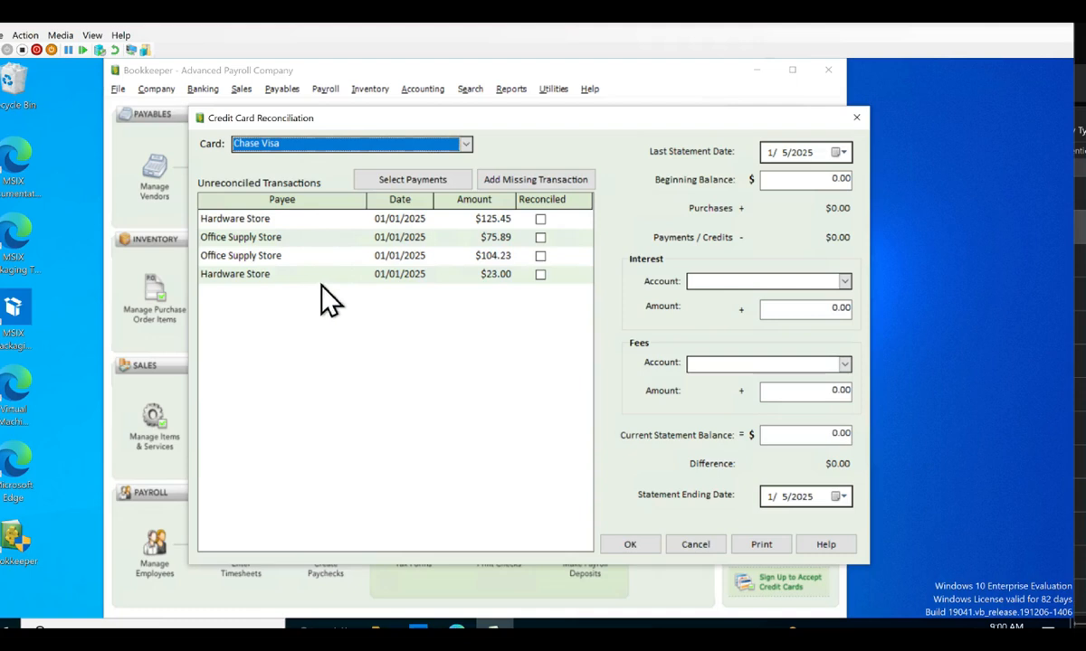
click(411, 179)
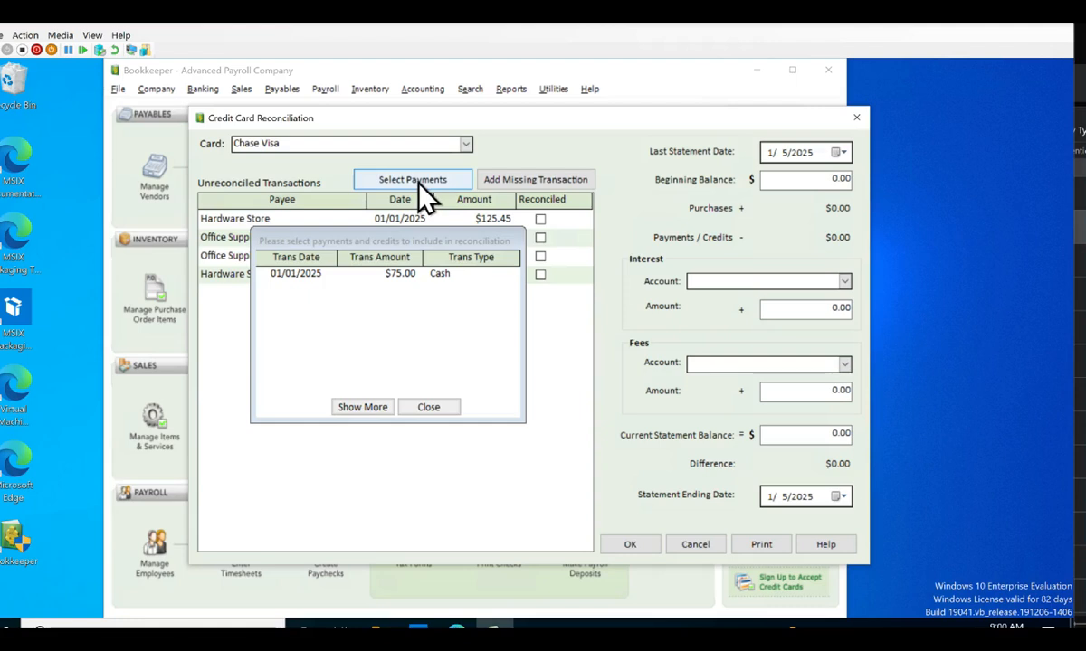
mouse_move(414, 245)
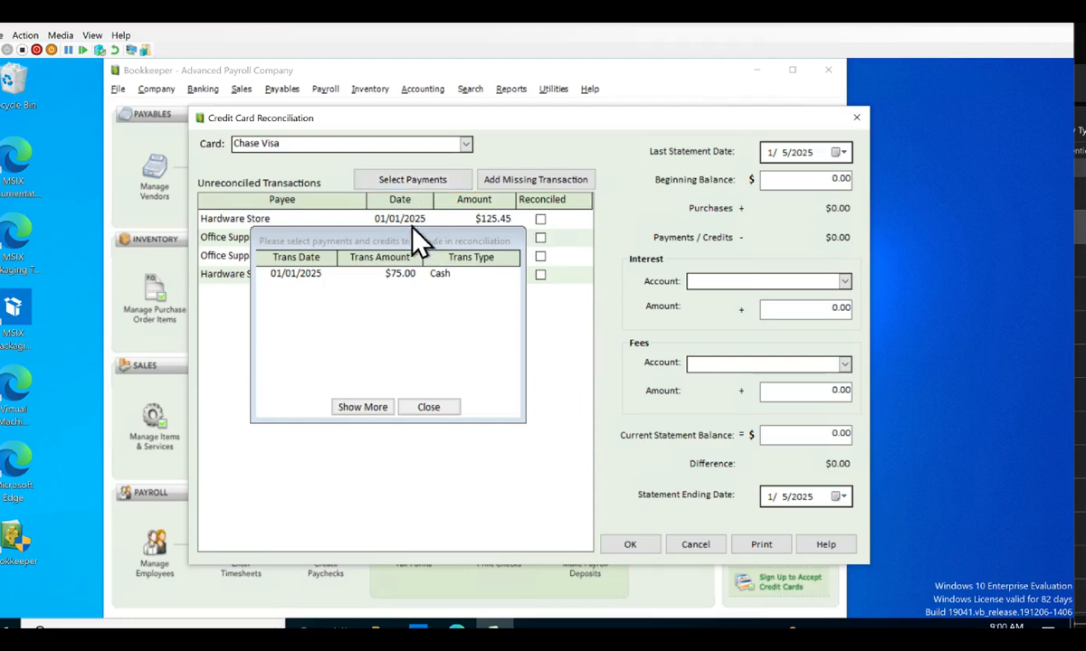
mouse_move(416, 289)
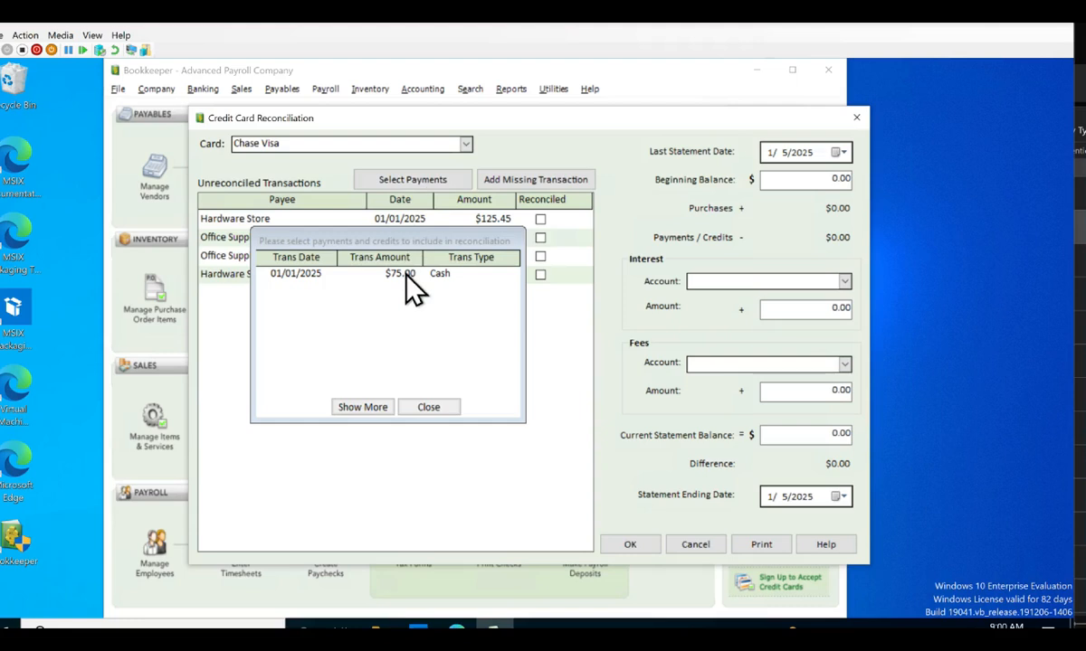
- Mark the $75.00 cash payment and the $125.45 Hardware Store and $75.89 Office Supply purchases reconciled
click(380, 273)
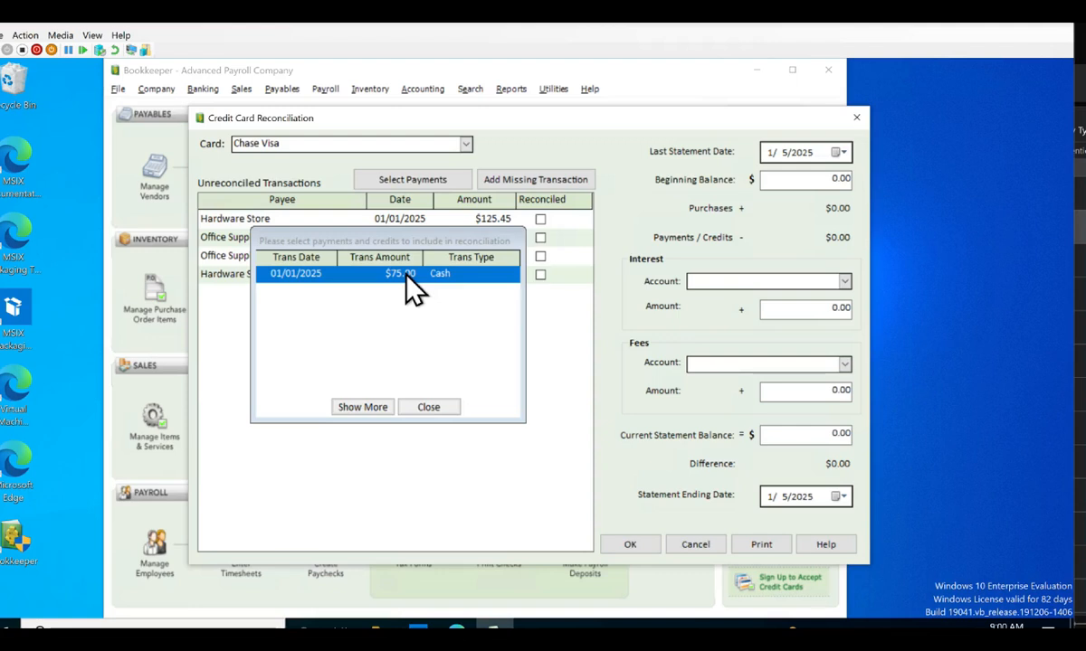
click(428, 406)
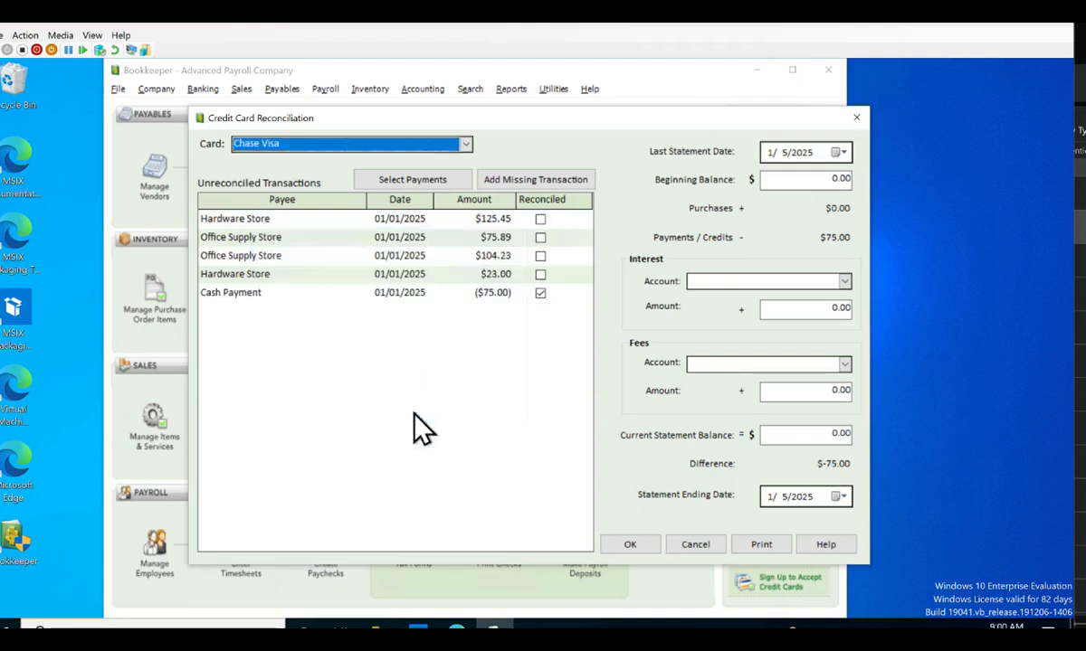
mouse_move(551, 267)
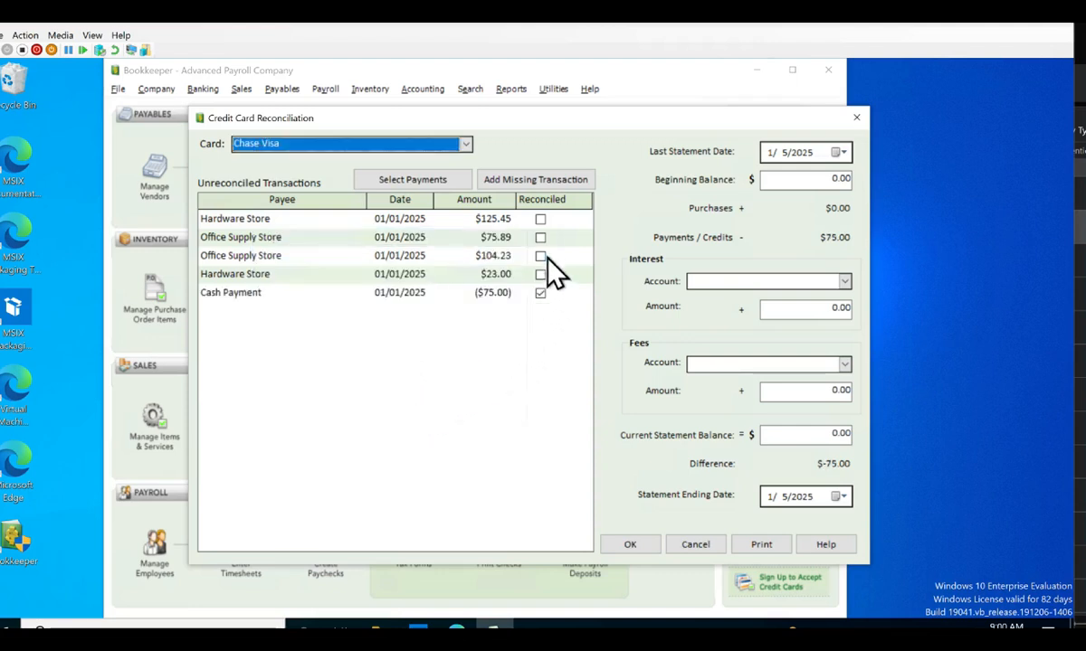
click(540, 219)
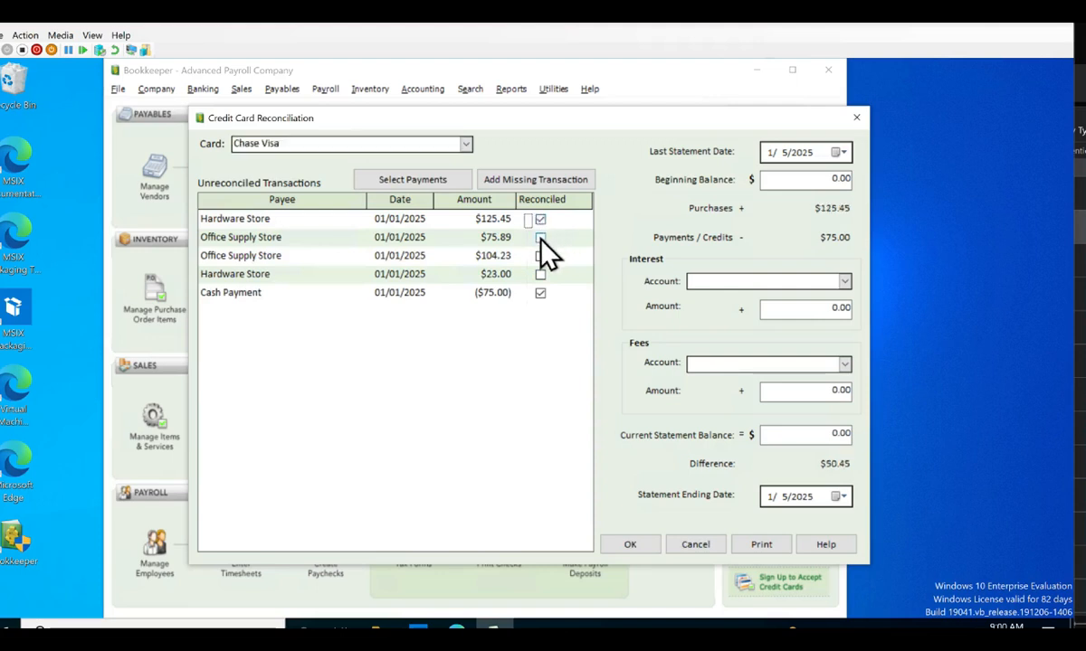
click(540, 256)
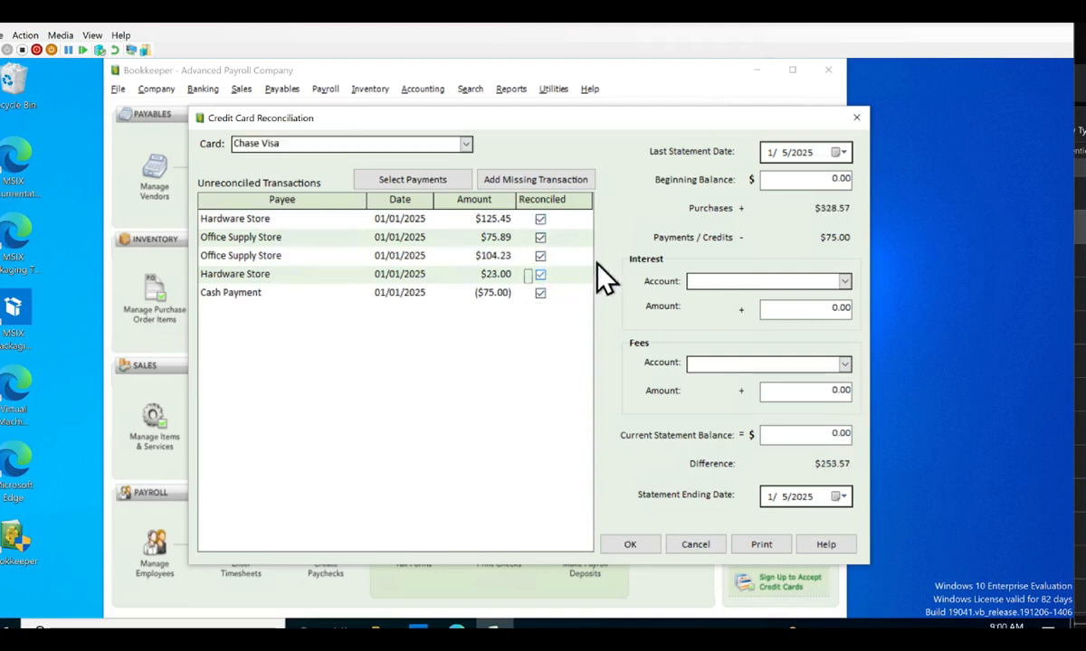
mouse_move(628, 294)
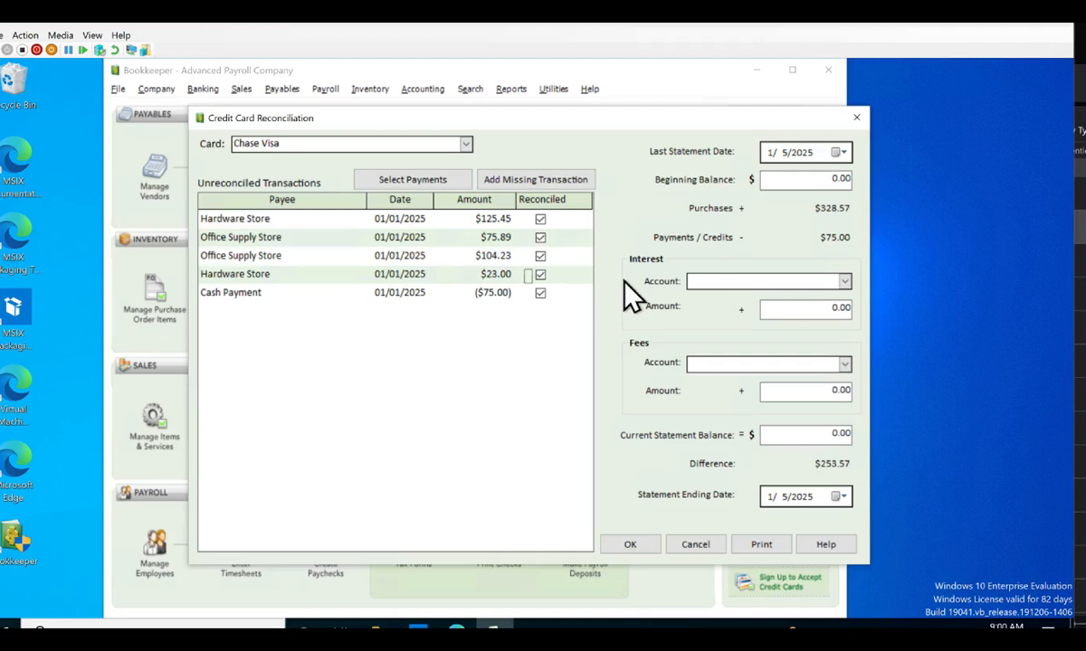
mouse_move(638, 371)
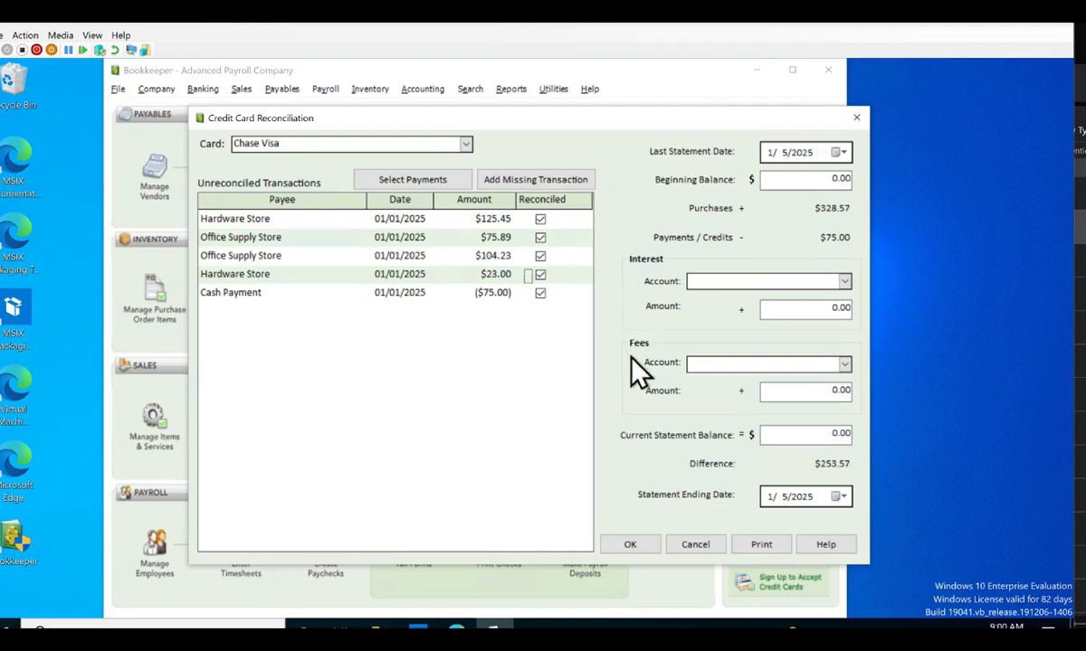
mouse_move(694, 543)
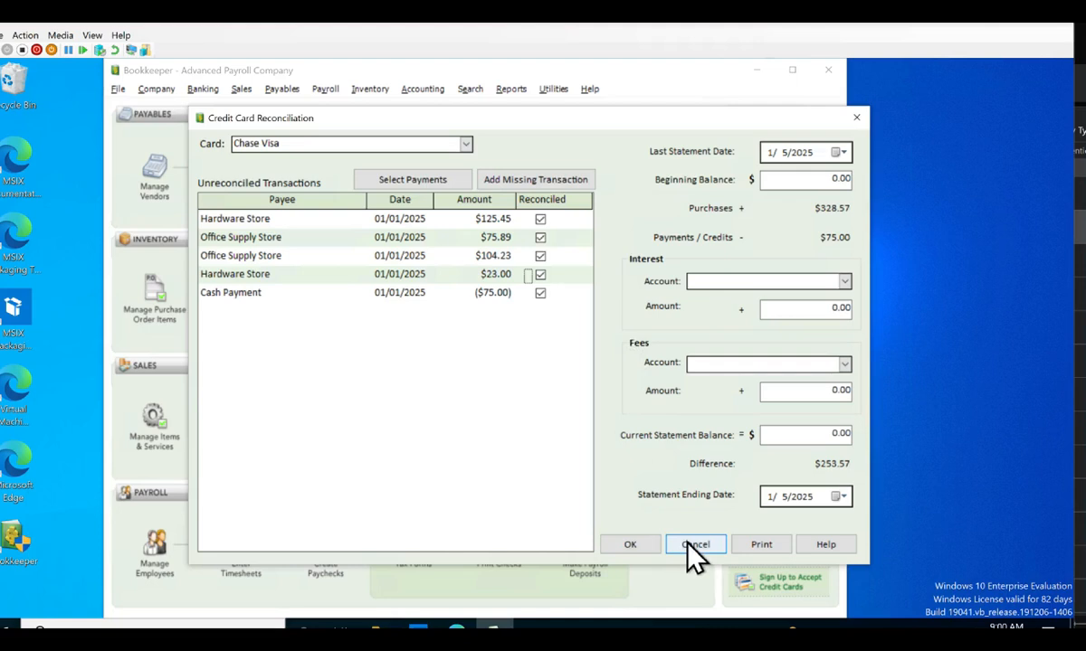
- Close the reconciliation through the save prompt and begin a cash bill payment
click(695, 544)
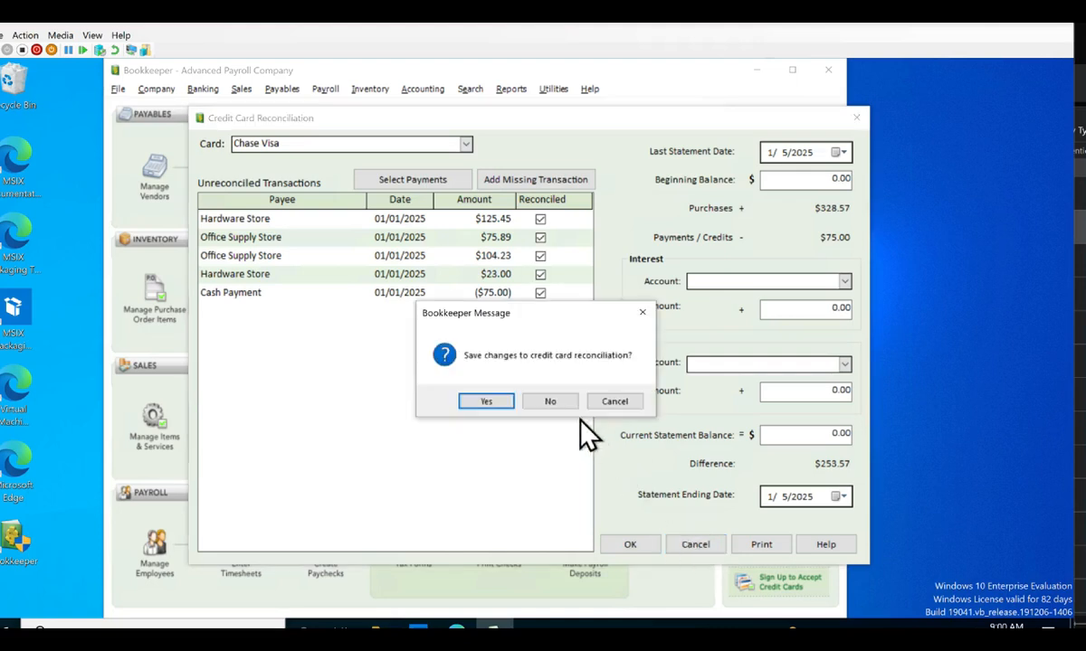
click(550, 400)
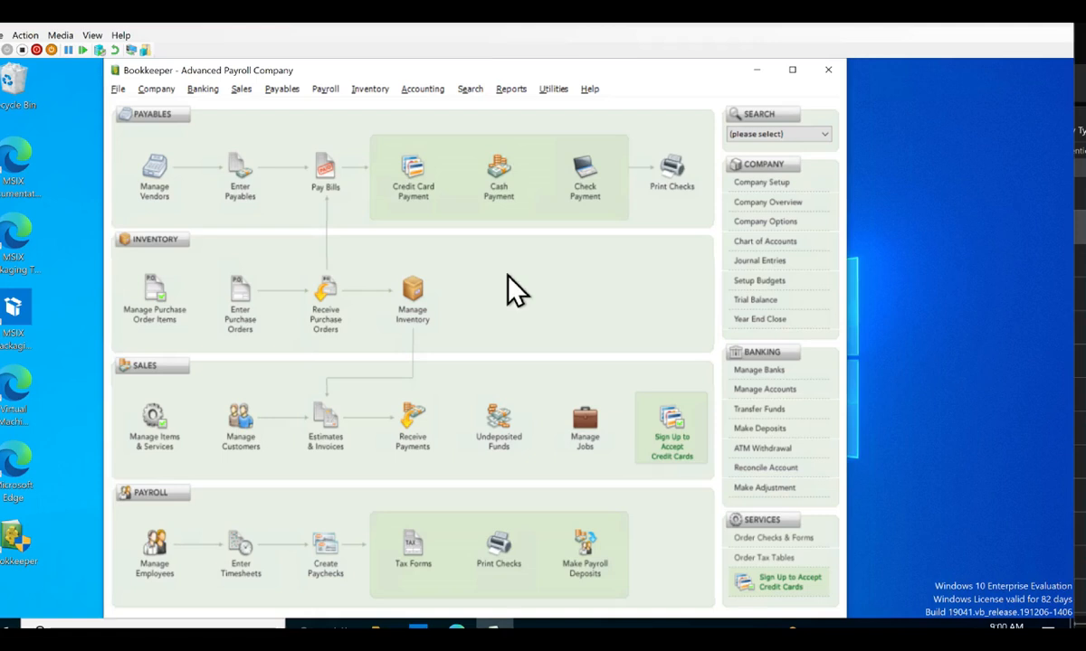
click(498, 172)
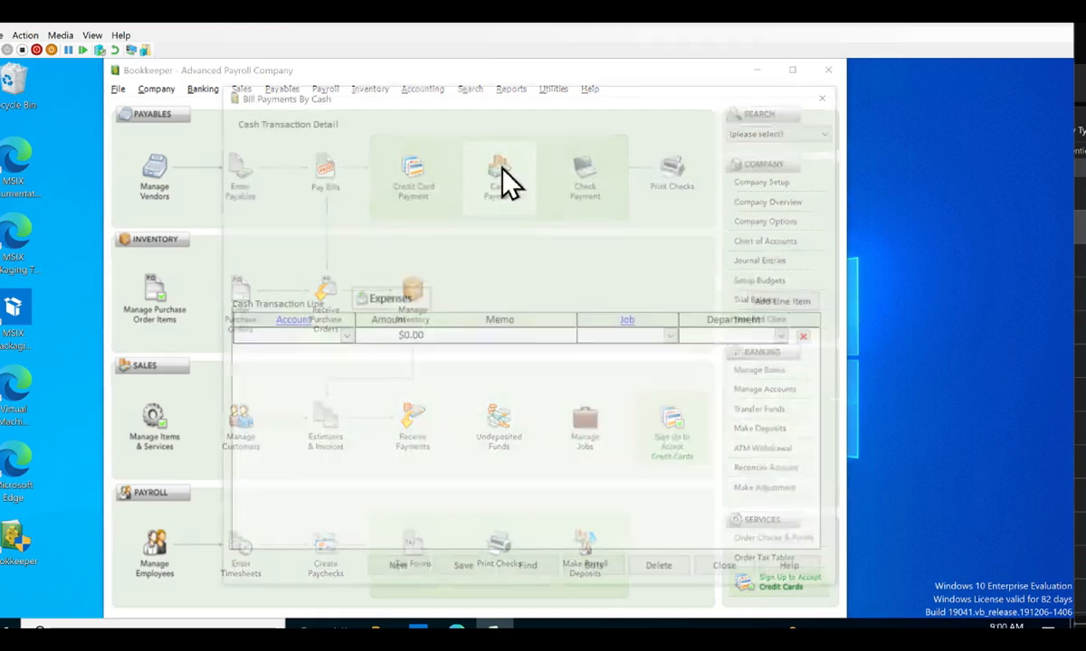
- Choose Chase Bank as the vendor on the cash payment, then discard it unsaved
click(558, 189)
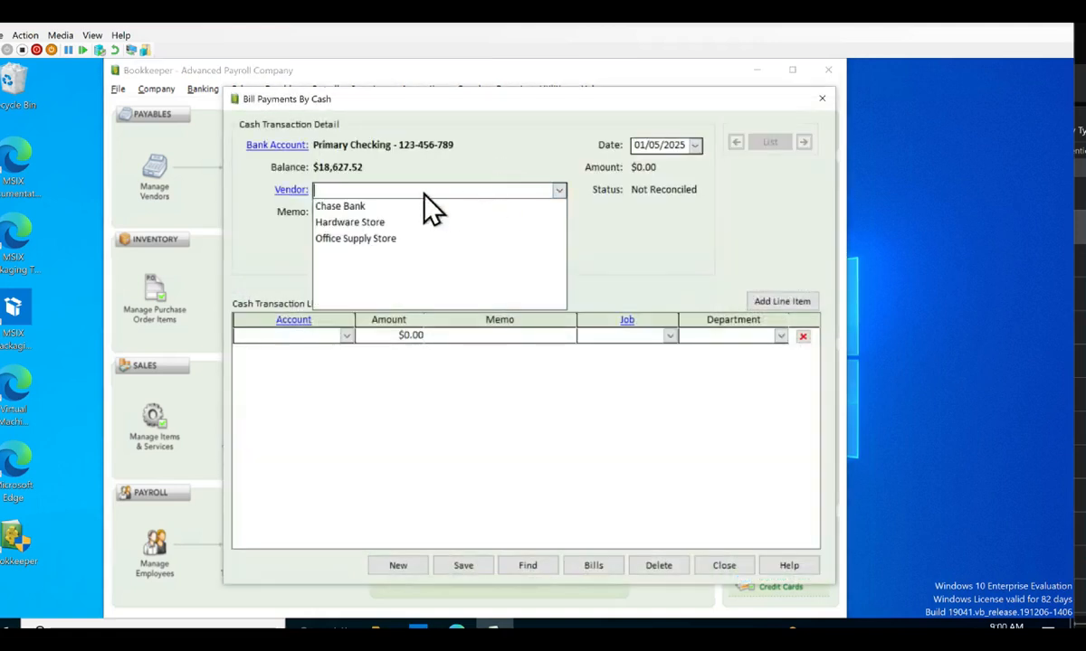
mouse_move(352, 226)
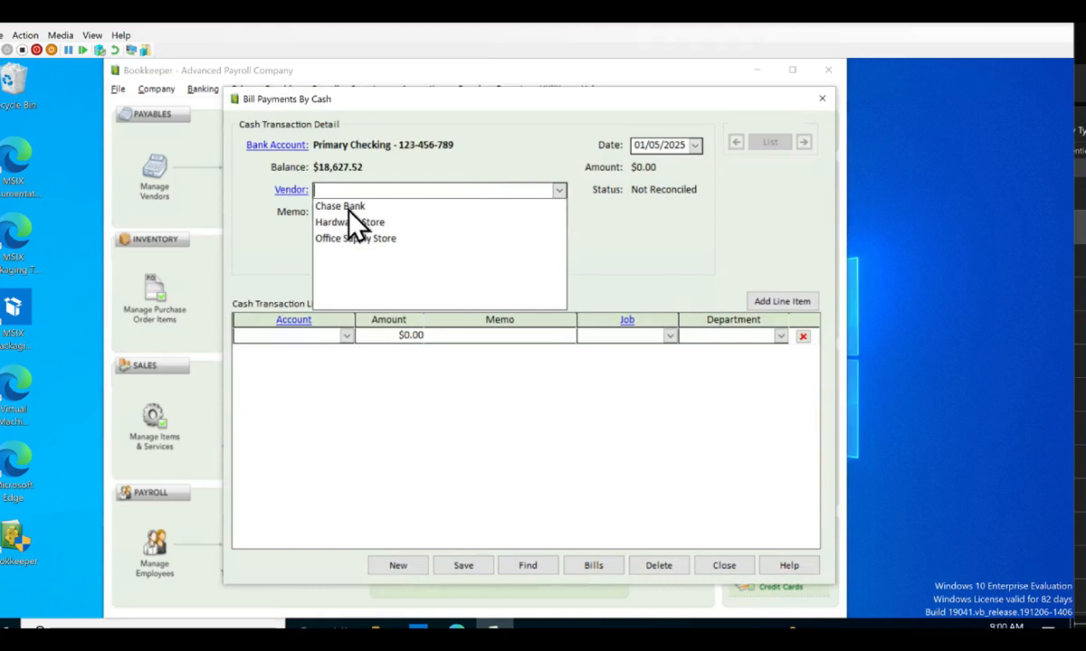
click(340, 206)
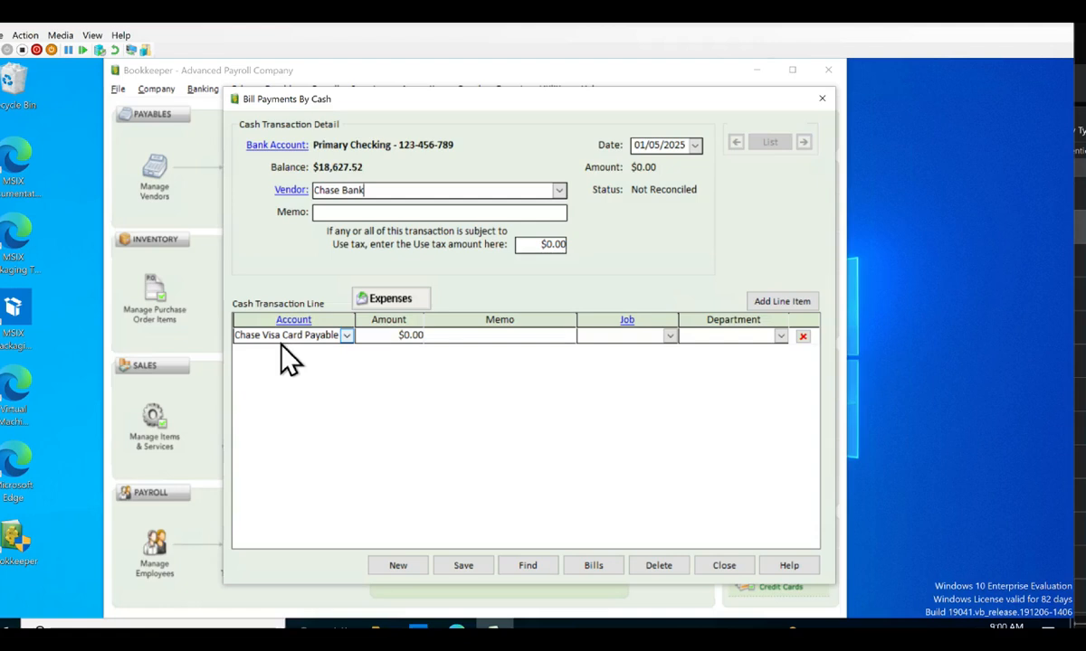
mouse_move(294, 362)
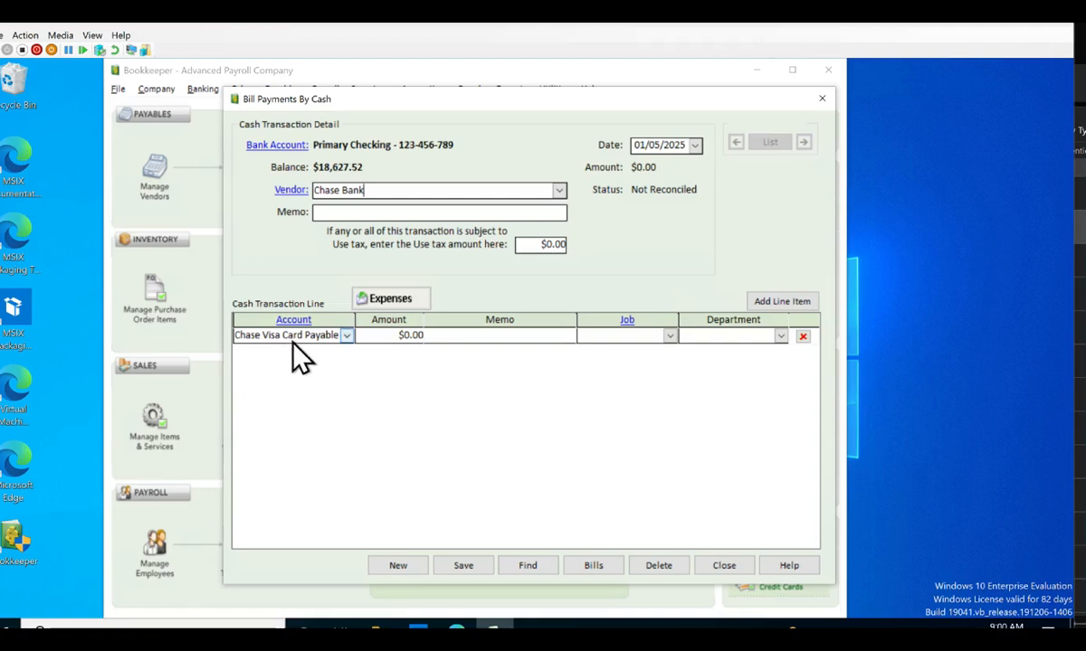
mouse_move(592, 294)
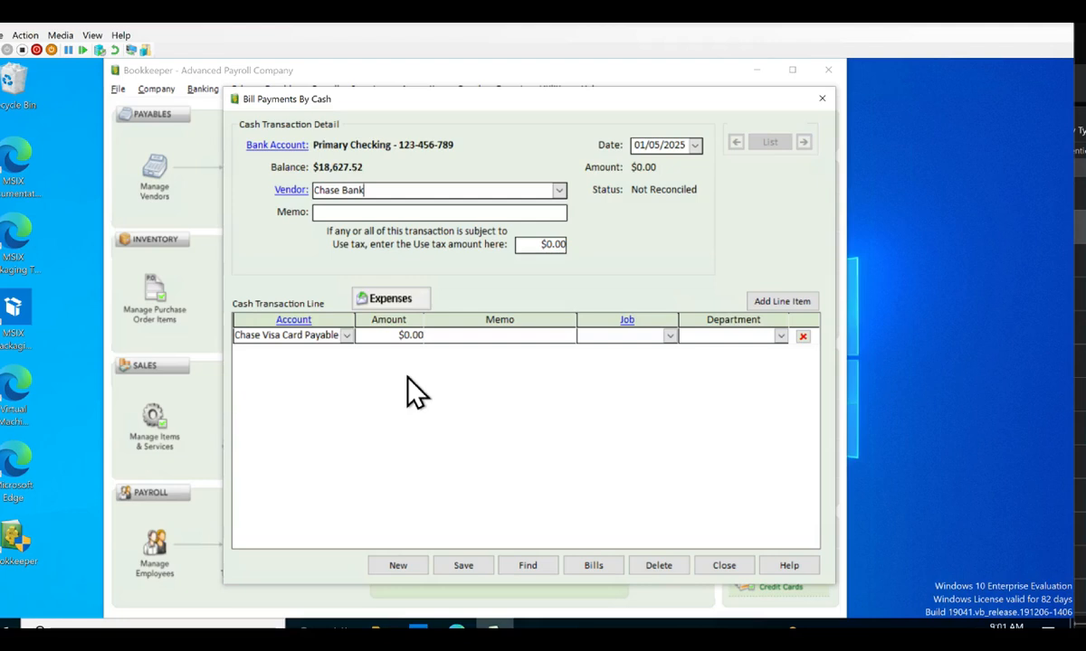
mouse_move(658, 564)
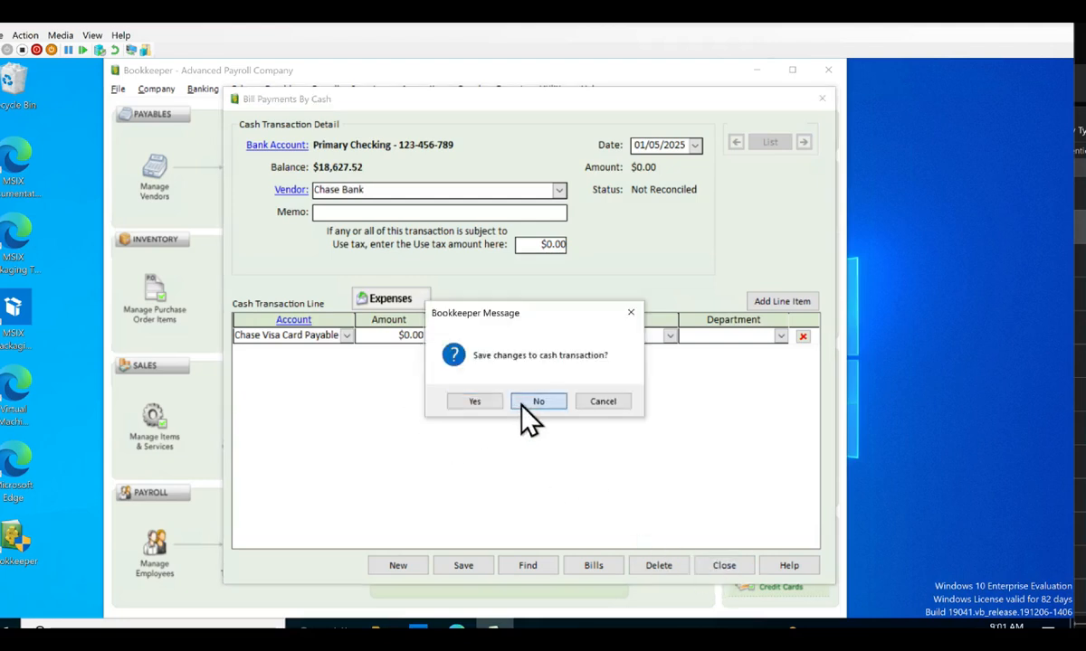
click(538, 401)
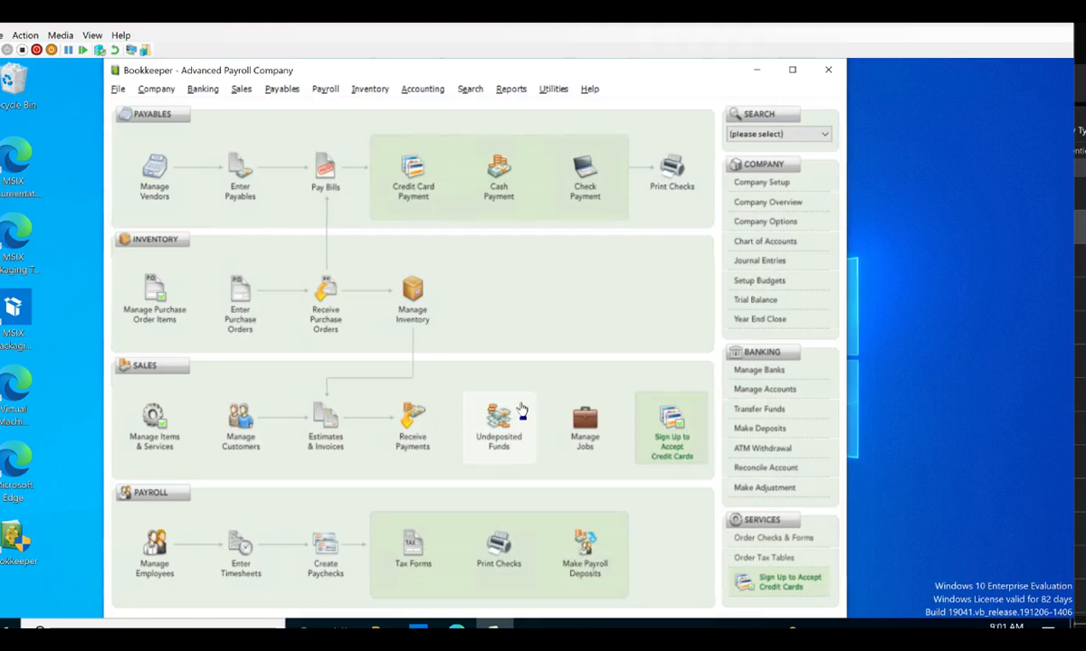
mouse_move(522, 387)
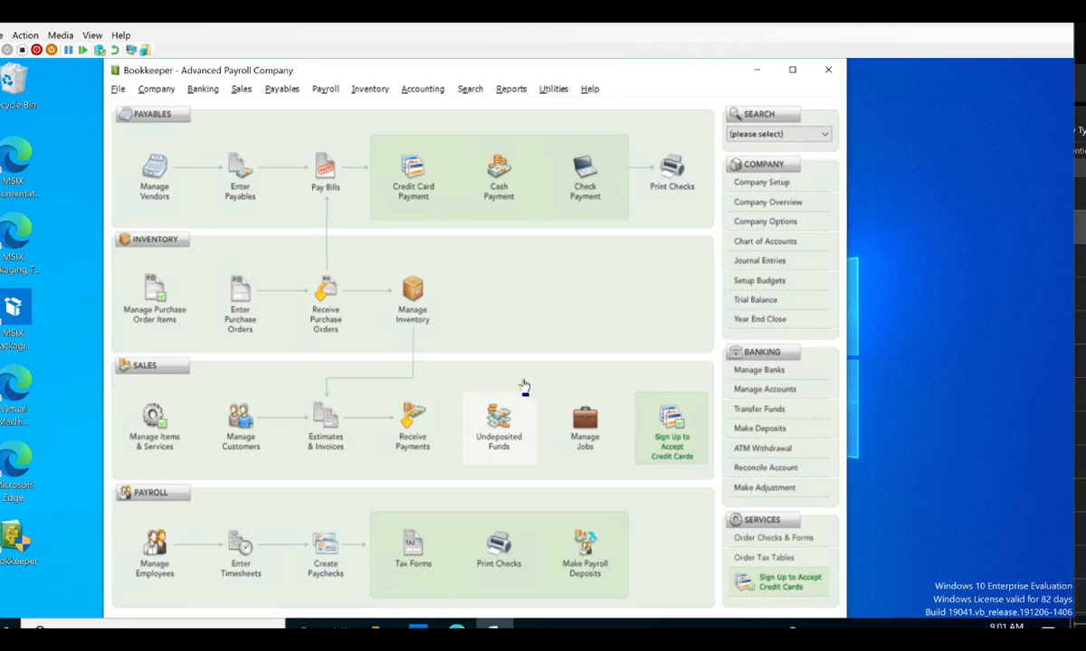
mouse_move(249, 129)
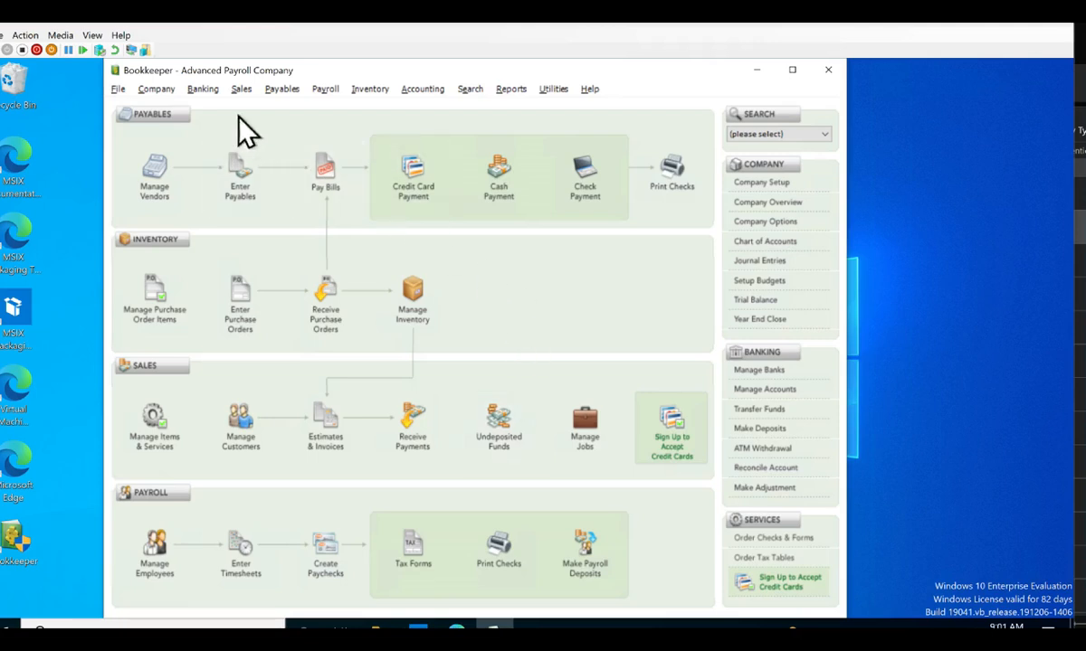
mouse_move(154, 89)
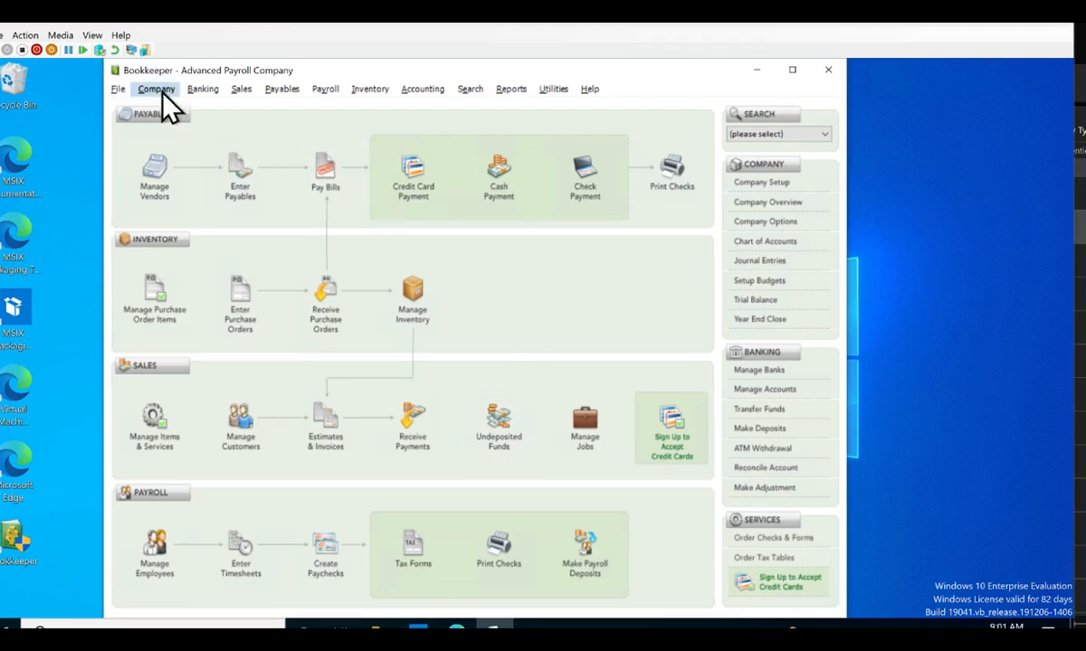
click(155, 89)
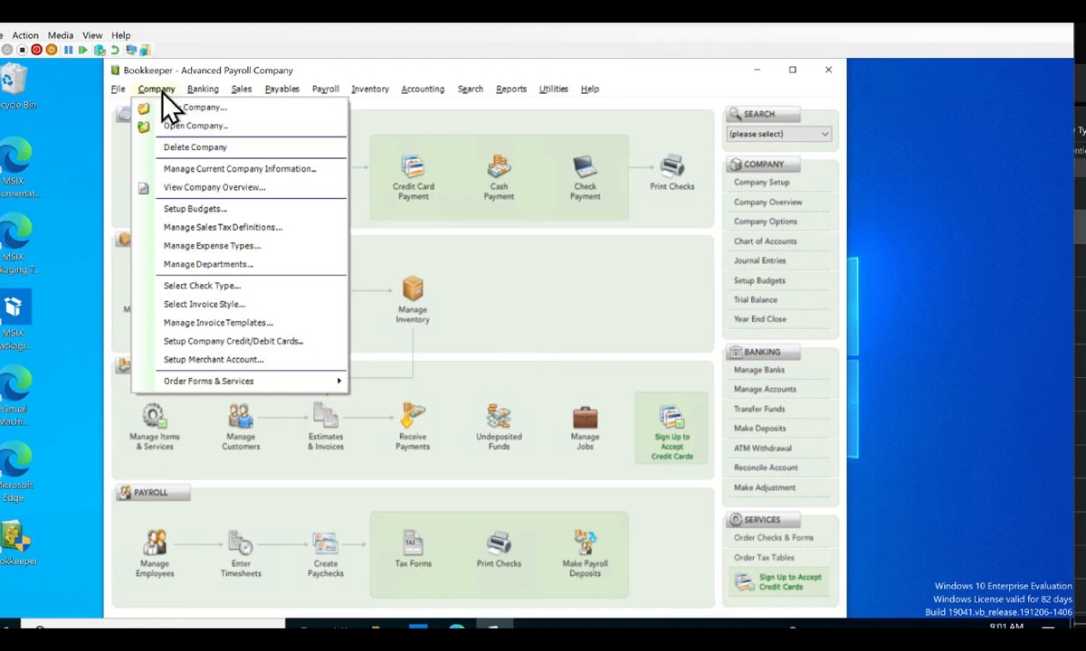
mouse_move(195, 209)
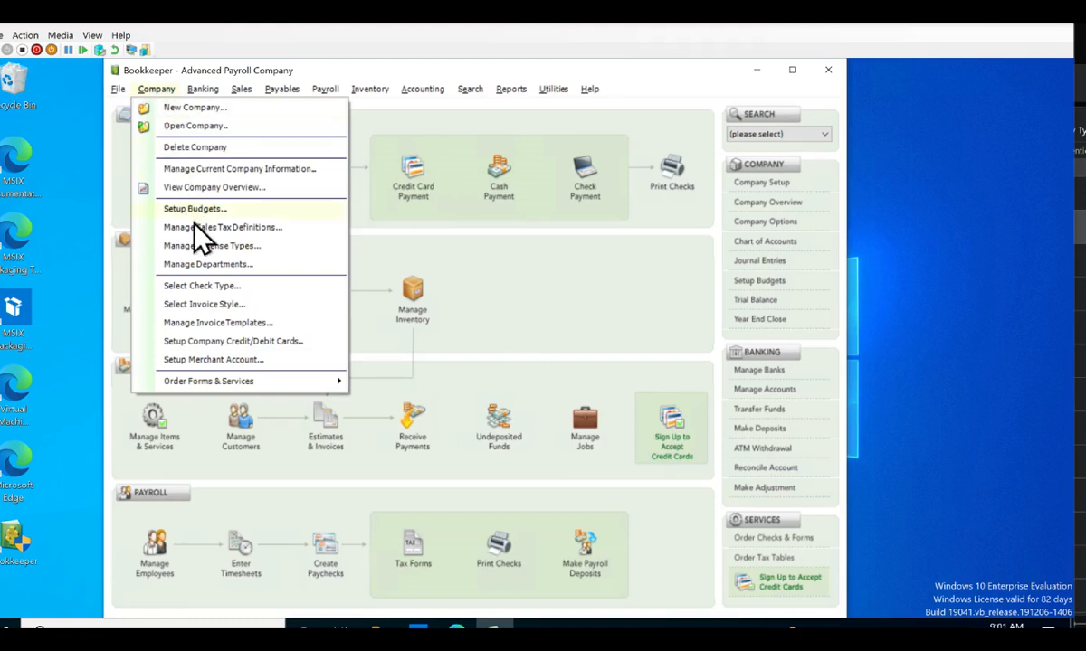
click(207, 263)
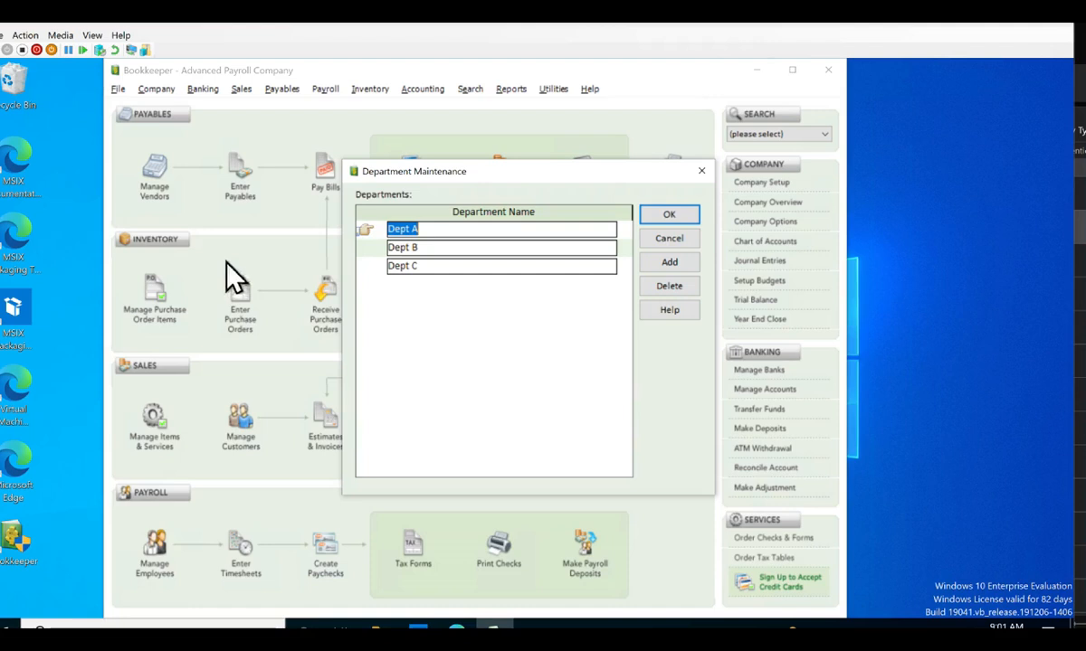
mouse_move(477, 361)
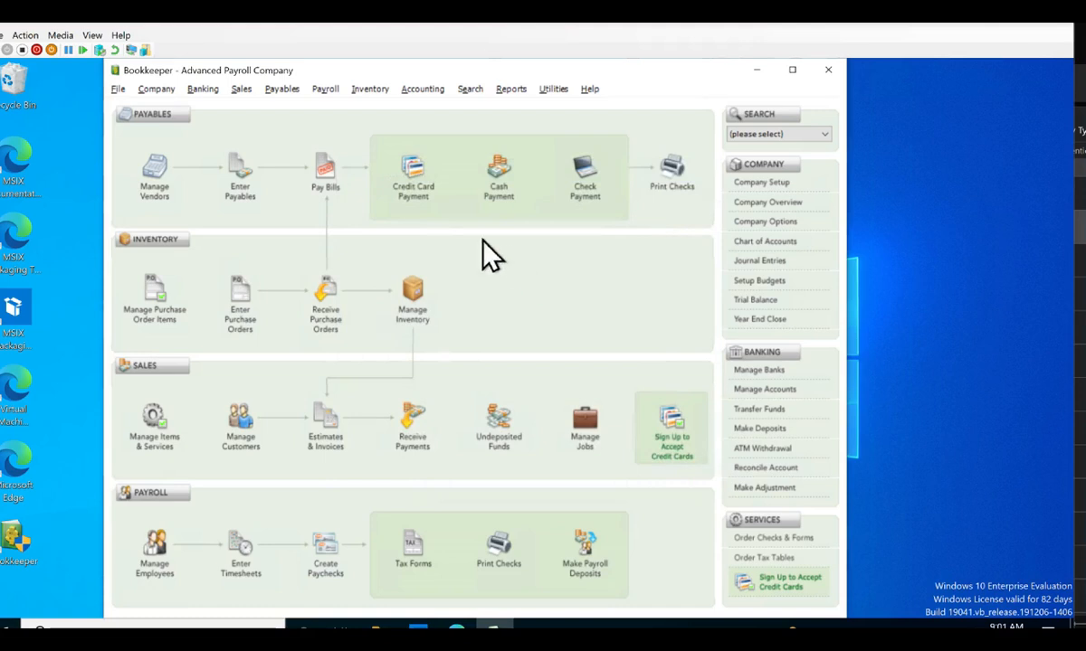
- Open and close the credit card bill payment form, then start a new payable
click(412, 172)
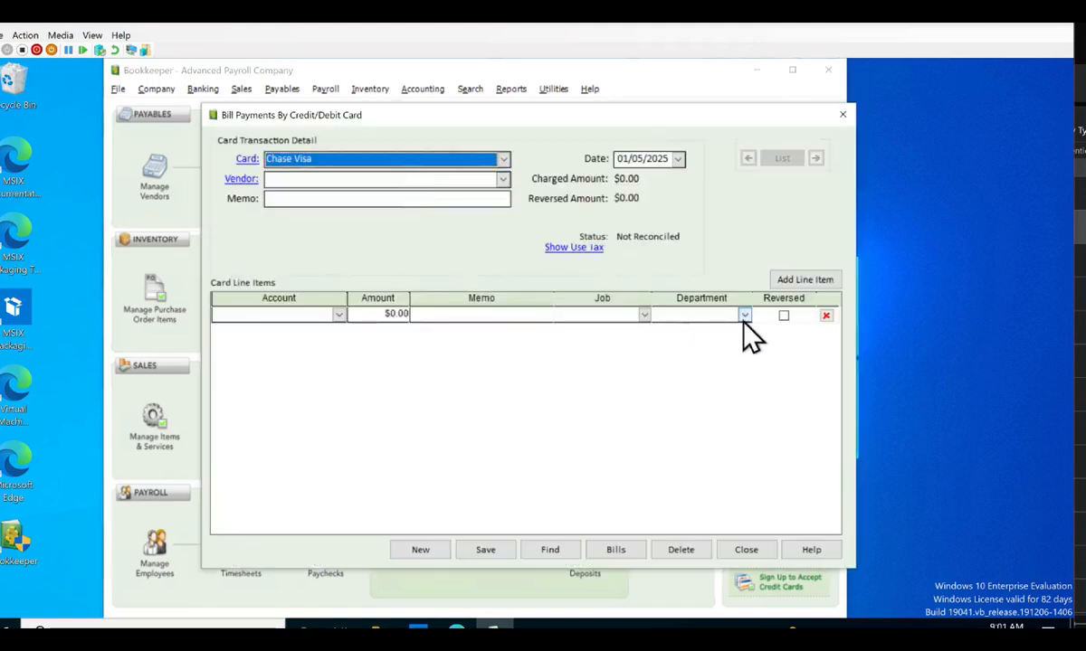
mouse_move(721, 516)
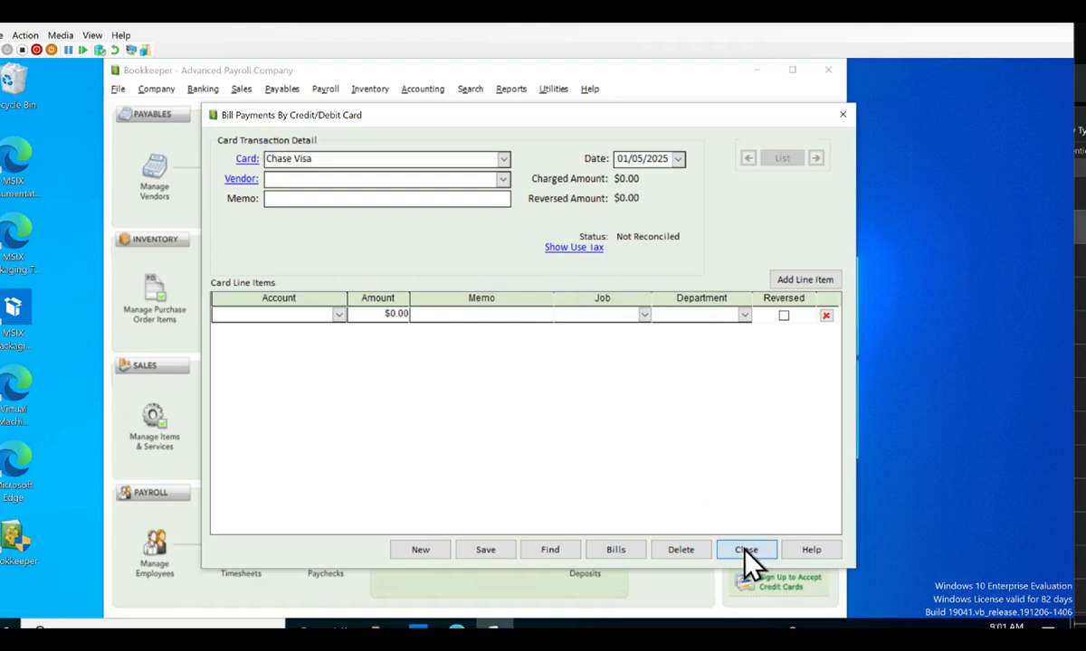
click(746, 549)
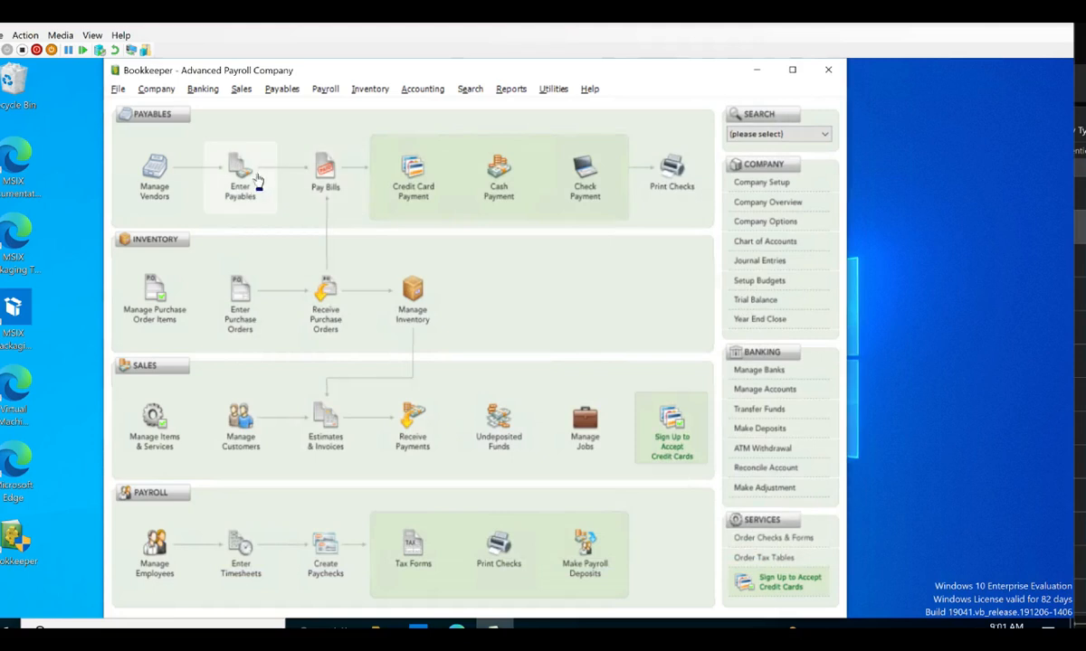
click(240, 172)
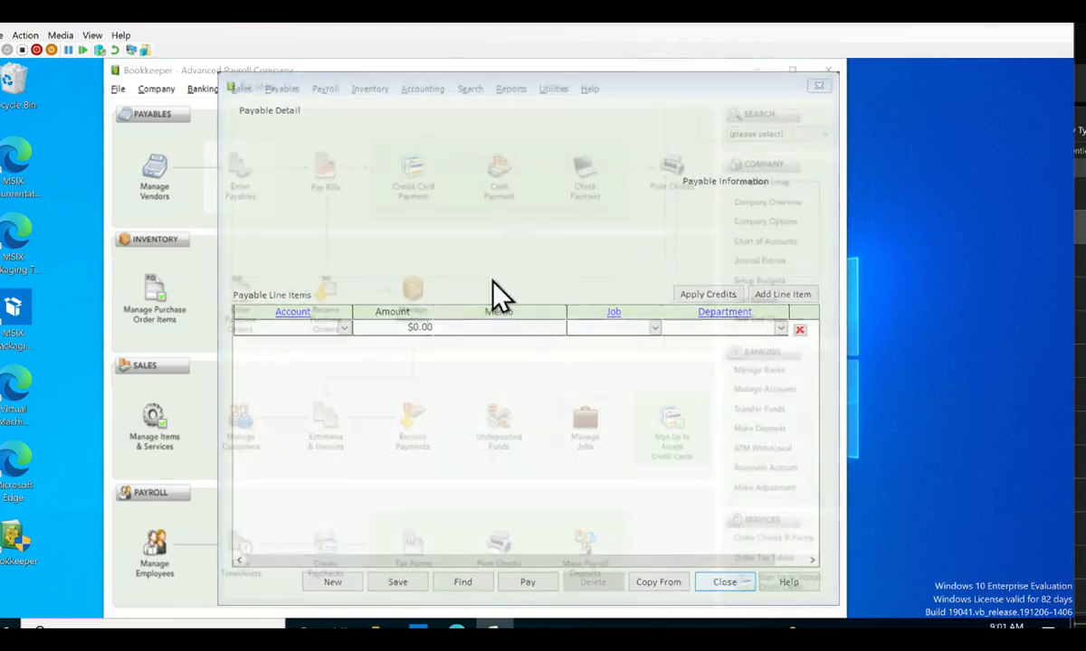
- Close the payable form, then open and close a blank invoice form
click(724, 582)
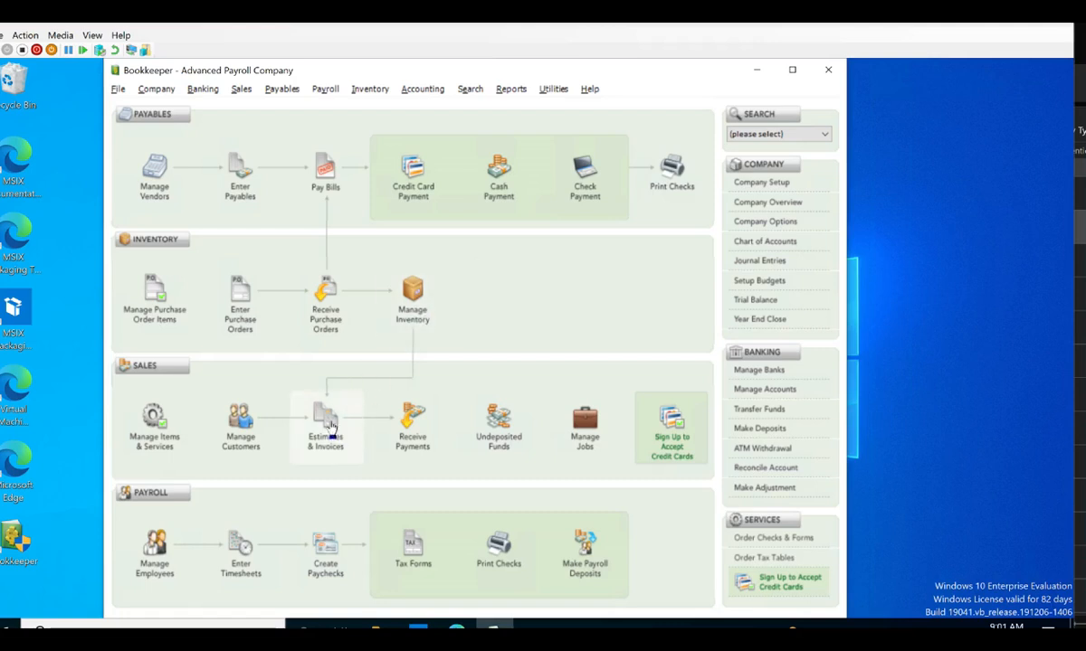
click(324, 426)
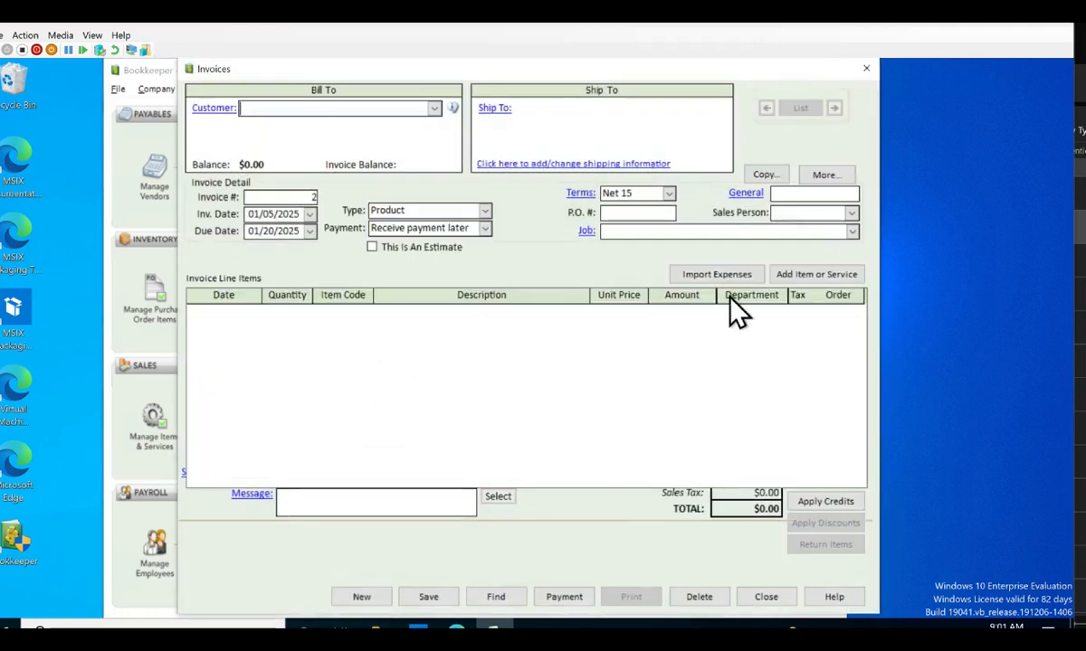
mouse_move(741, 321)
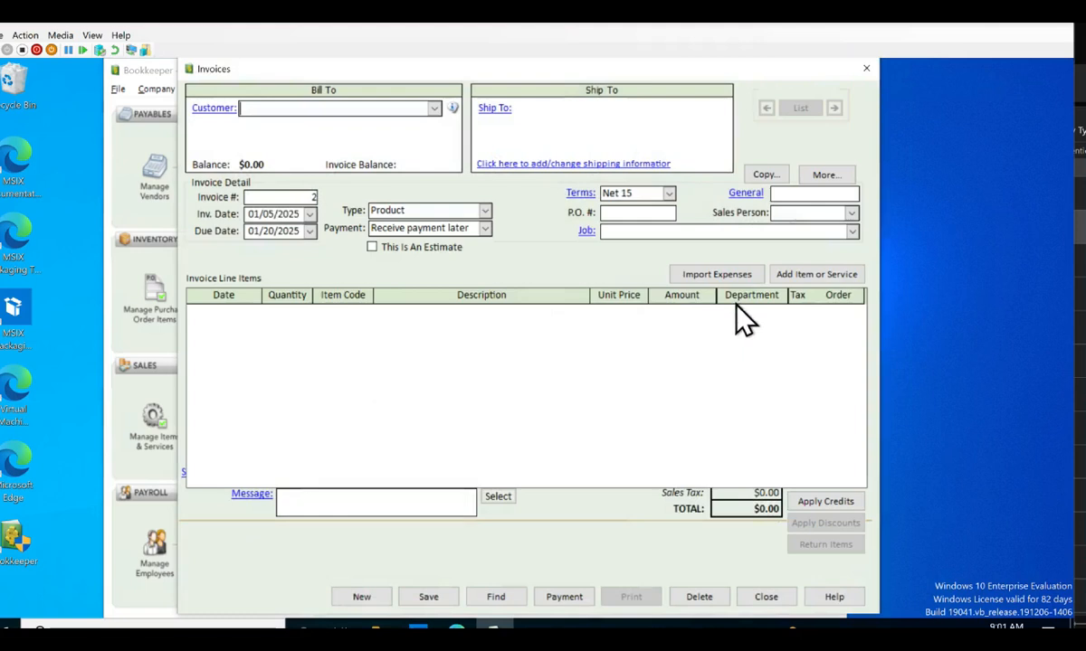
click(765, 596)
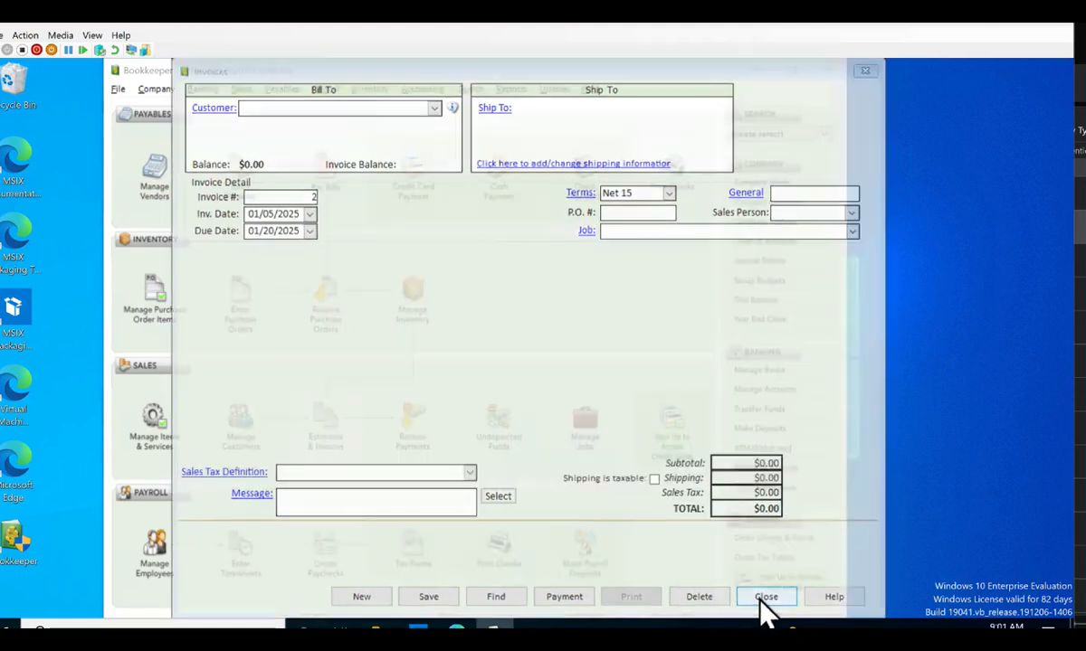
click(765, 597)
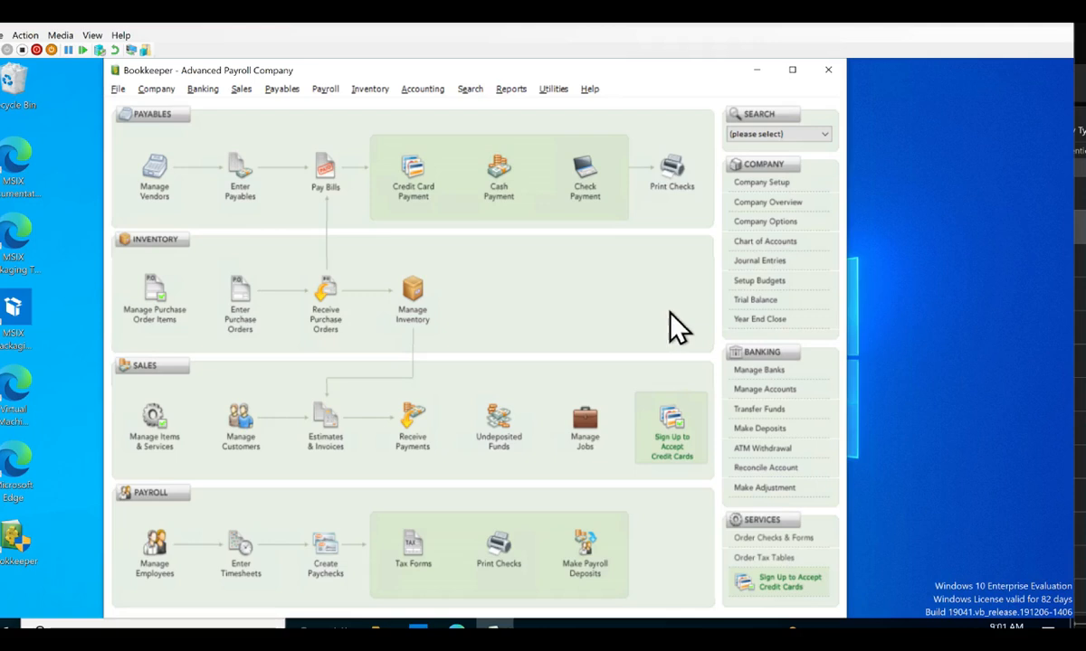
mouse_move(535, 273)
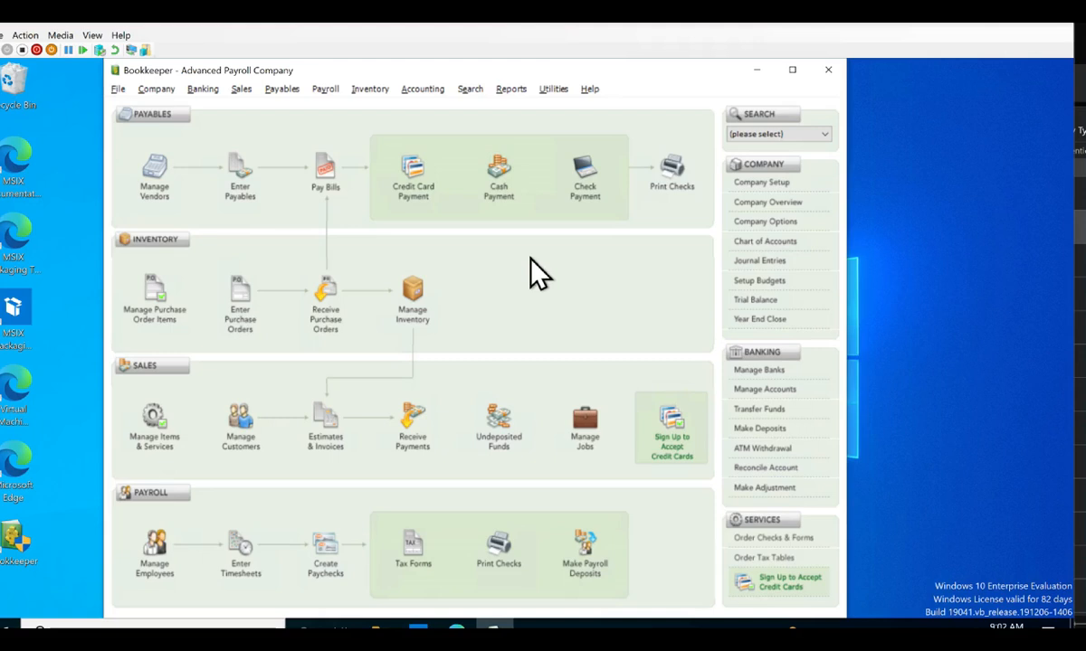
mouse_move(528, 254)
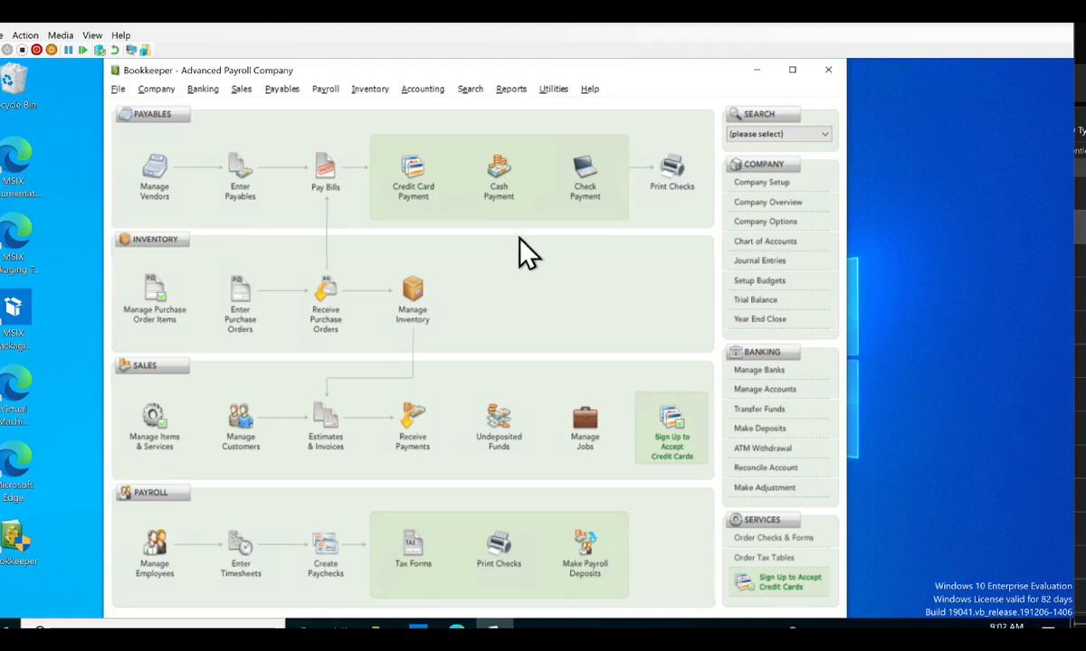
mouse_move(581, 301)
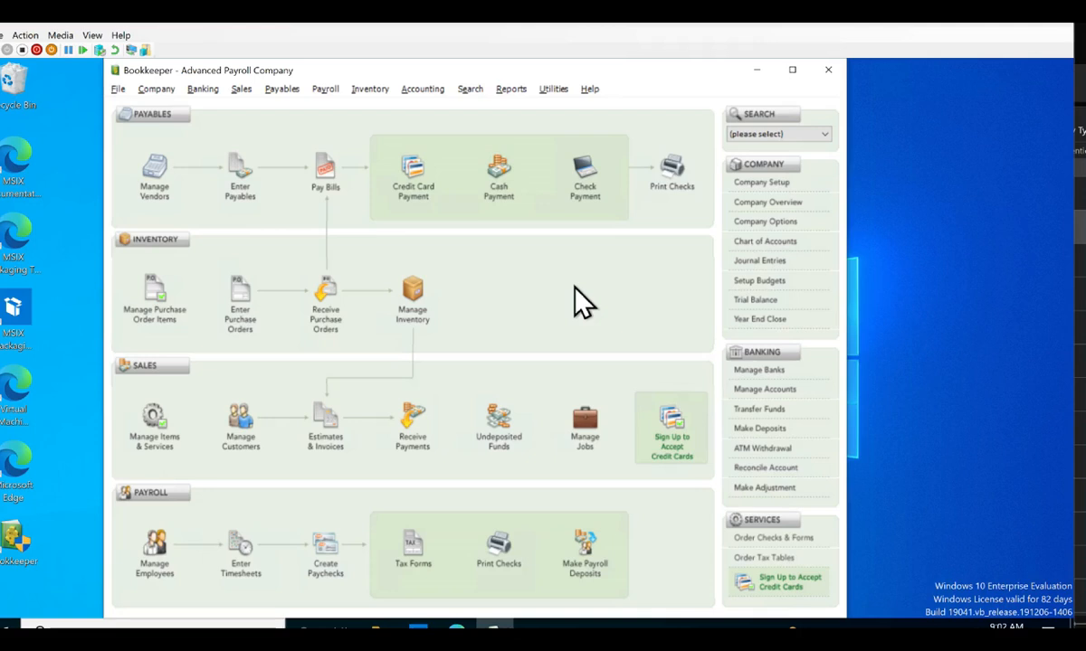
mouse_move(172, 554)
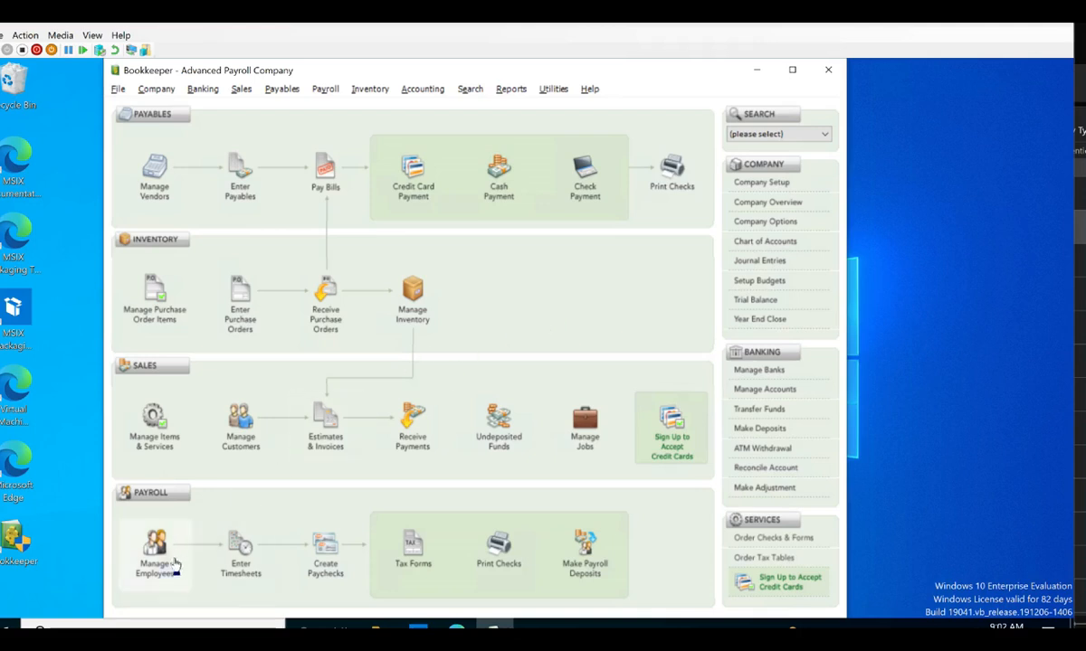
- Open Jane Doe's employee record, confirm her 25% Dept A / 75% Dept B split, and save
click(154, 552)
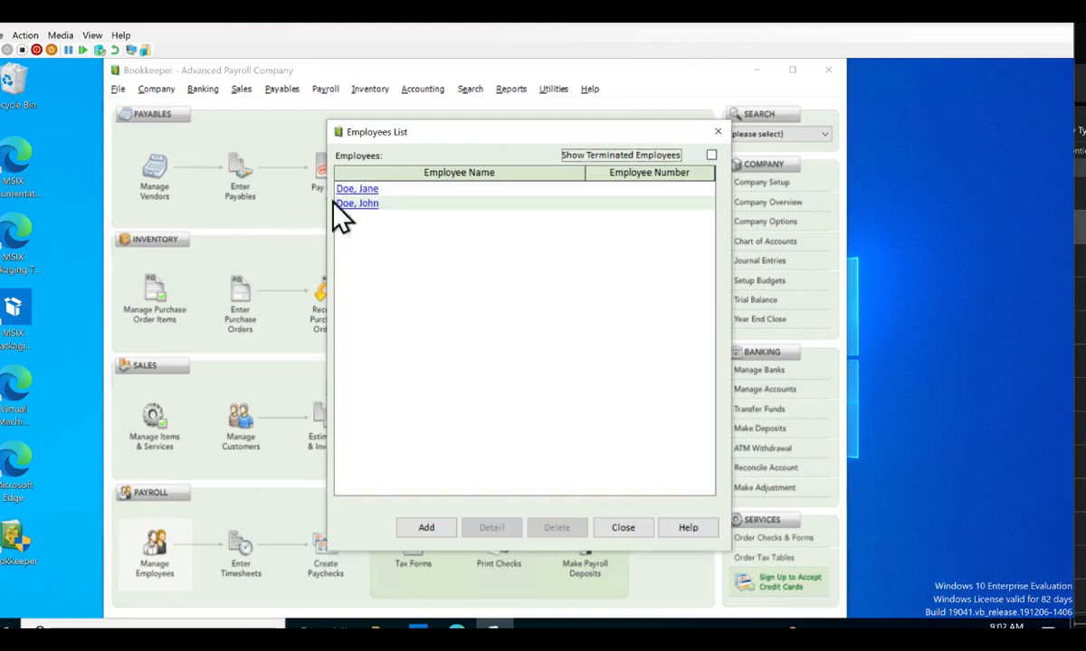
click(357, 189)
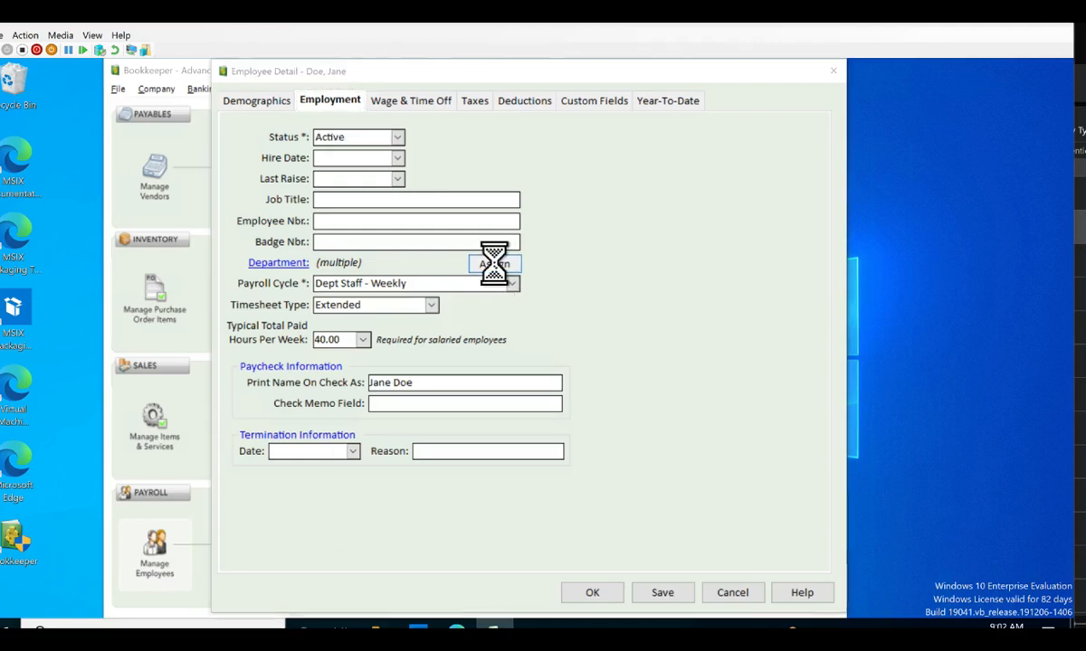
click(494, 262)
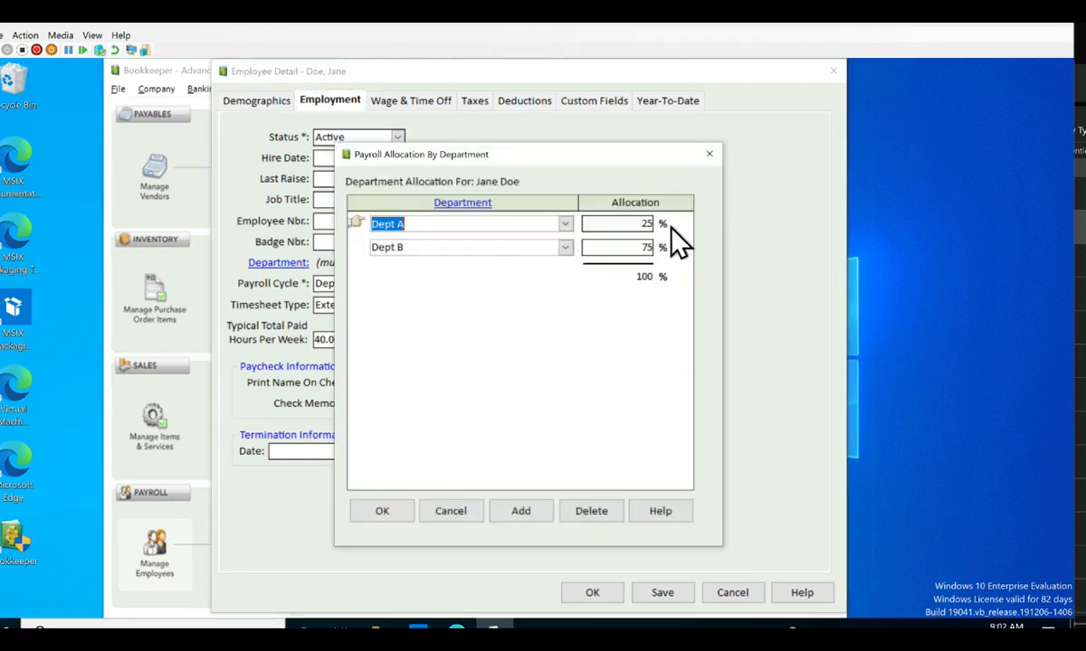
mouse_move(687, 272)
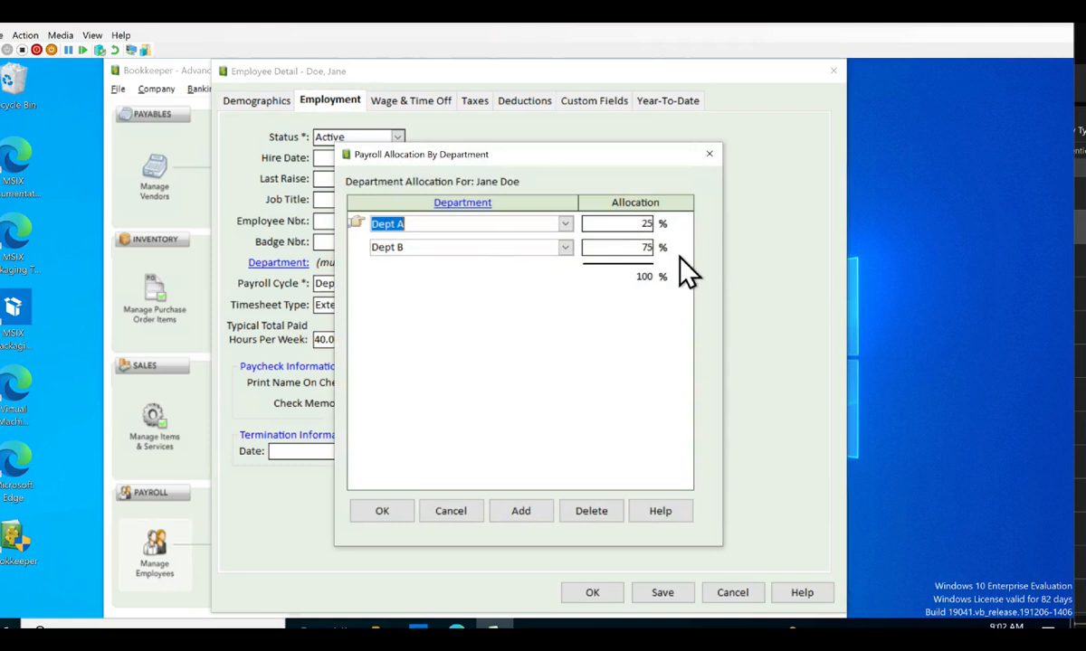
mouse_move(677, 267)
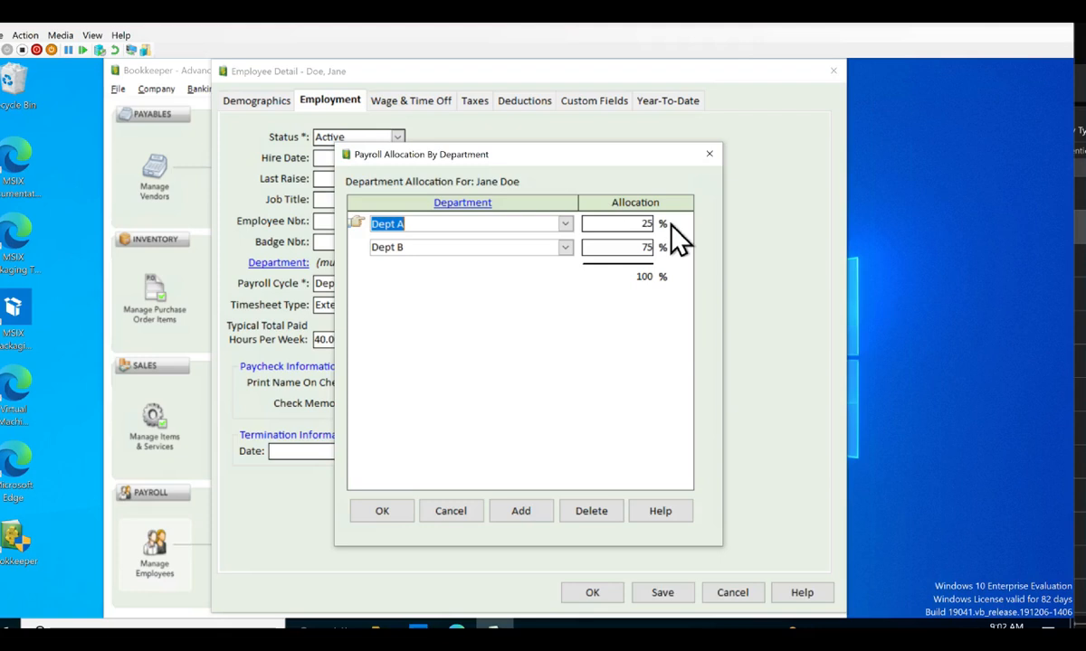
mouse_move(654, 278)
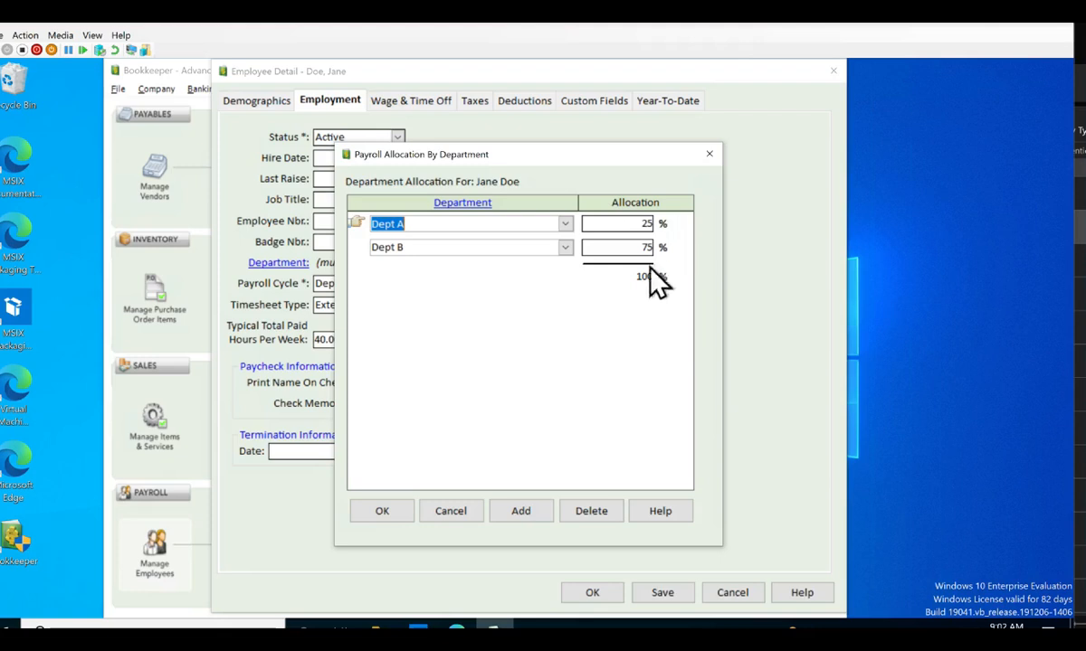
mouse_move(497, 376)
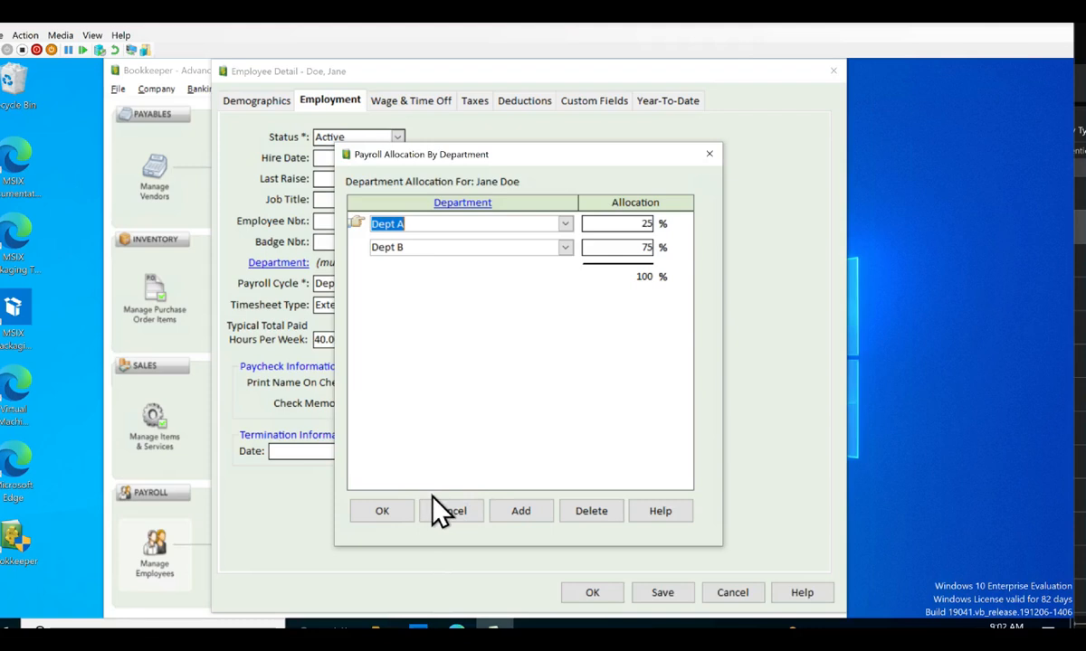
click(380, 510)
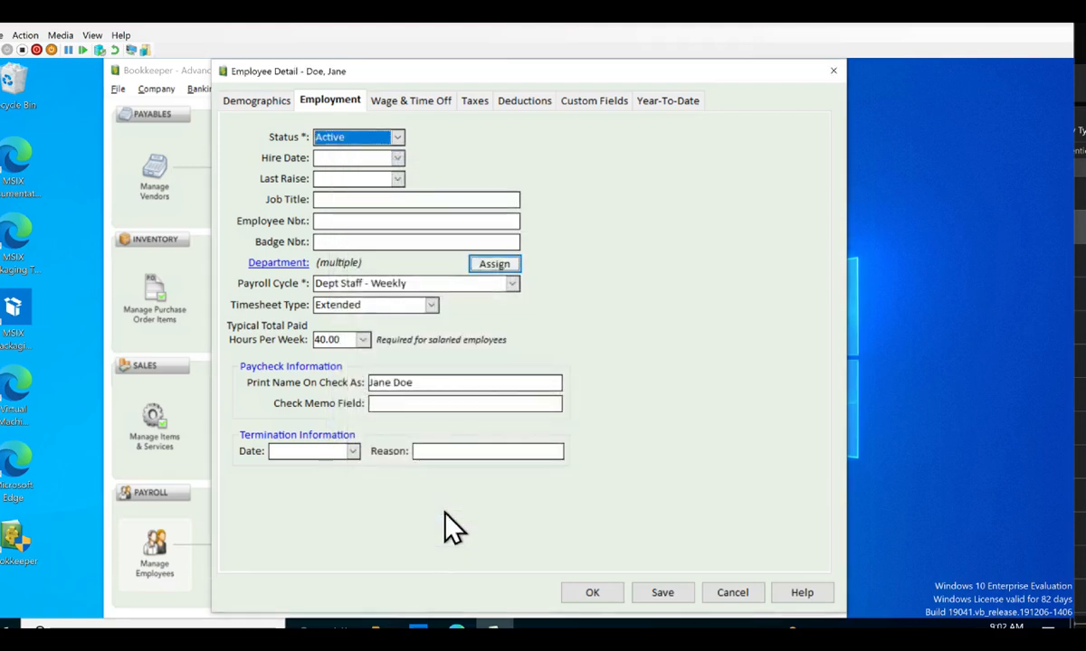
click(662, 592)
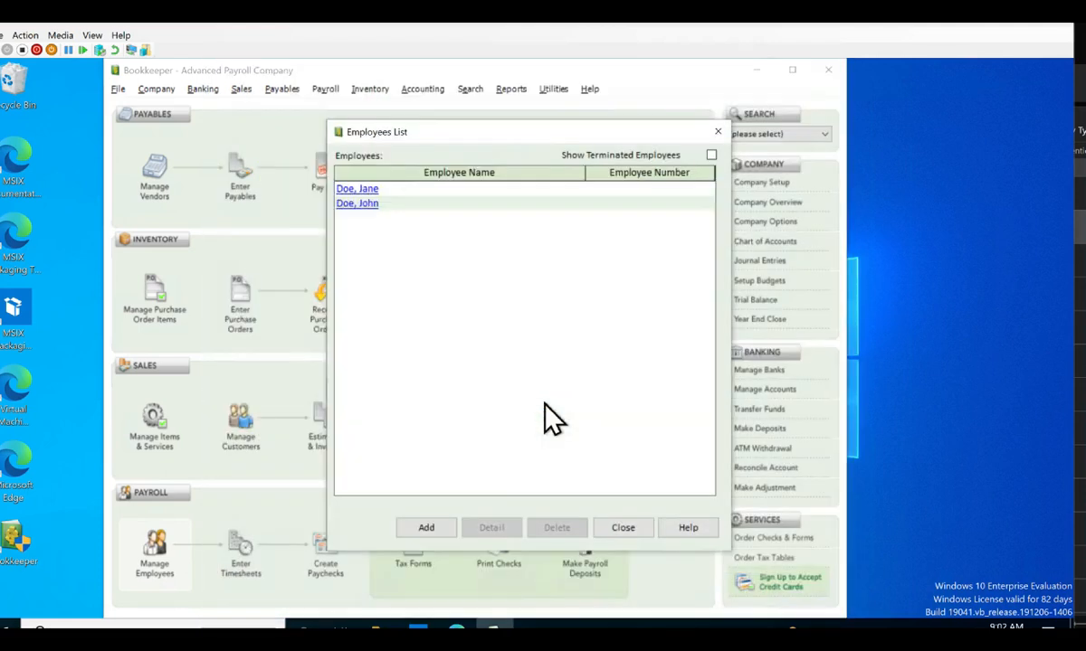
- Close the employee list and load the 2025 Bank Charges monthly budget in Setup Budgets
click(623, 528)
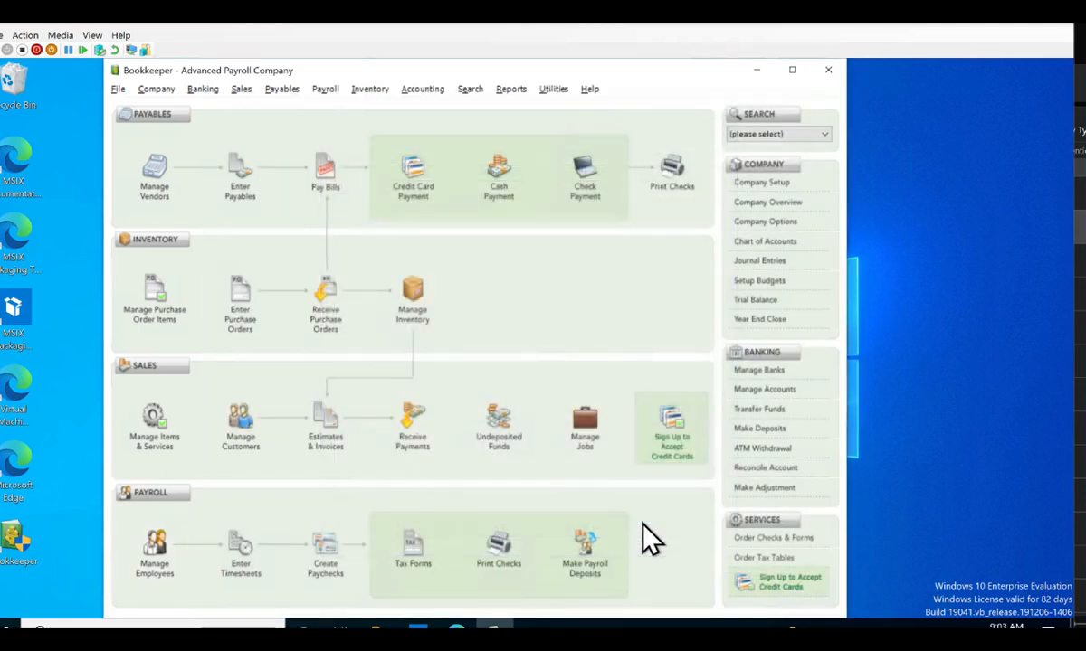
mouse_move(642, 507)
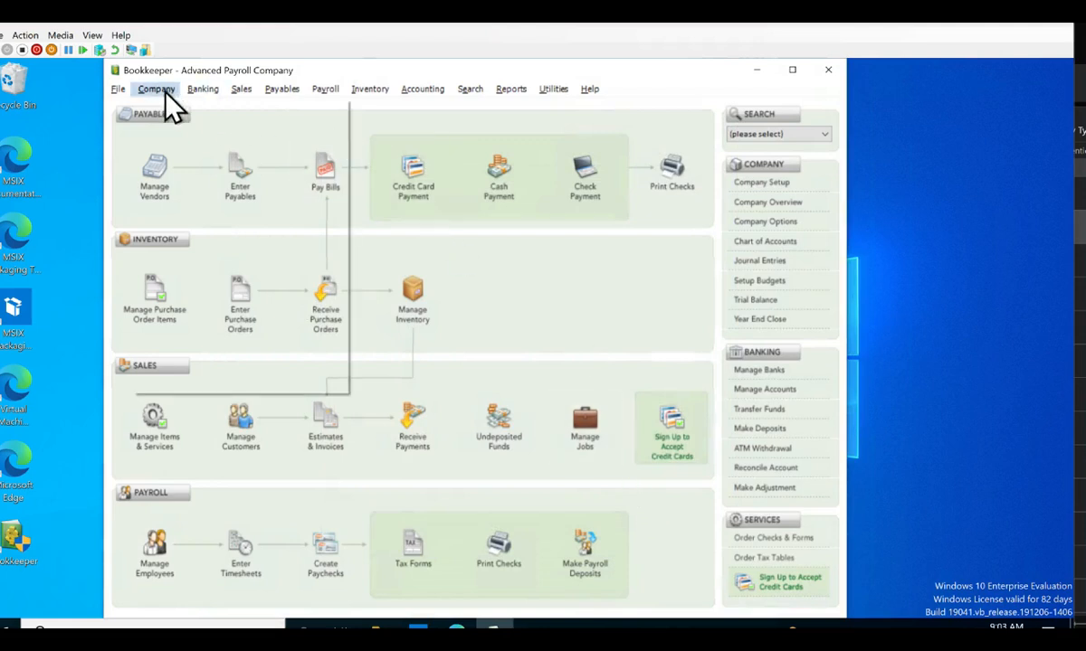
click(156, 88)
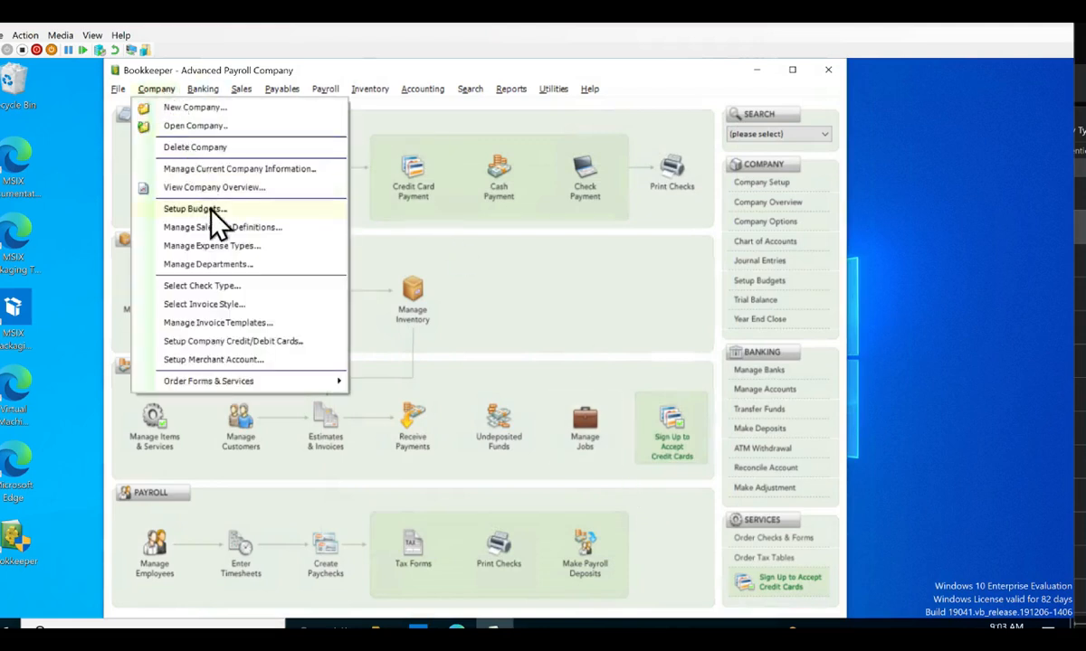
click(193, 209)
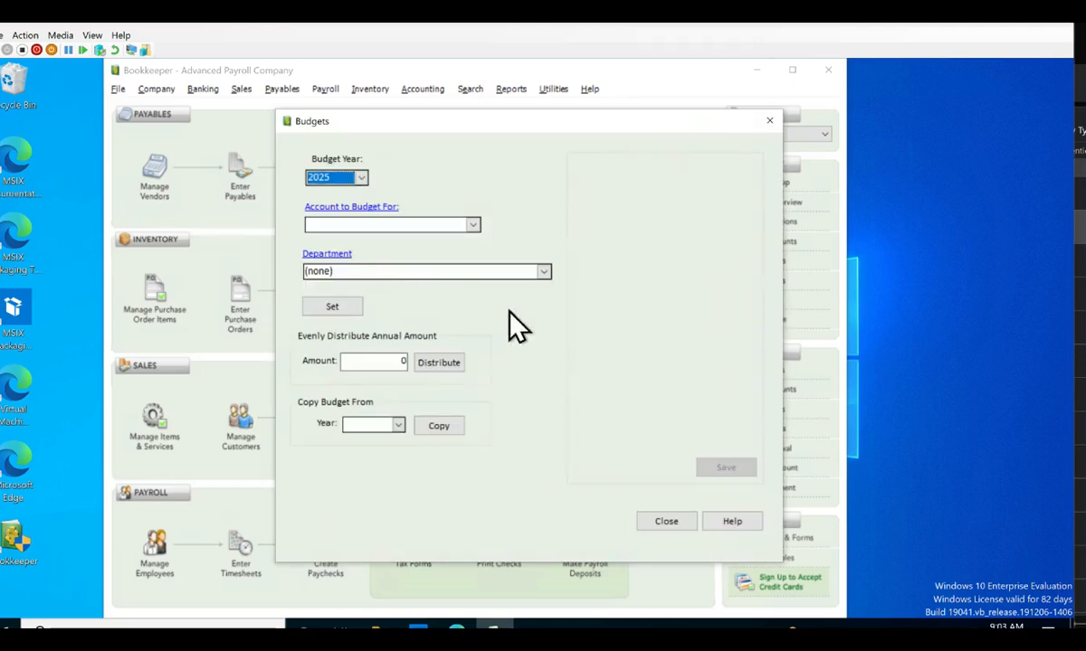
mouse_move(389, 203)
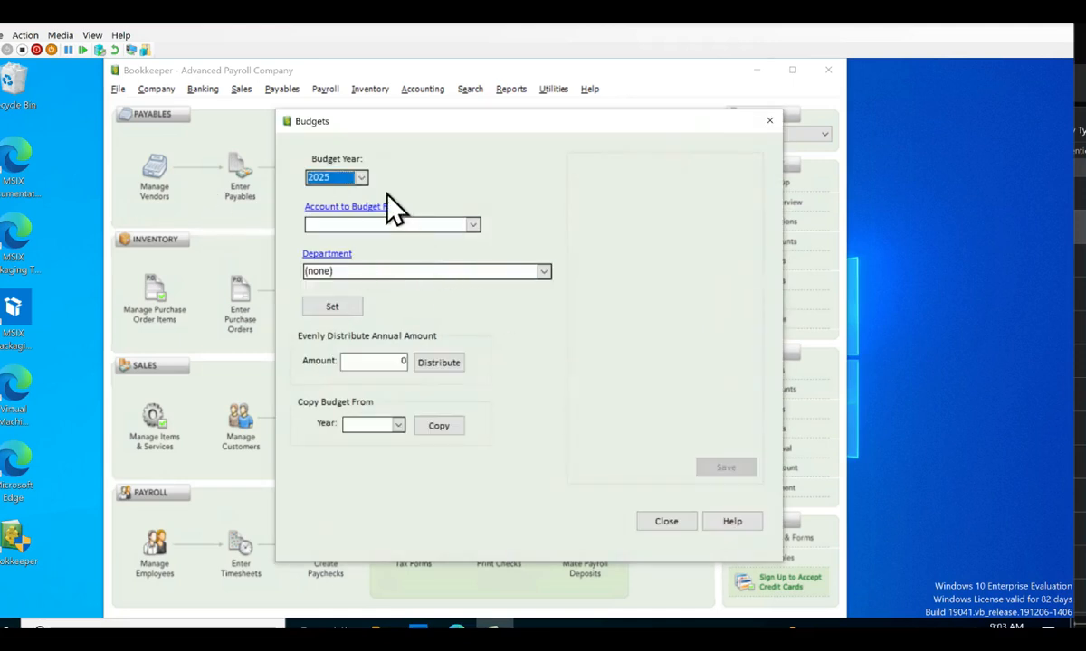
mouse_move(370, 181)
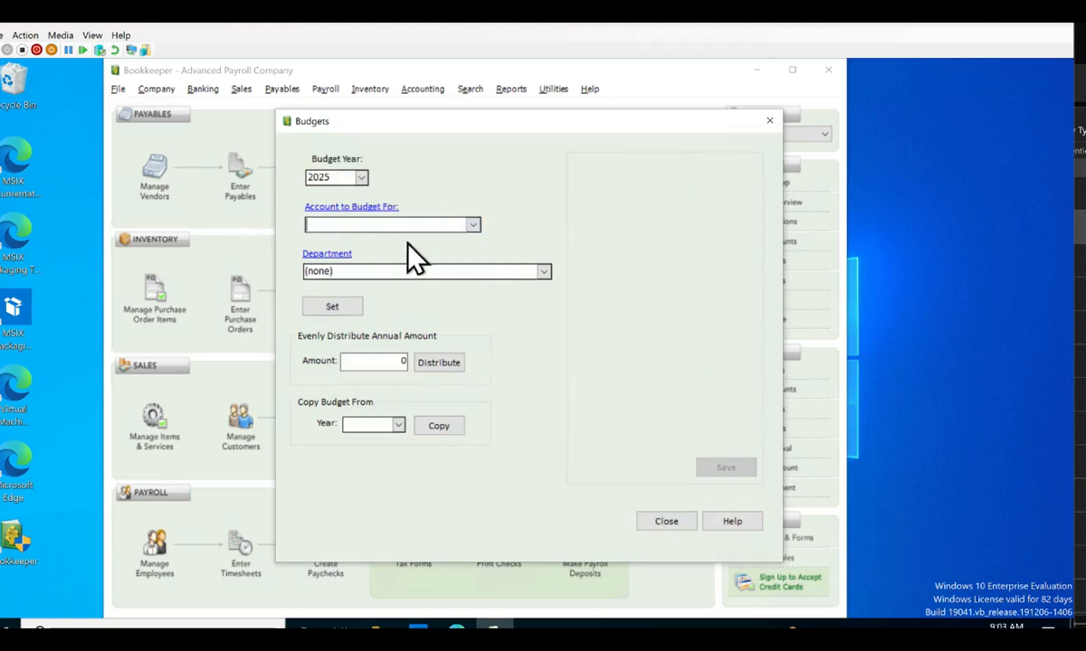
click(471, 224)
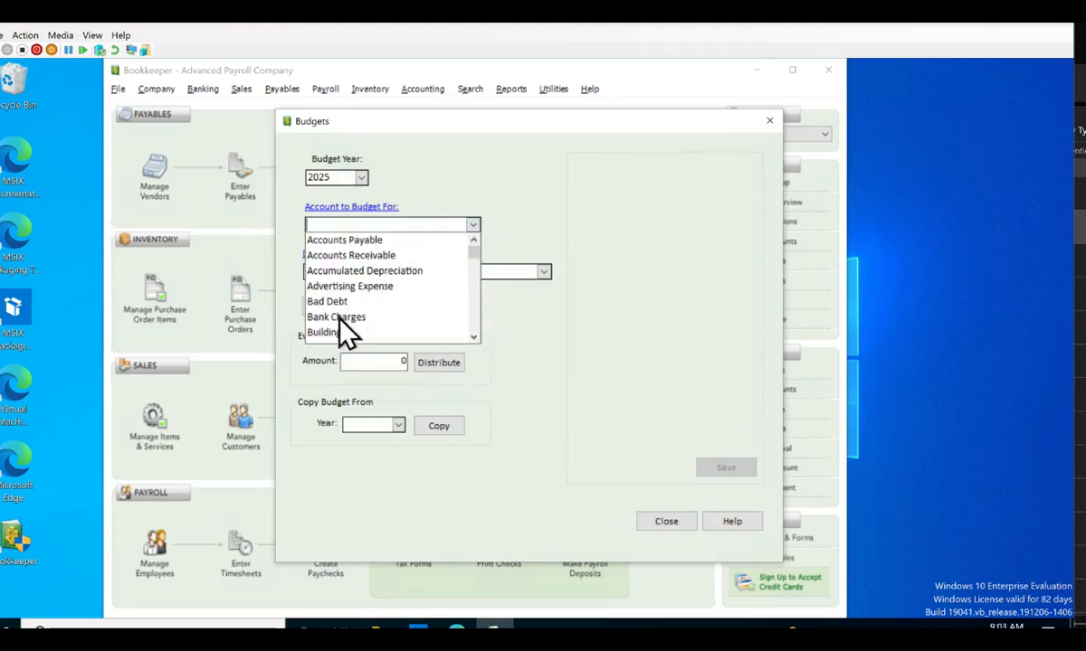
click(336, 317)
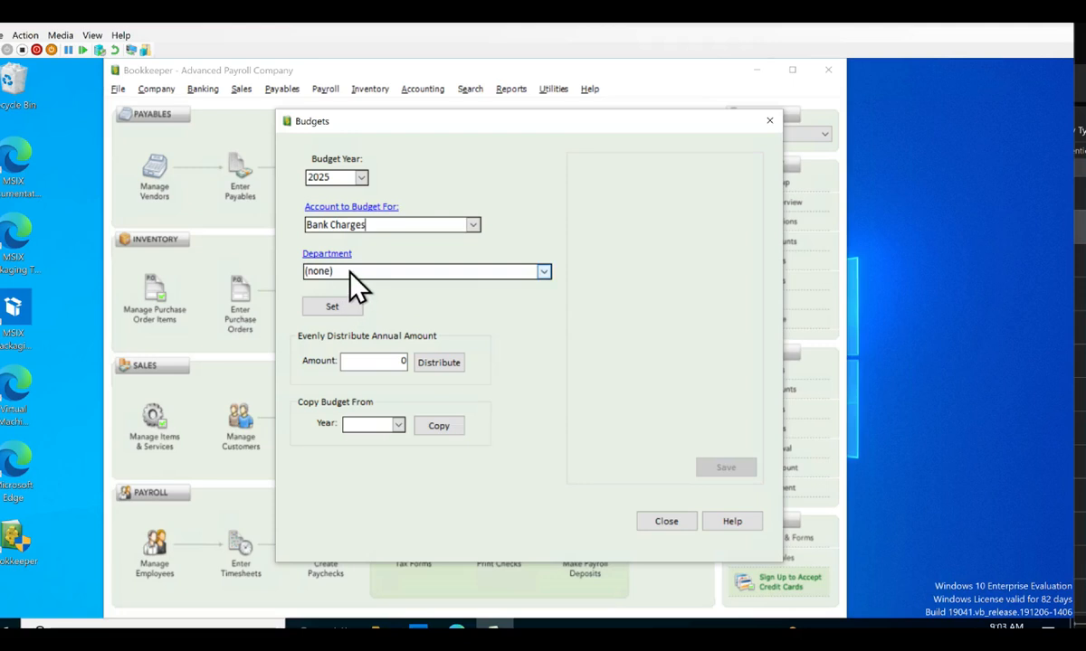
mouse_move(351, 303)
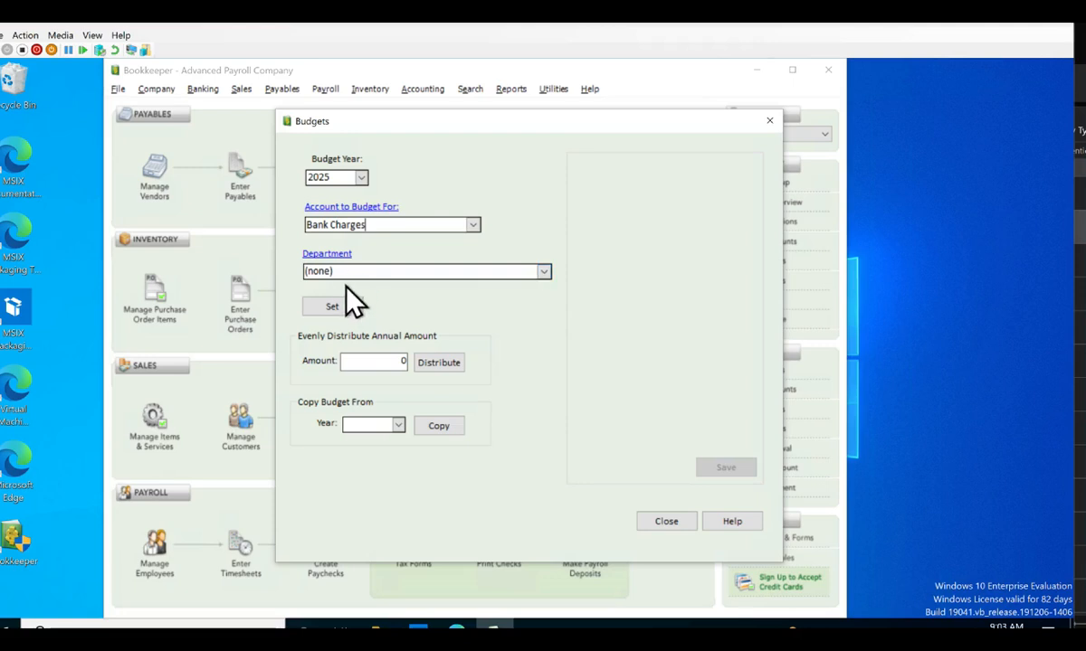
click(331, 306)
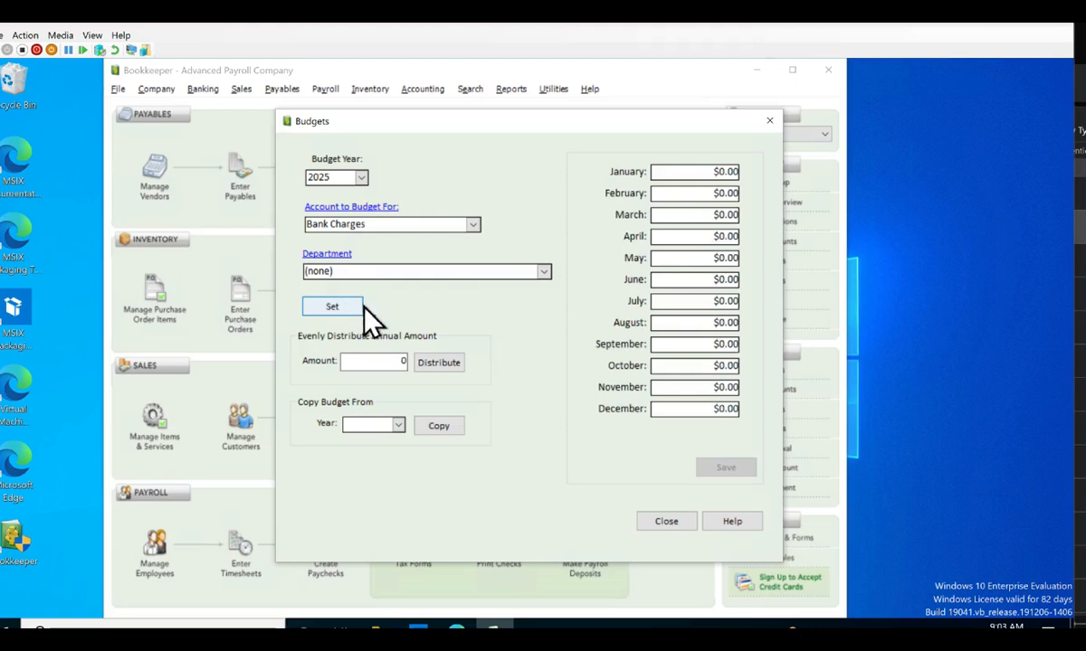
mouse_move(687, 409)
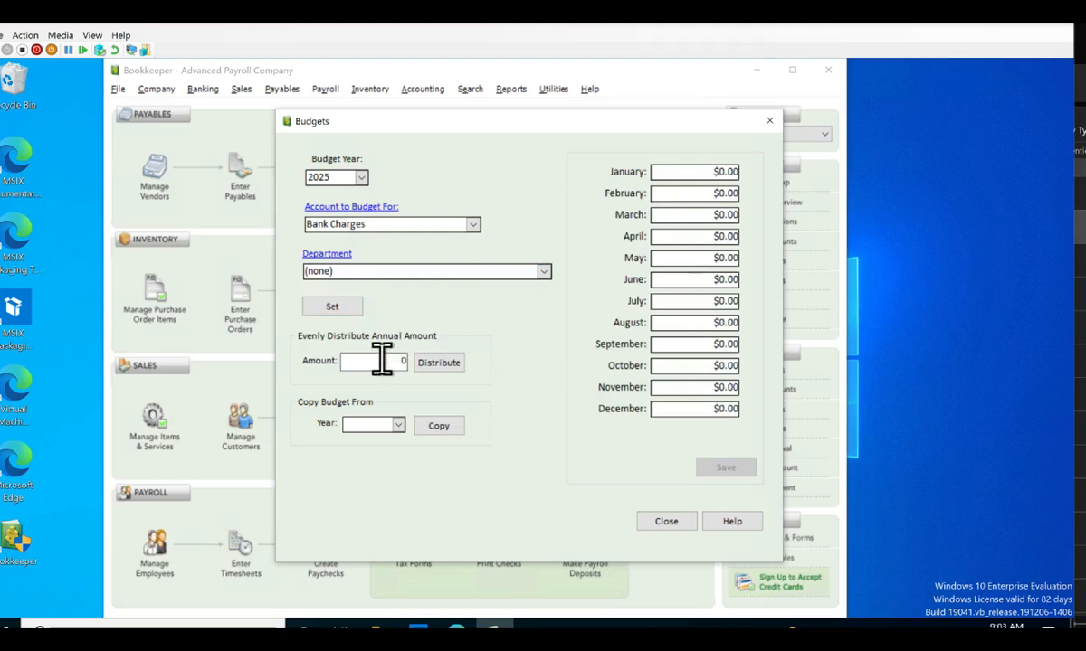
mouse_move(687, 342)
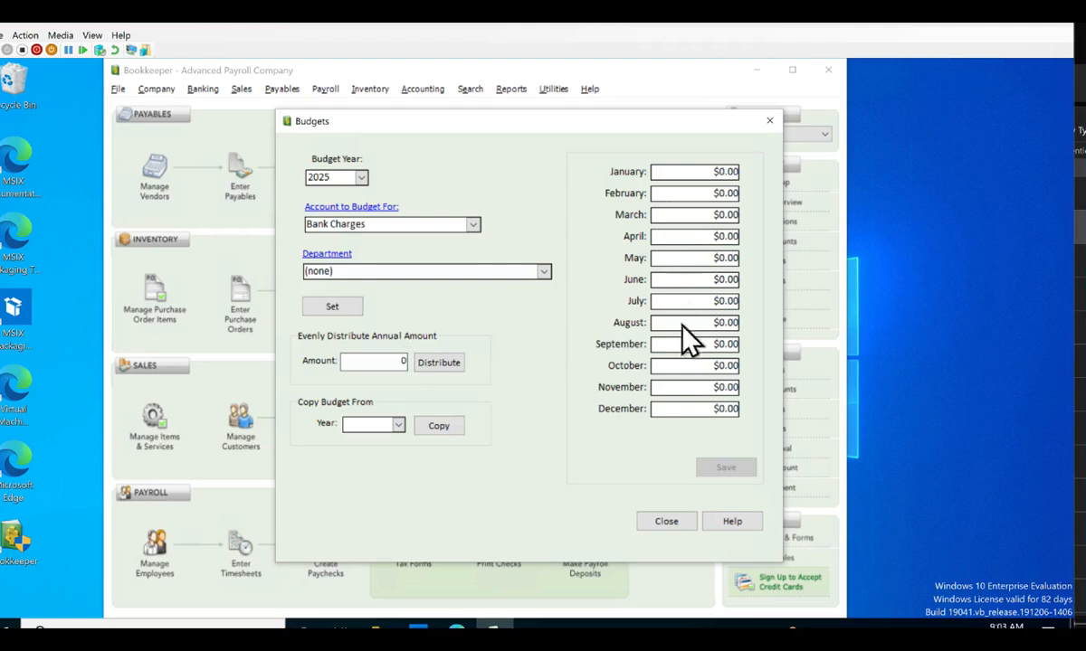
mouse_move(566, 294)
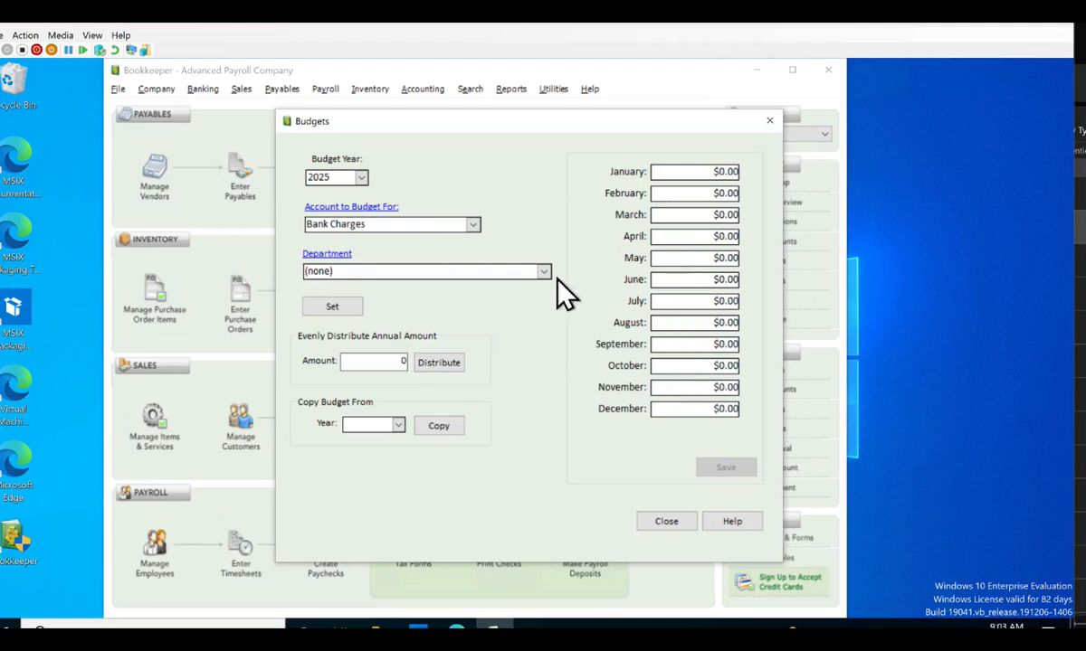
mouse_move(303, 195)
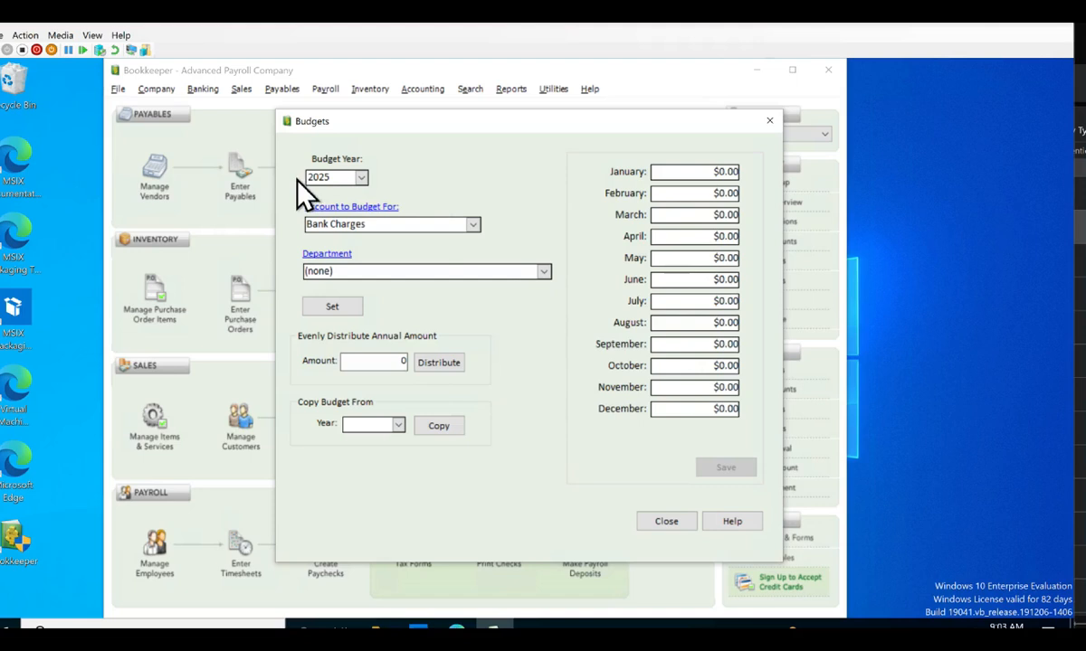
mouse_move(307, 271)
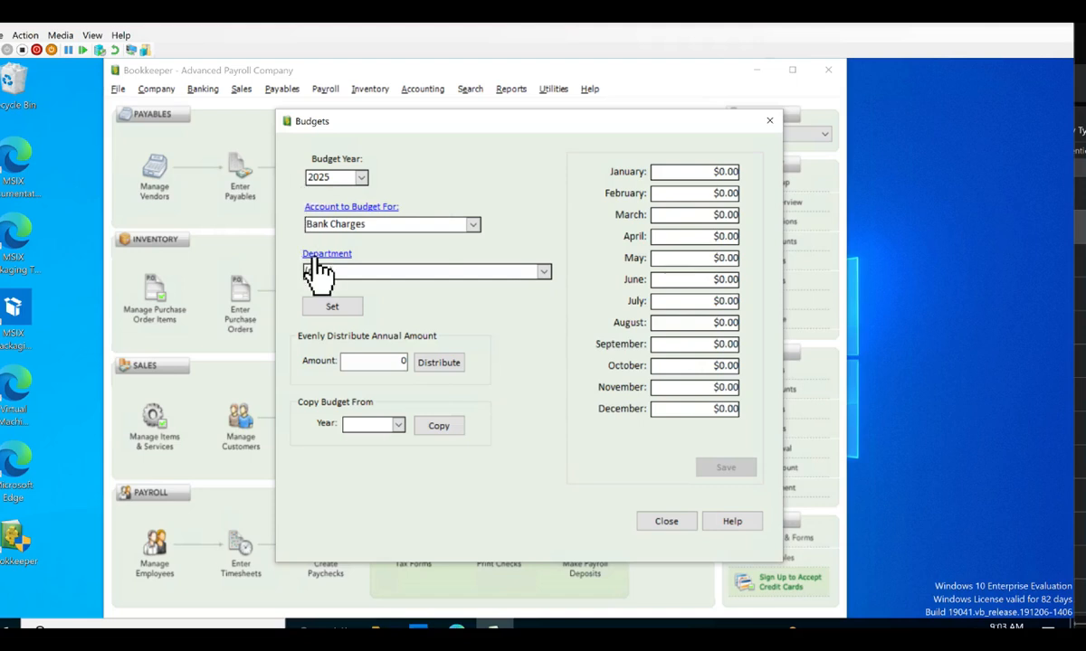
click(425, 271)
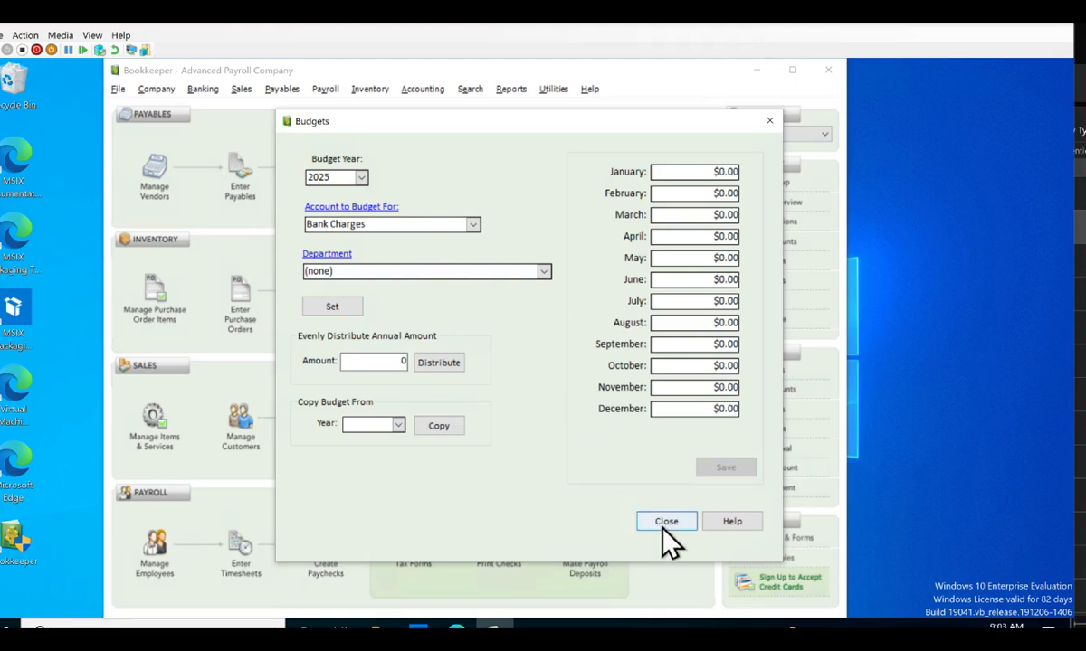
- Close Budgets and view Hardware Store's Supplies account and 45-day terms without changes
click(666, 521)
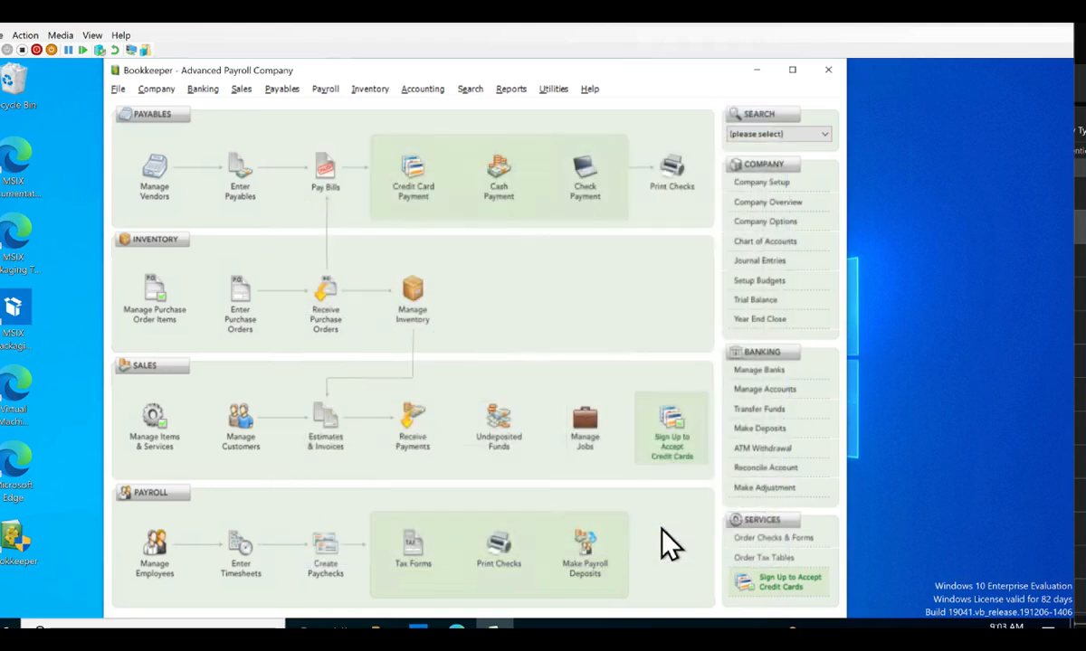
mouse_move(543, 352)
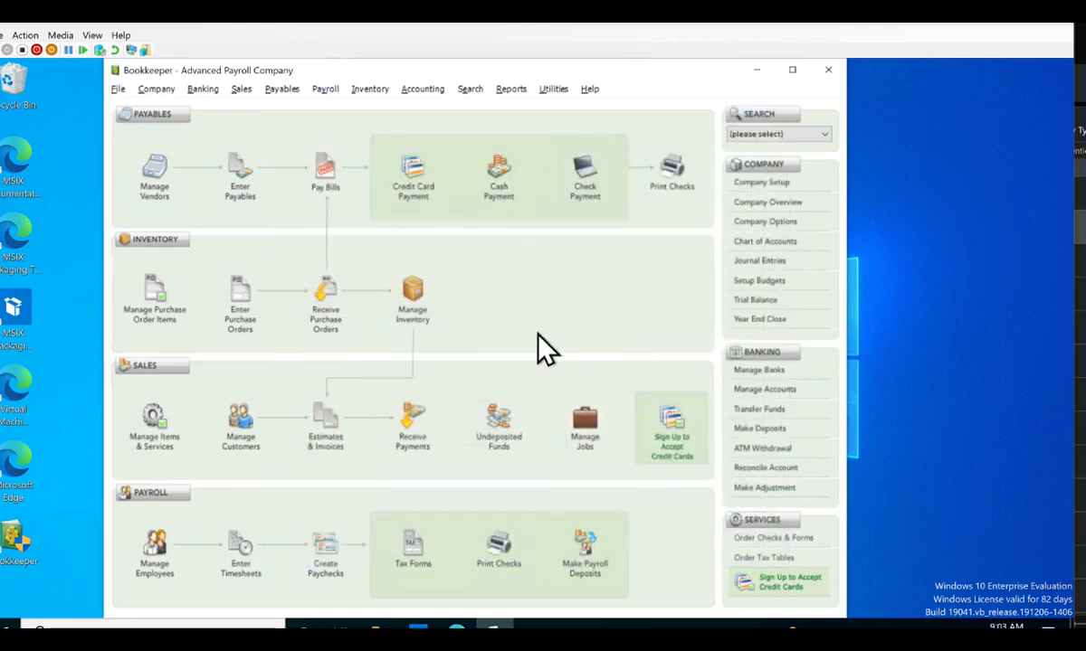
mouse_move(154, 172)
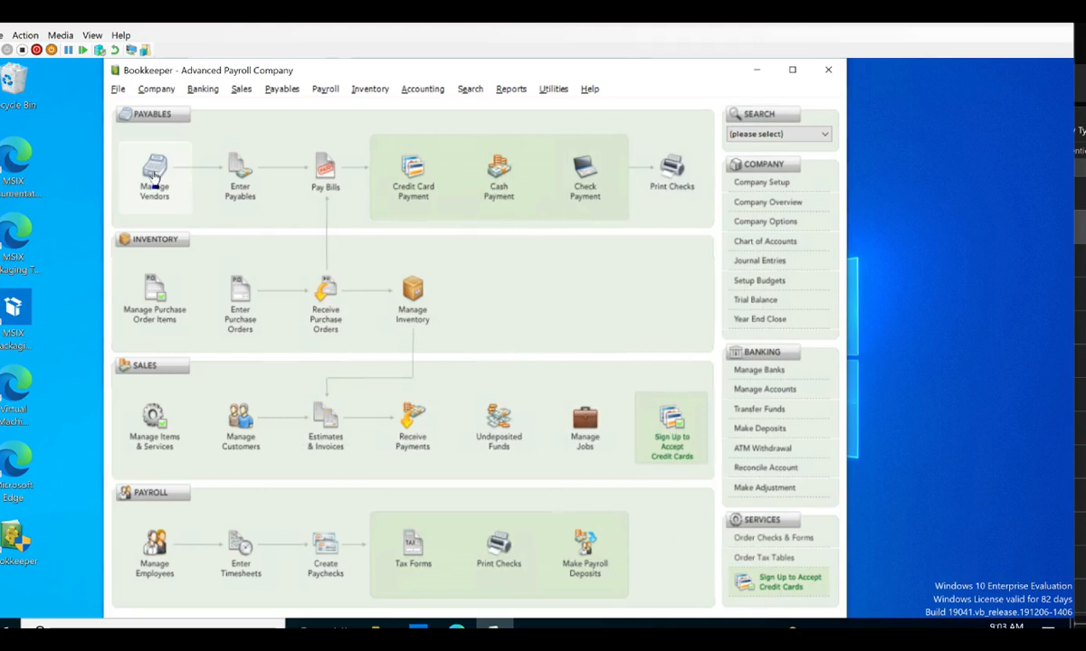
click(154, 177)
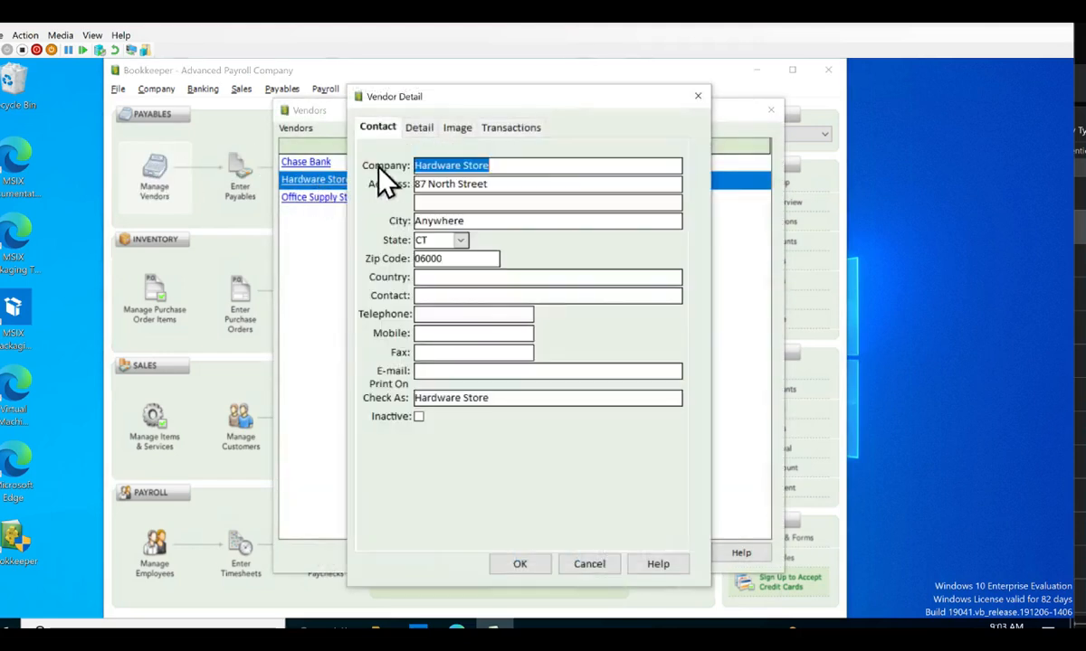
click(419, 127)
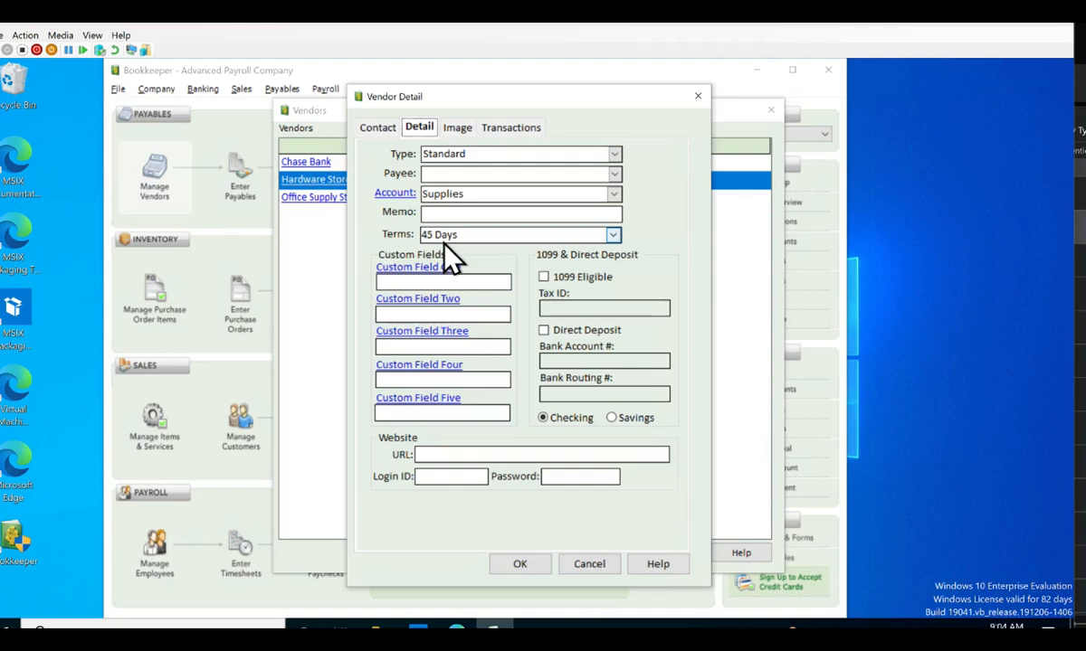
mouse_move(440, 258)
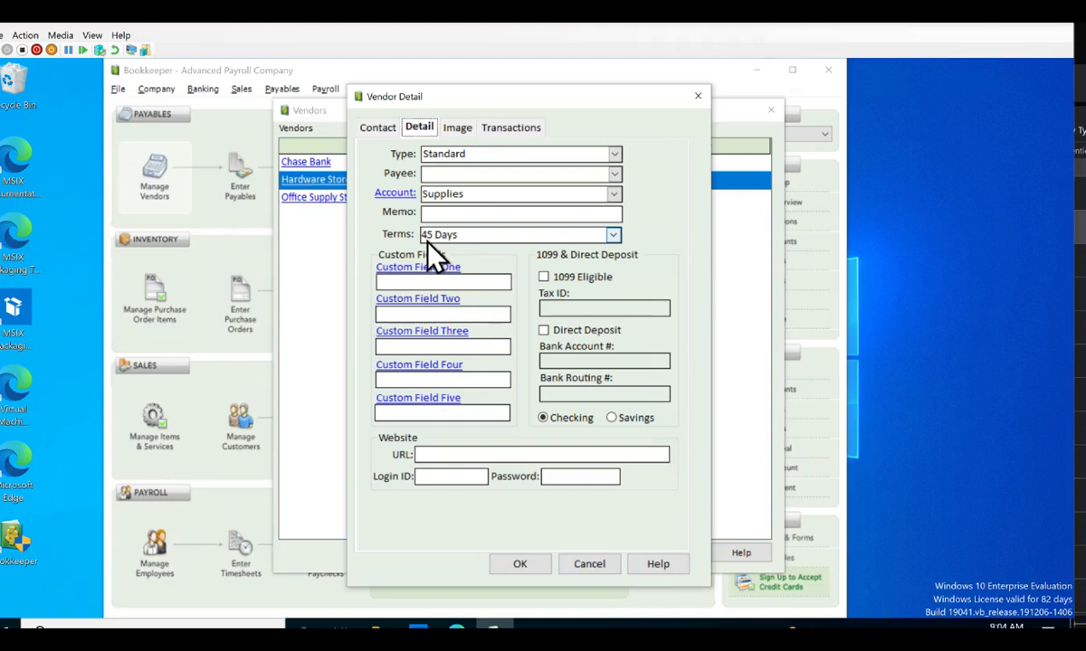
mouse_move(589, 564)
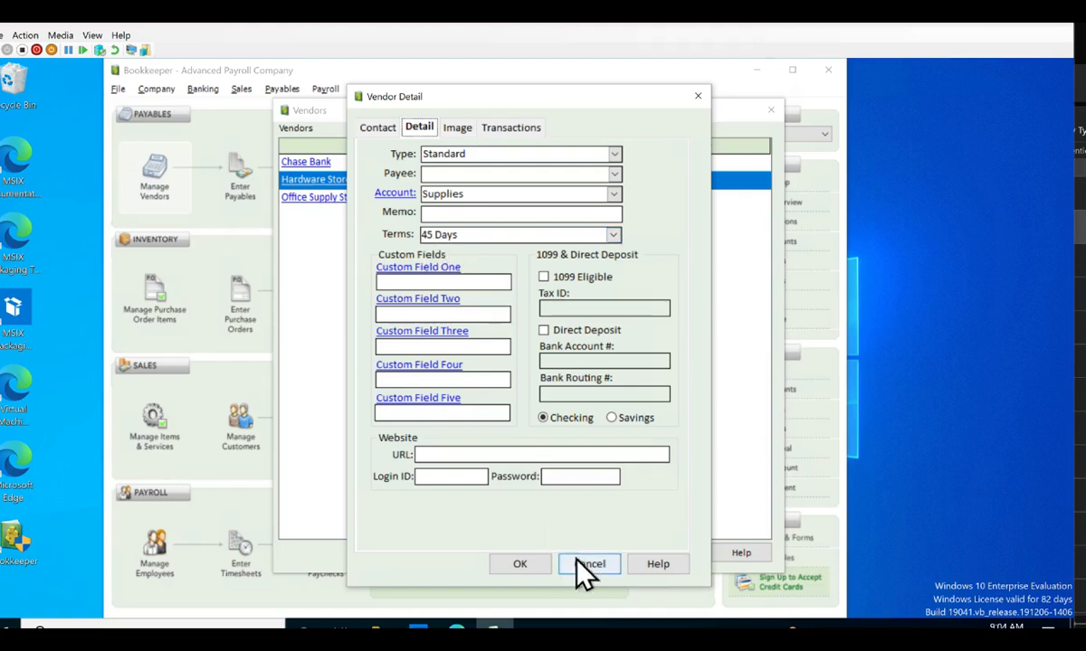
click(591, 563)
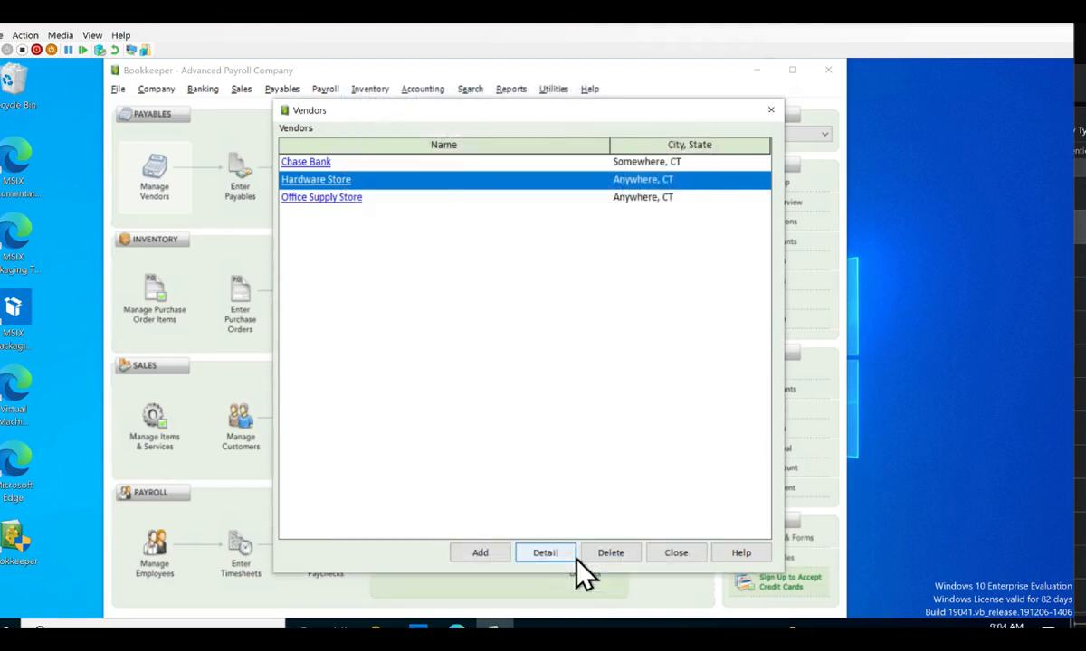